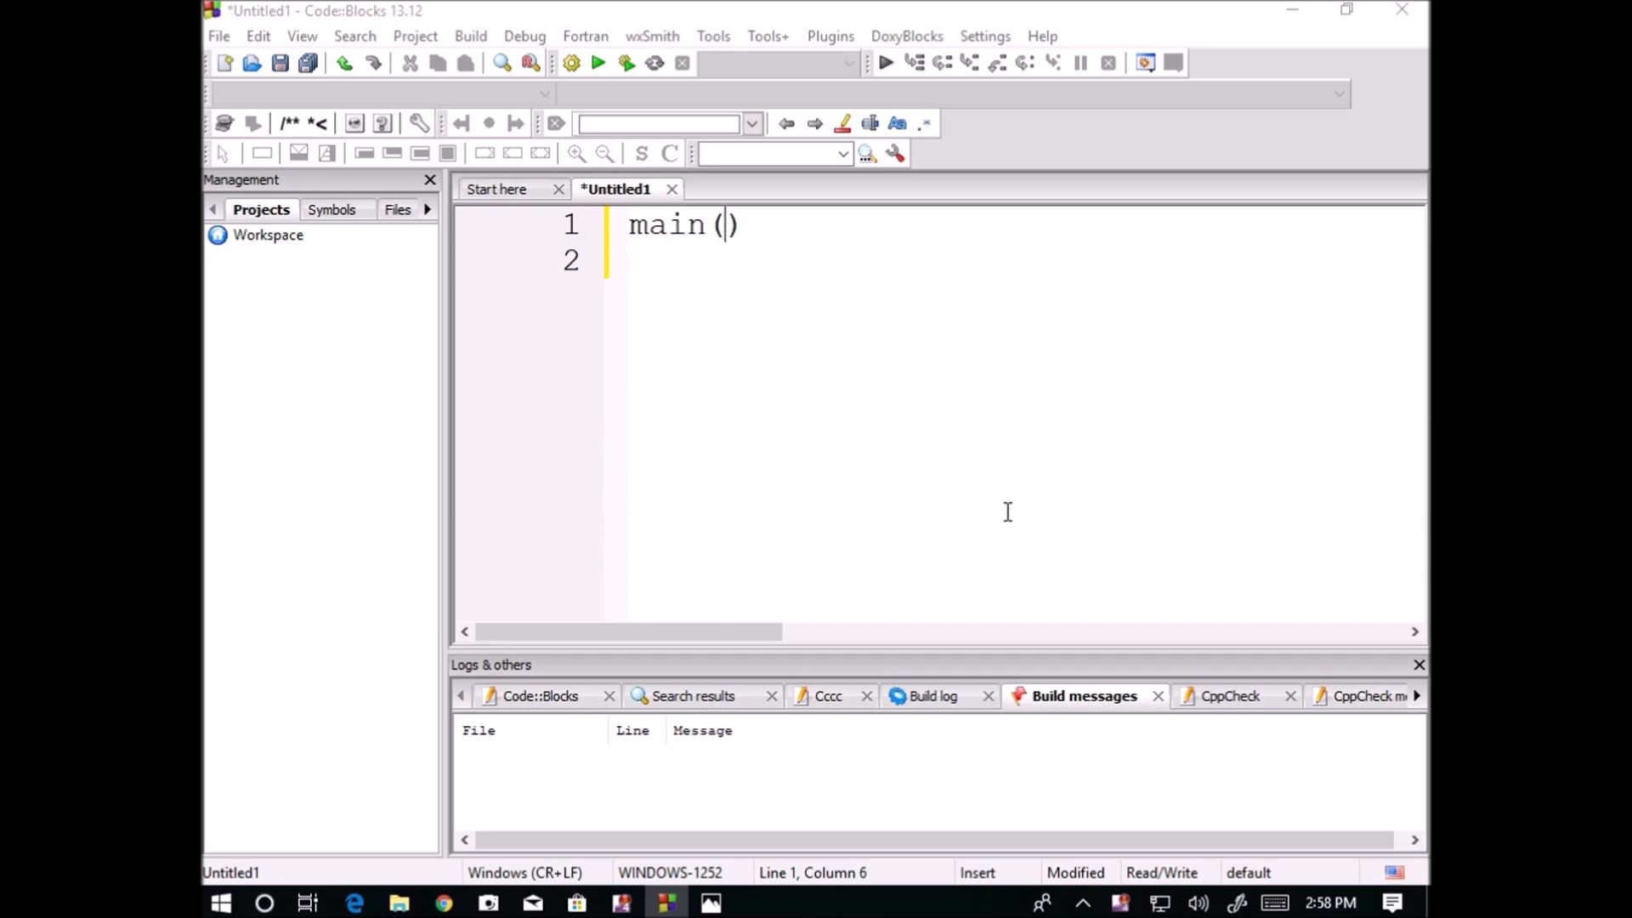
mouse_move(757, 236)
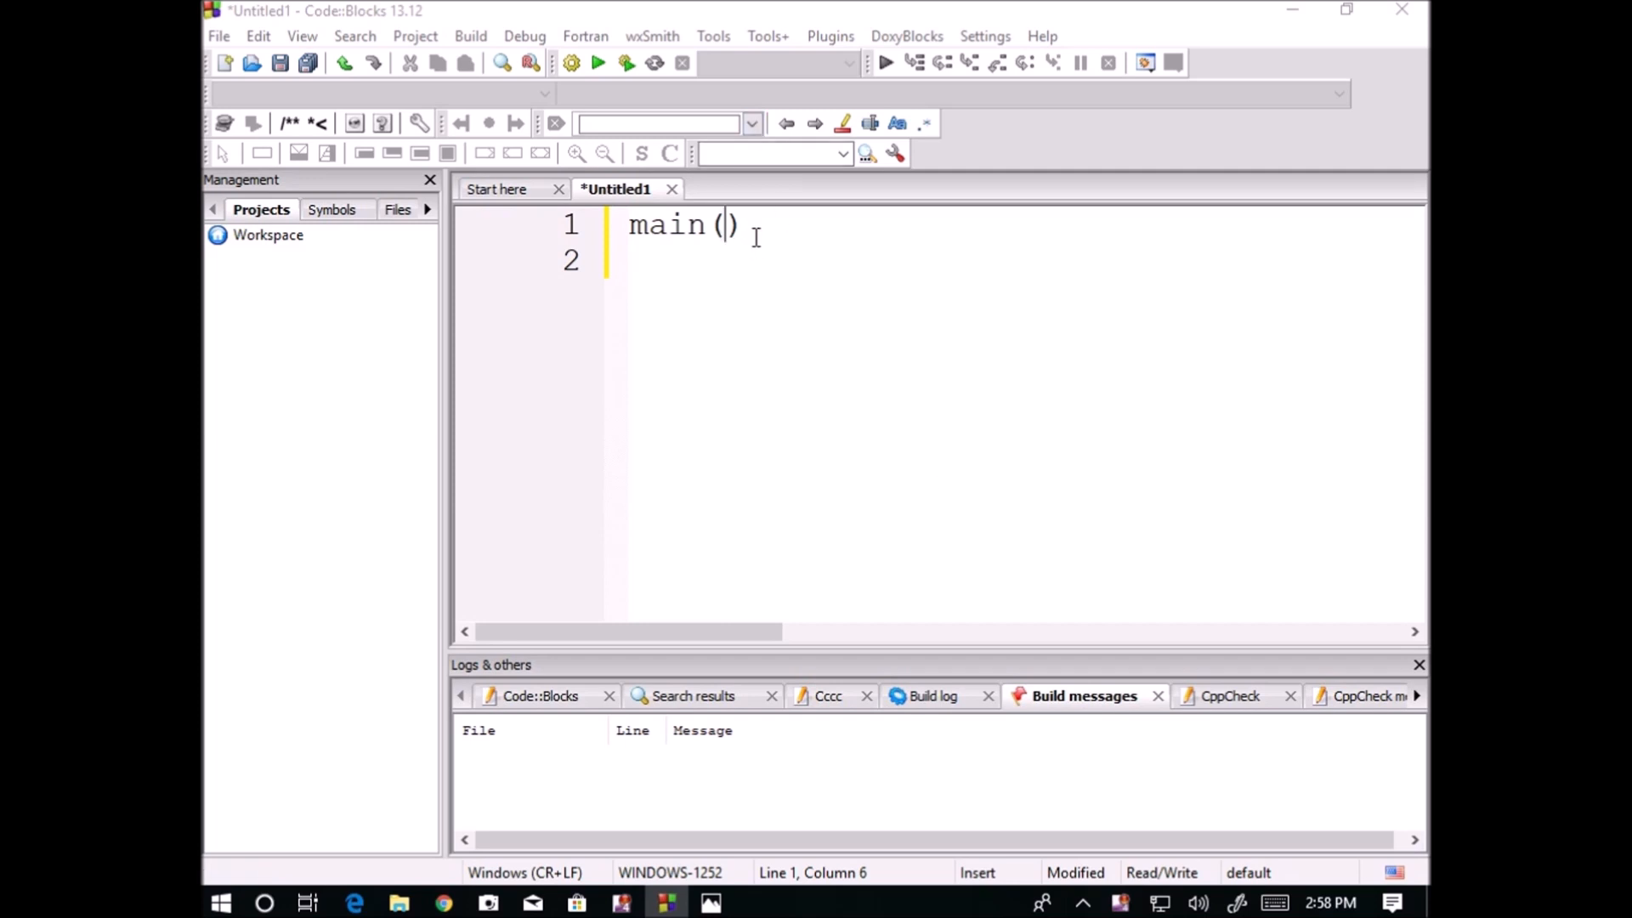
Save the new main() program as Untitled5.c in Documents\C
text({)
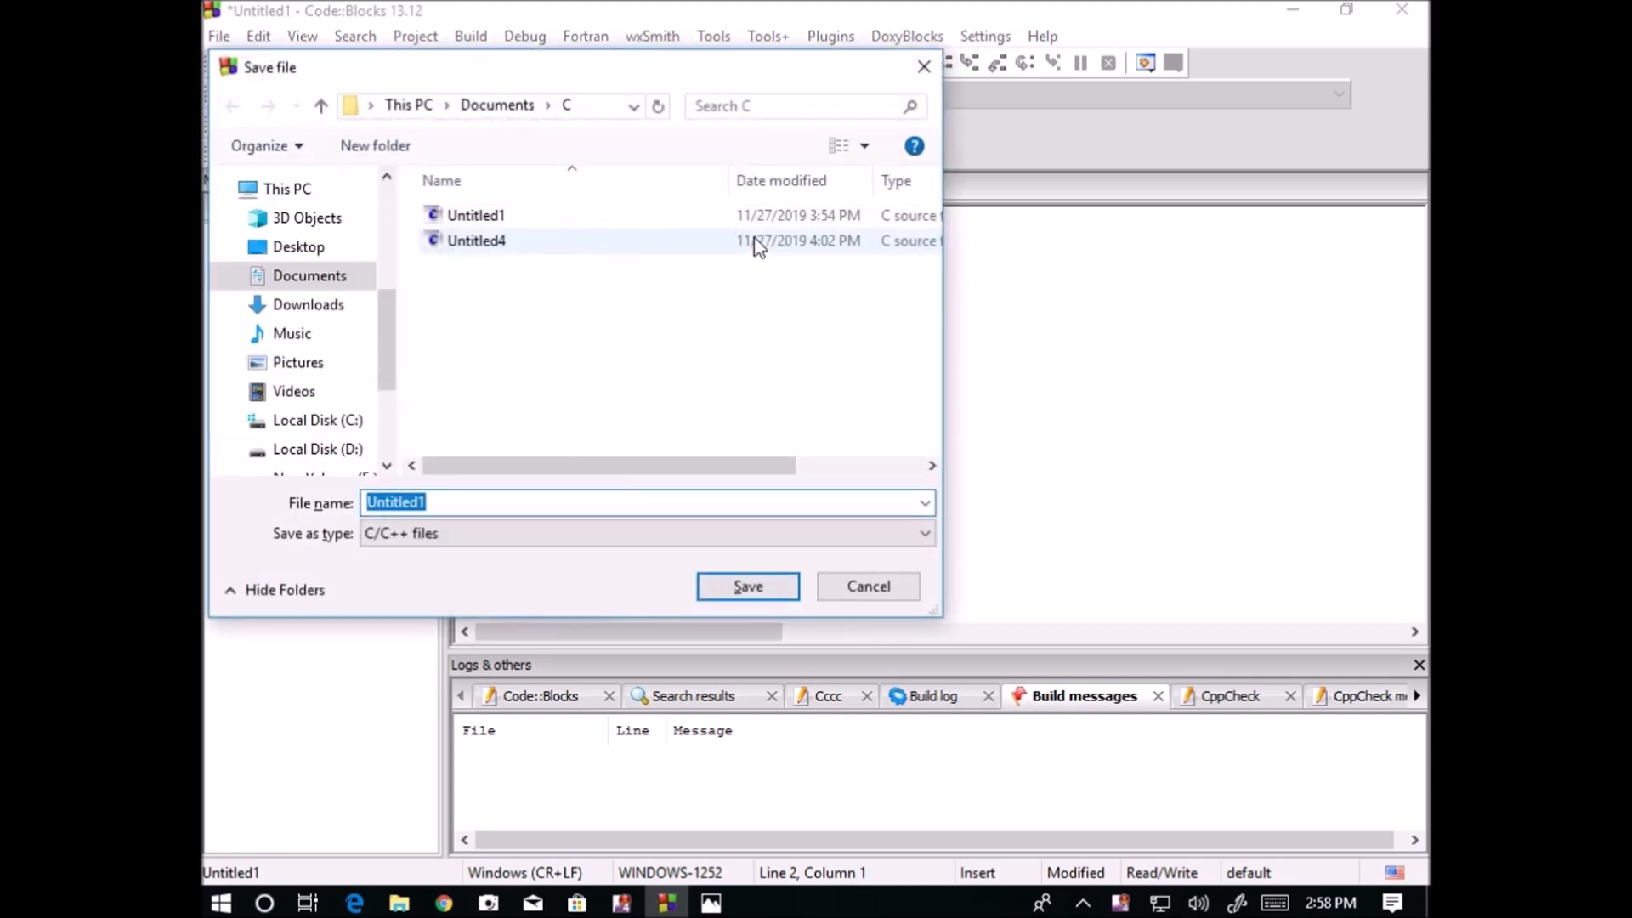
click(460, 501)
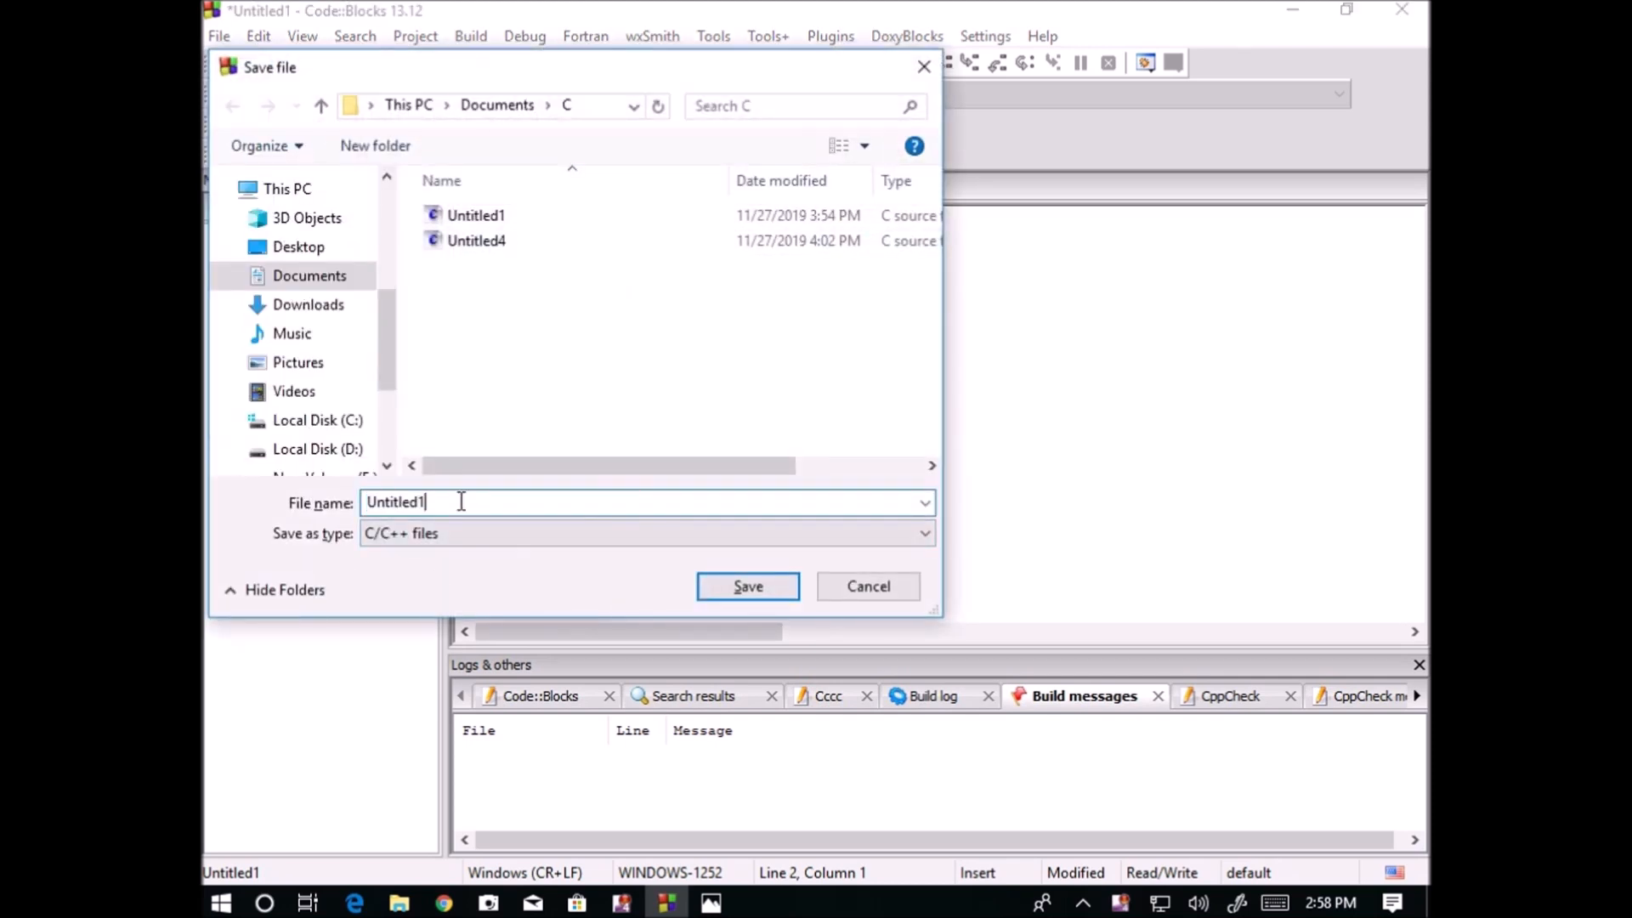
click(746, 586)
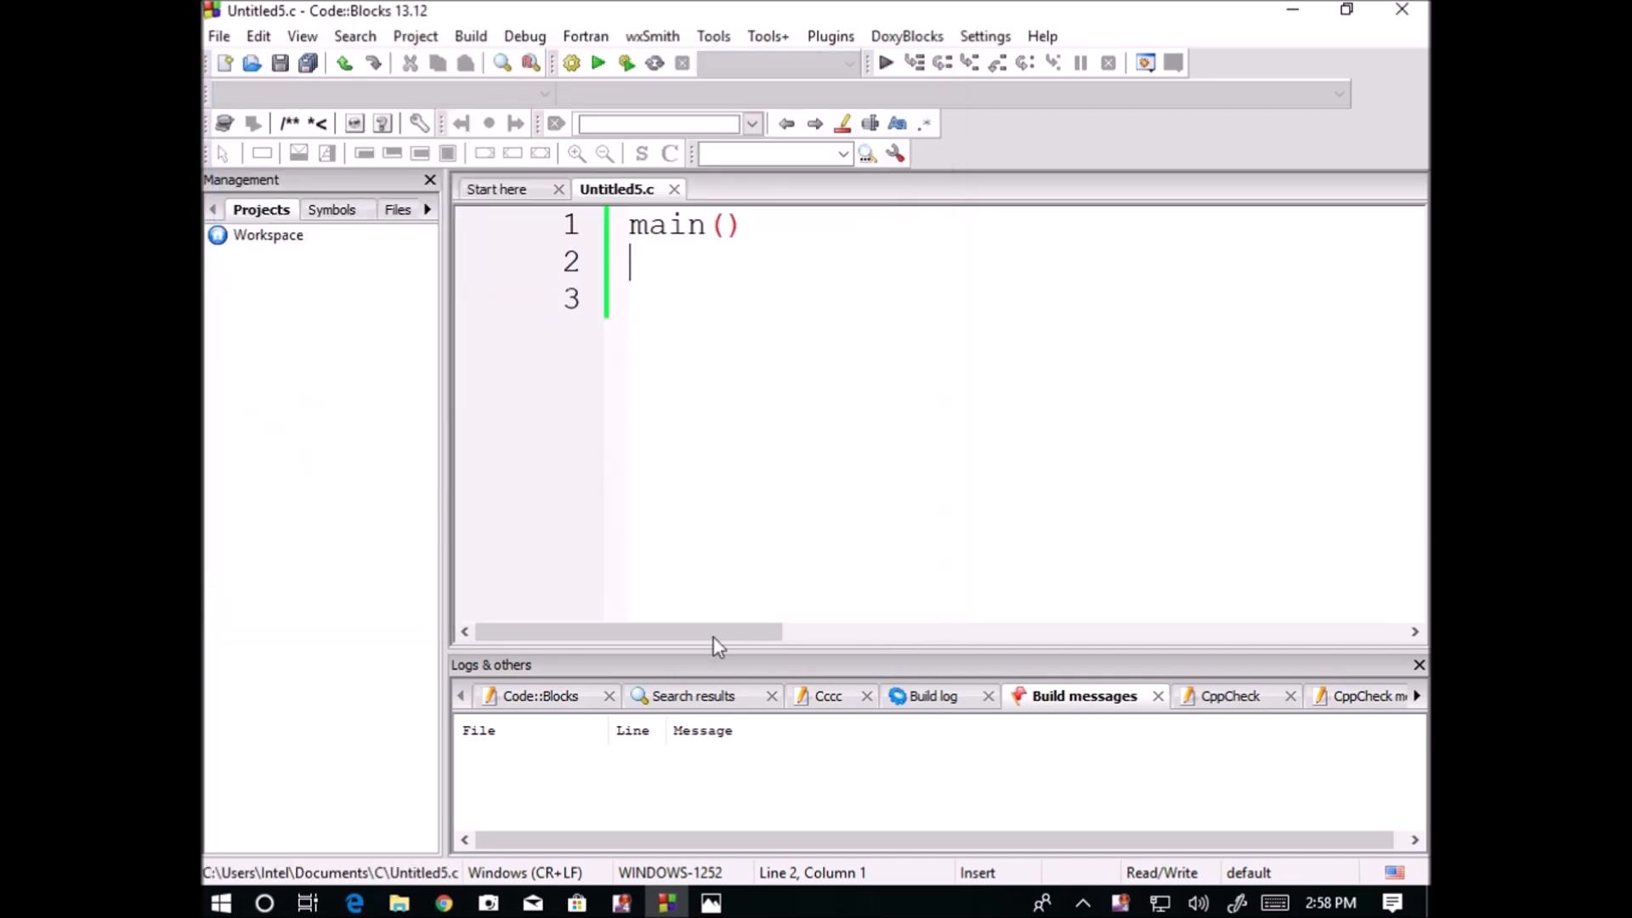
Reopen Untitled5 from the Documents\C folder in File Explorer
click(399, 902)
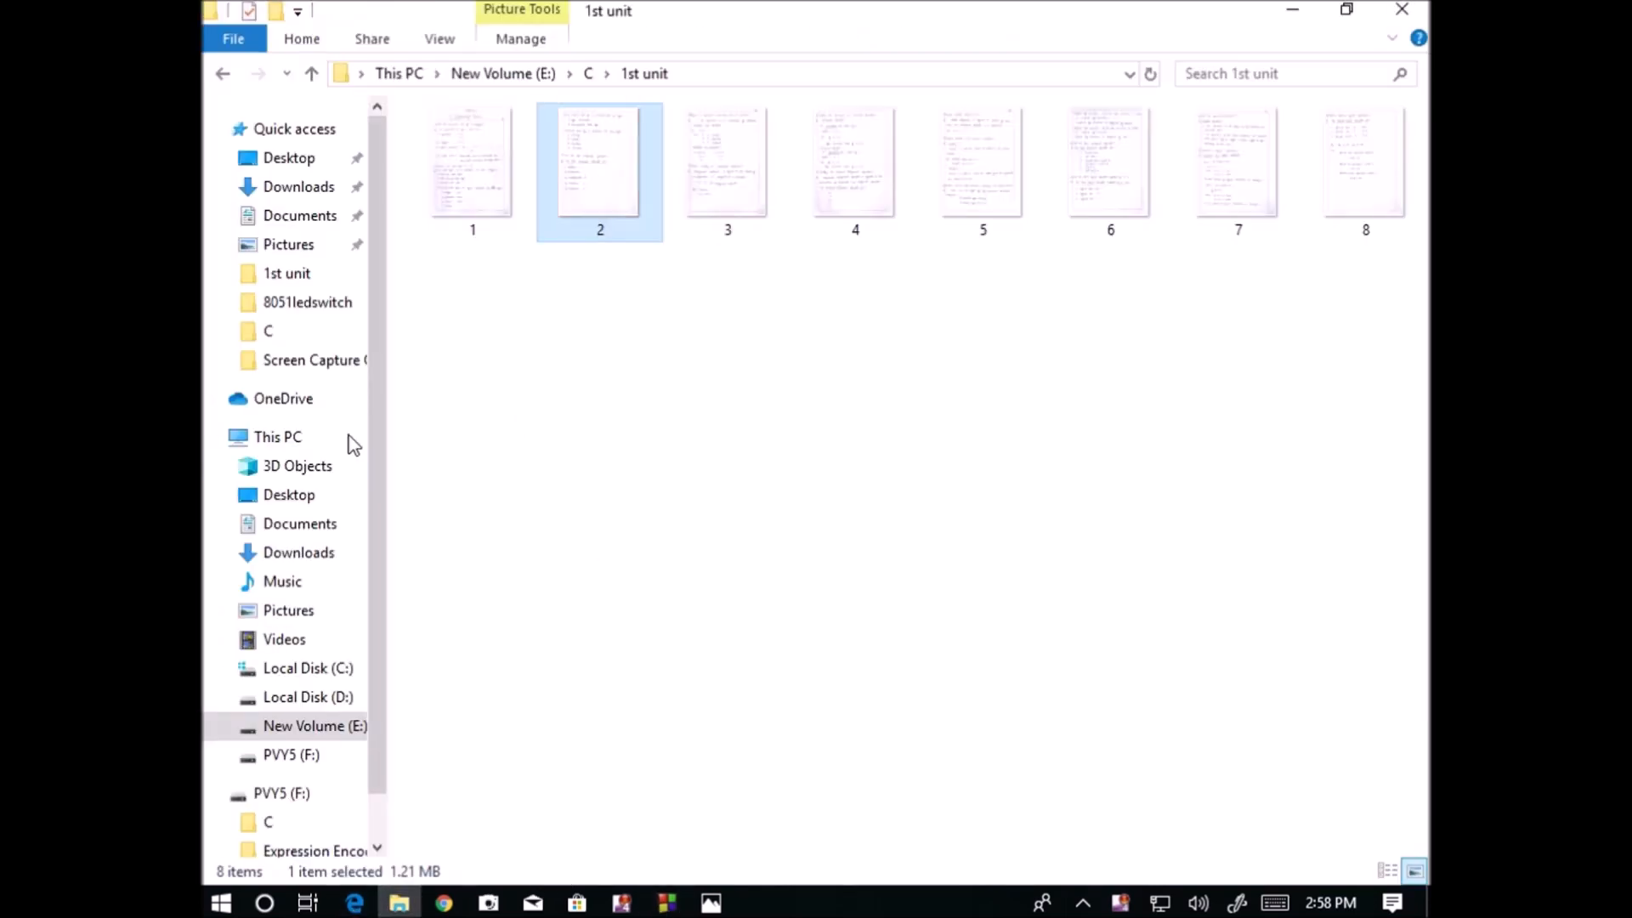
click(300, 523)
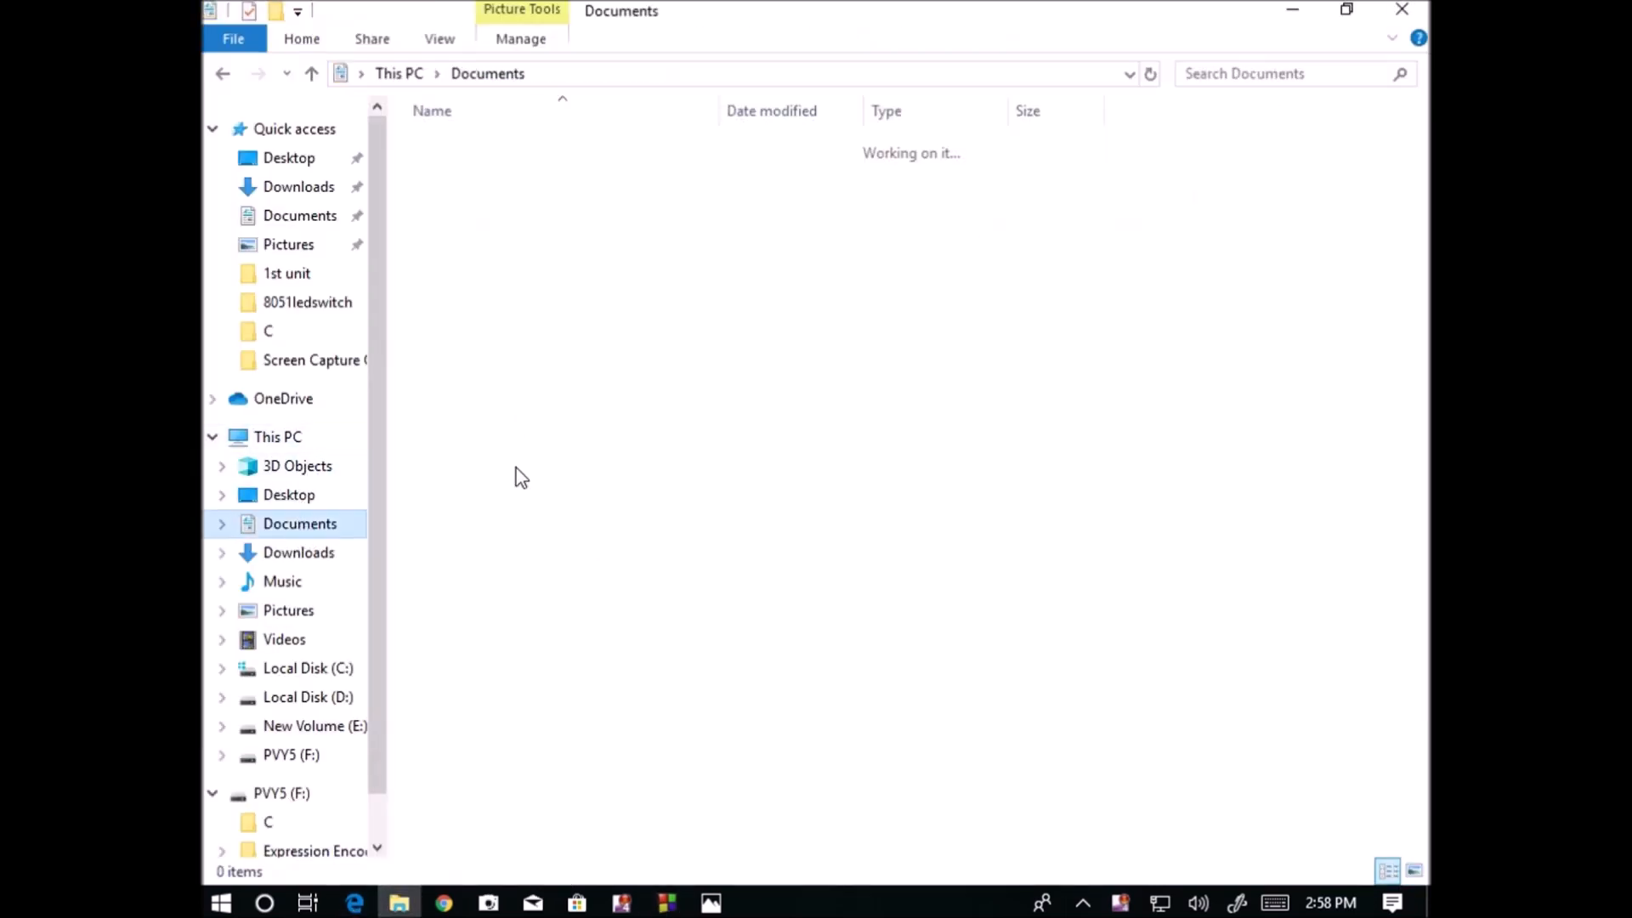
double_click(267, 330)
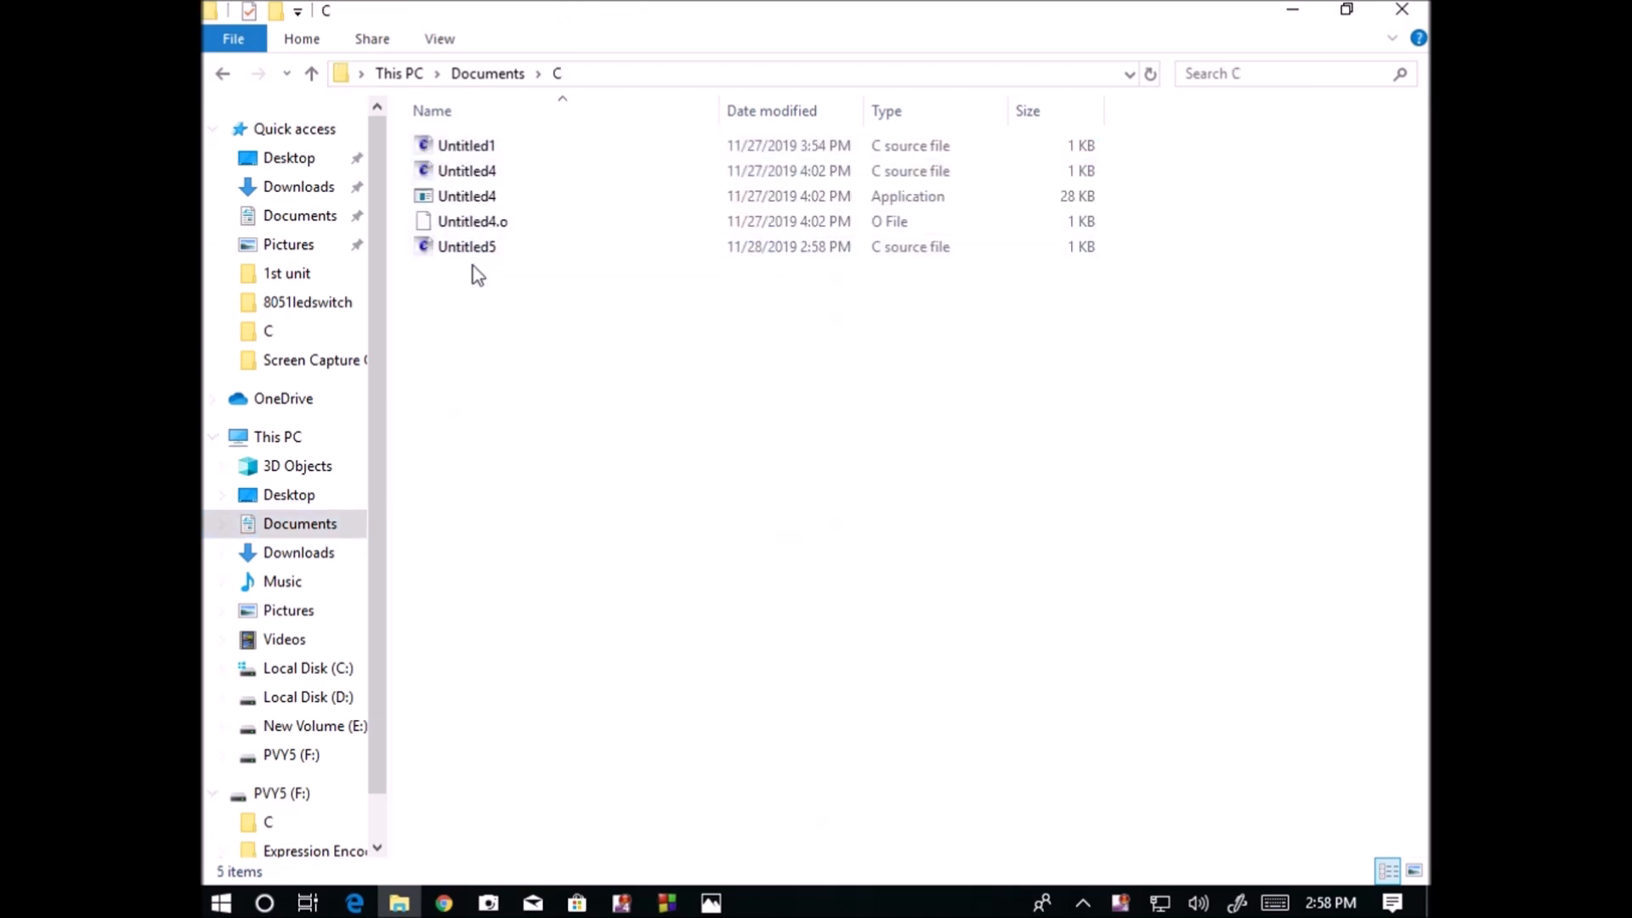
click(467, 246)
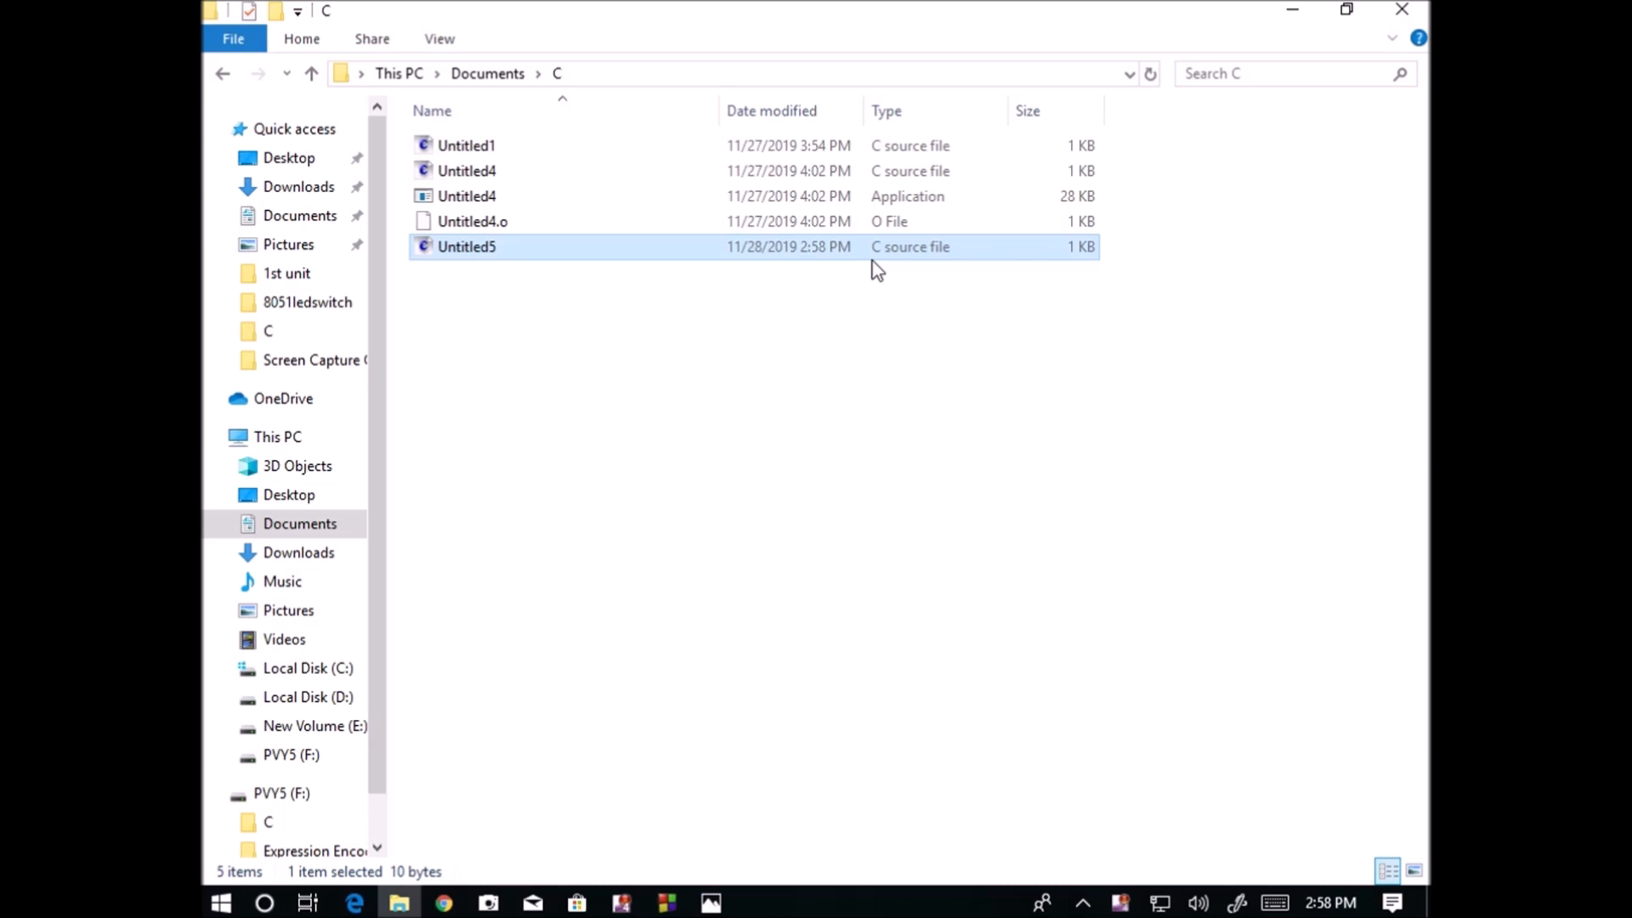
double_click(466, 247)
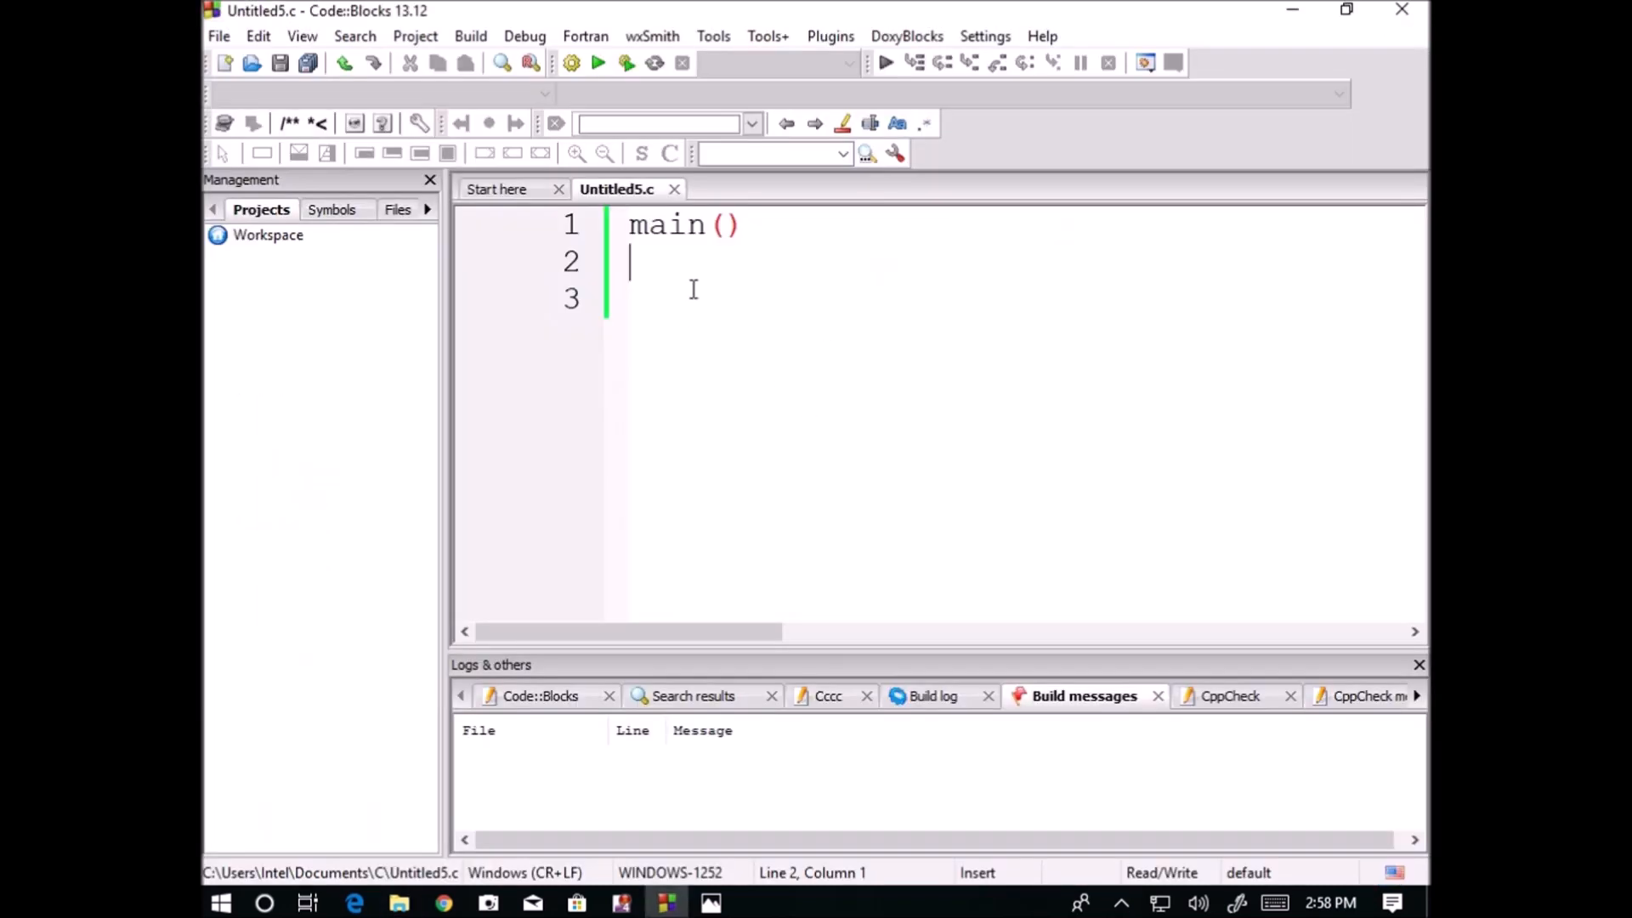
Write printf("This is my first program in C") inside main's braces
text({)
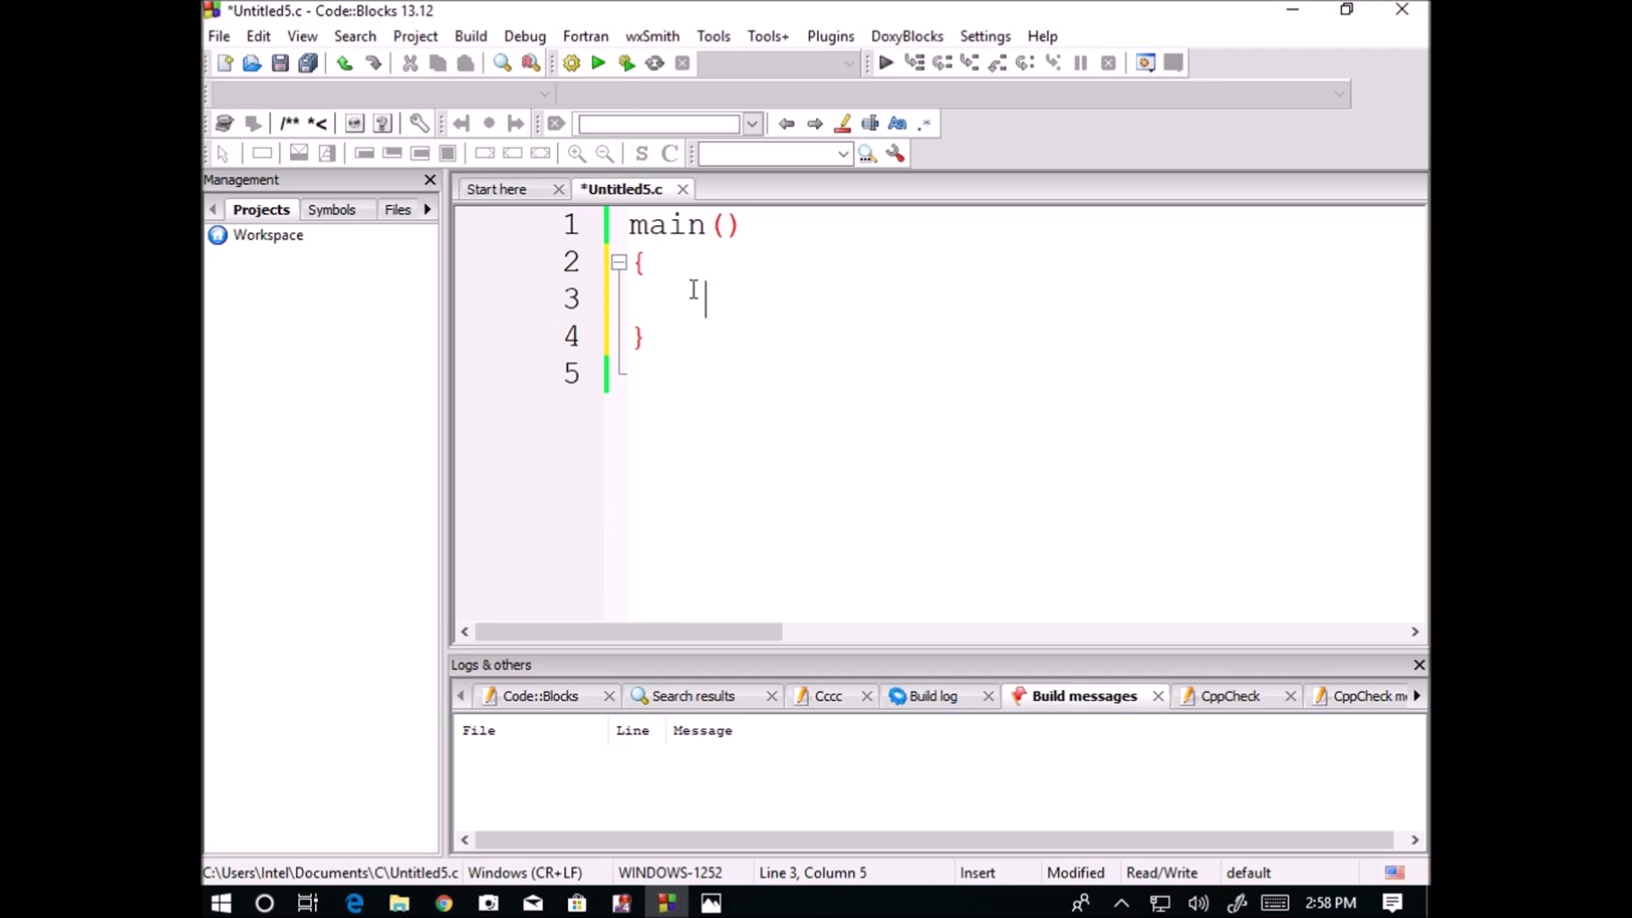
text(p)
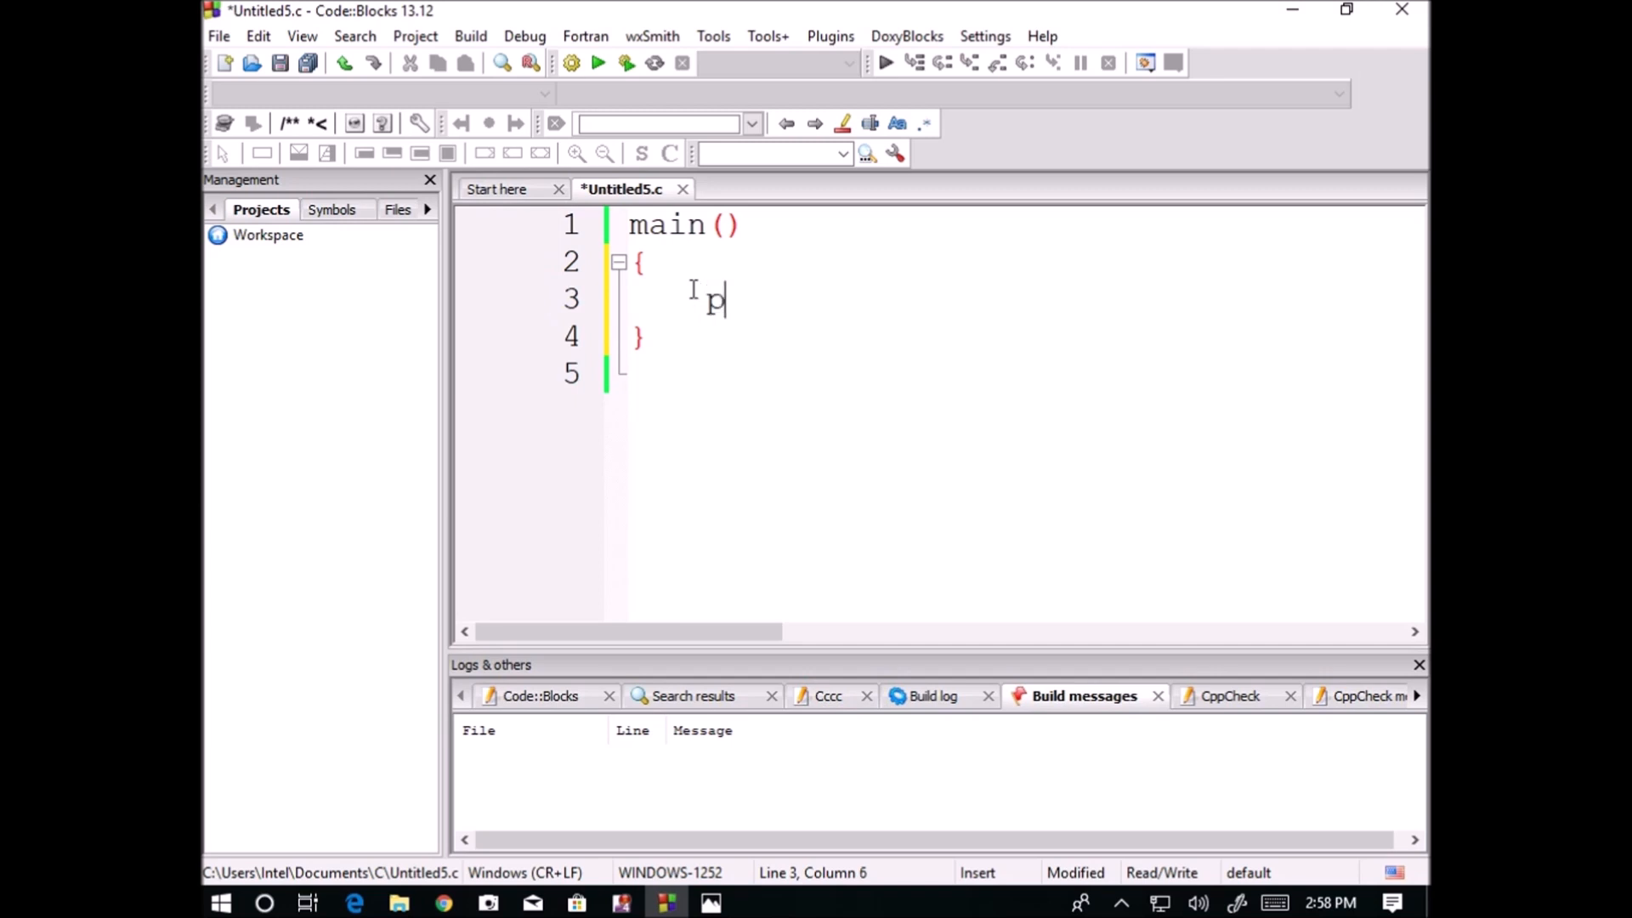
text(rintf)
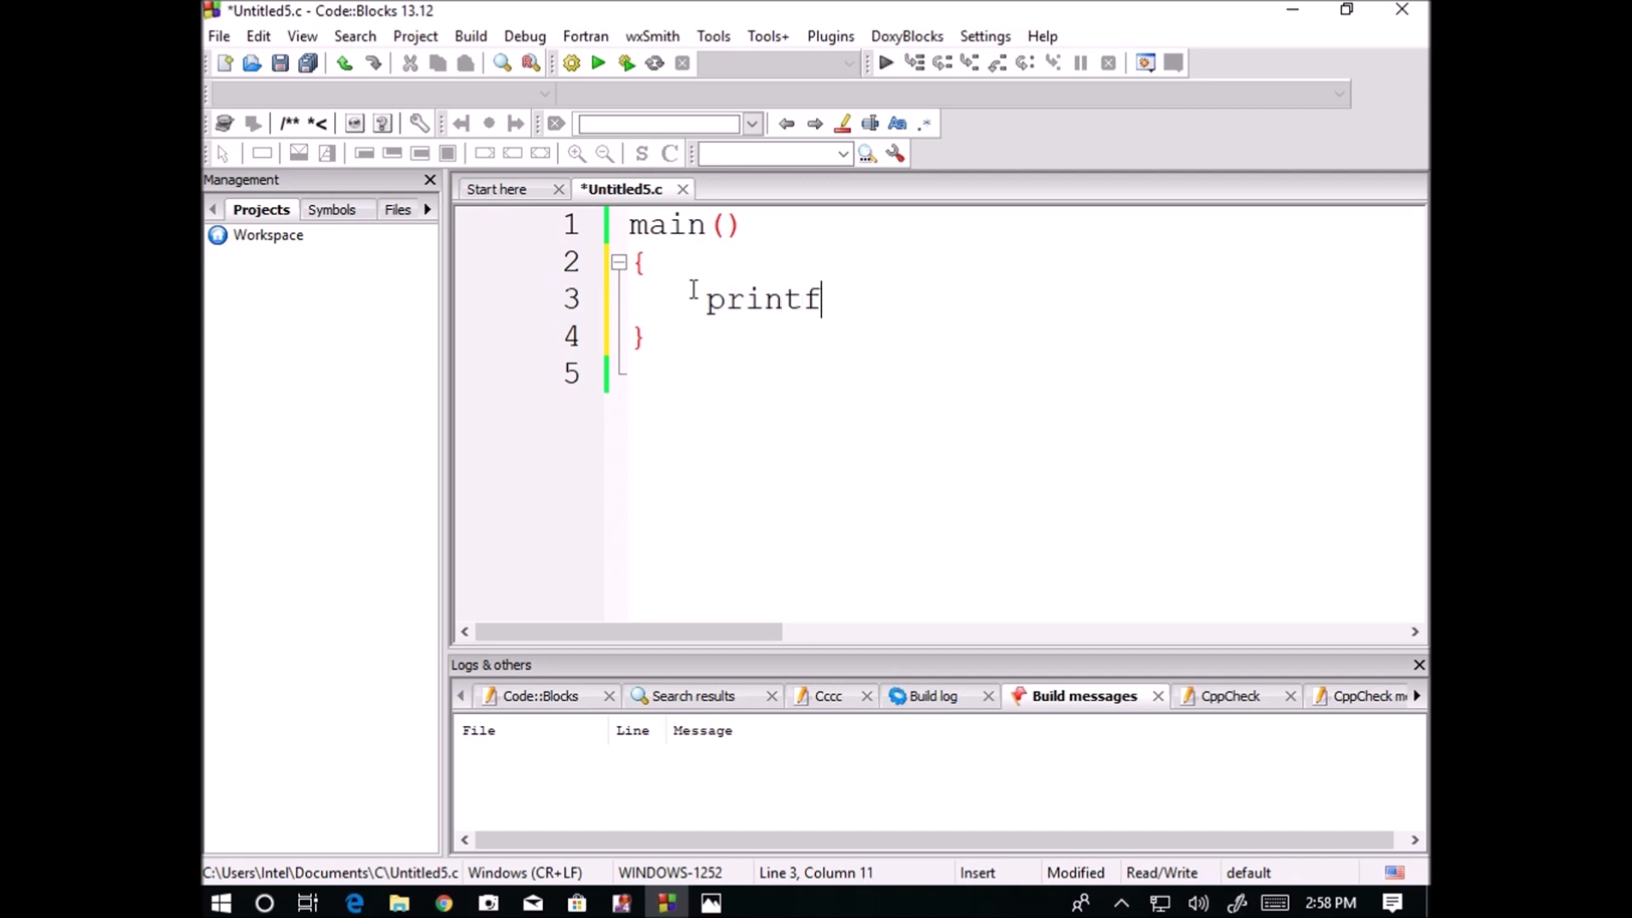
text(())
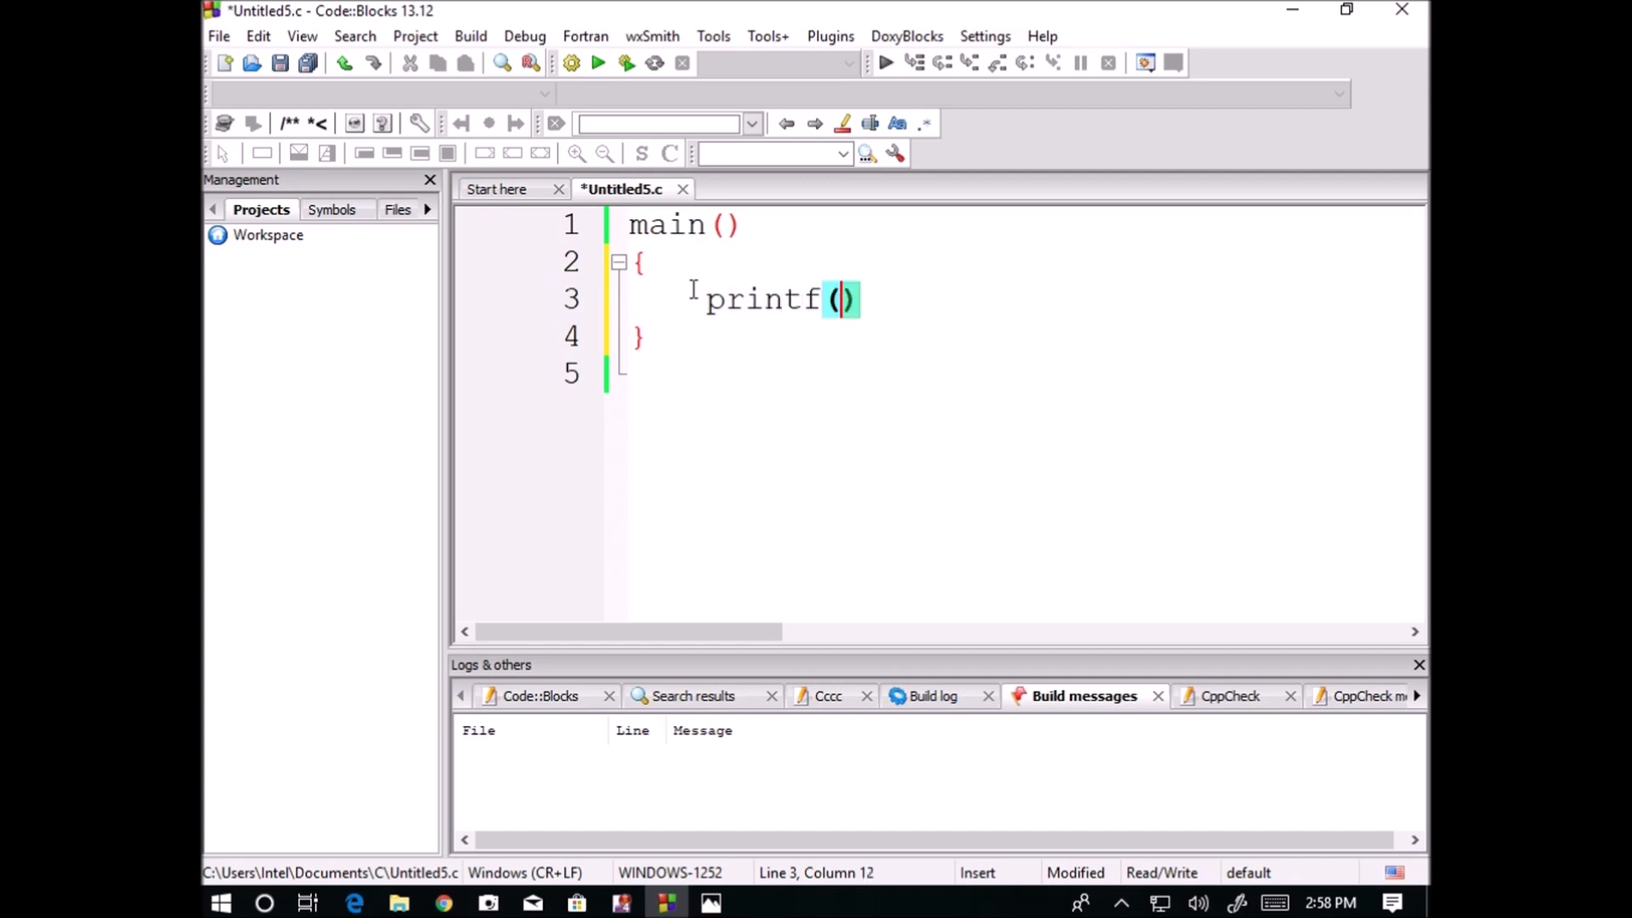
text("")
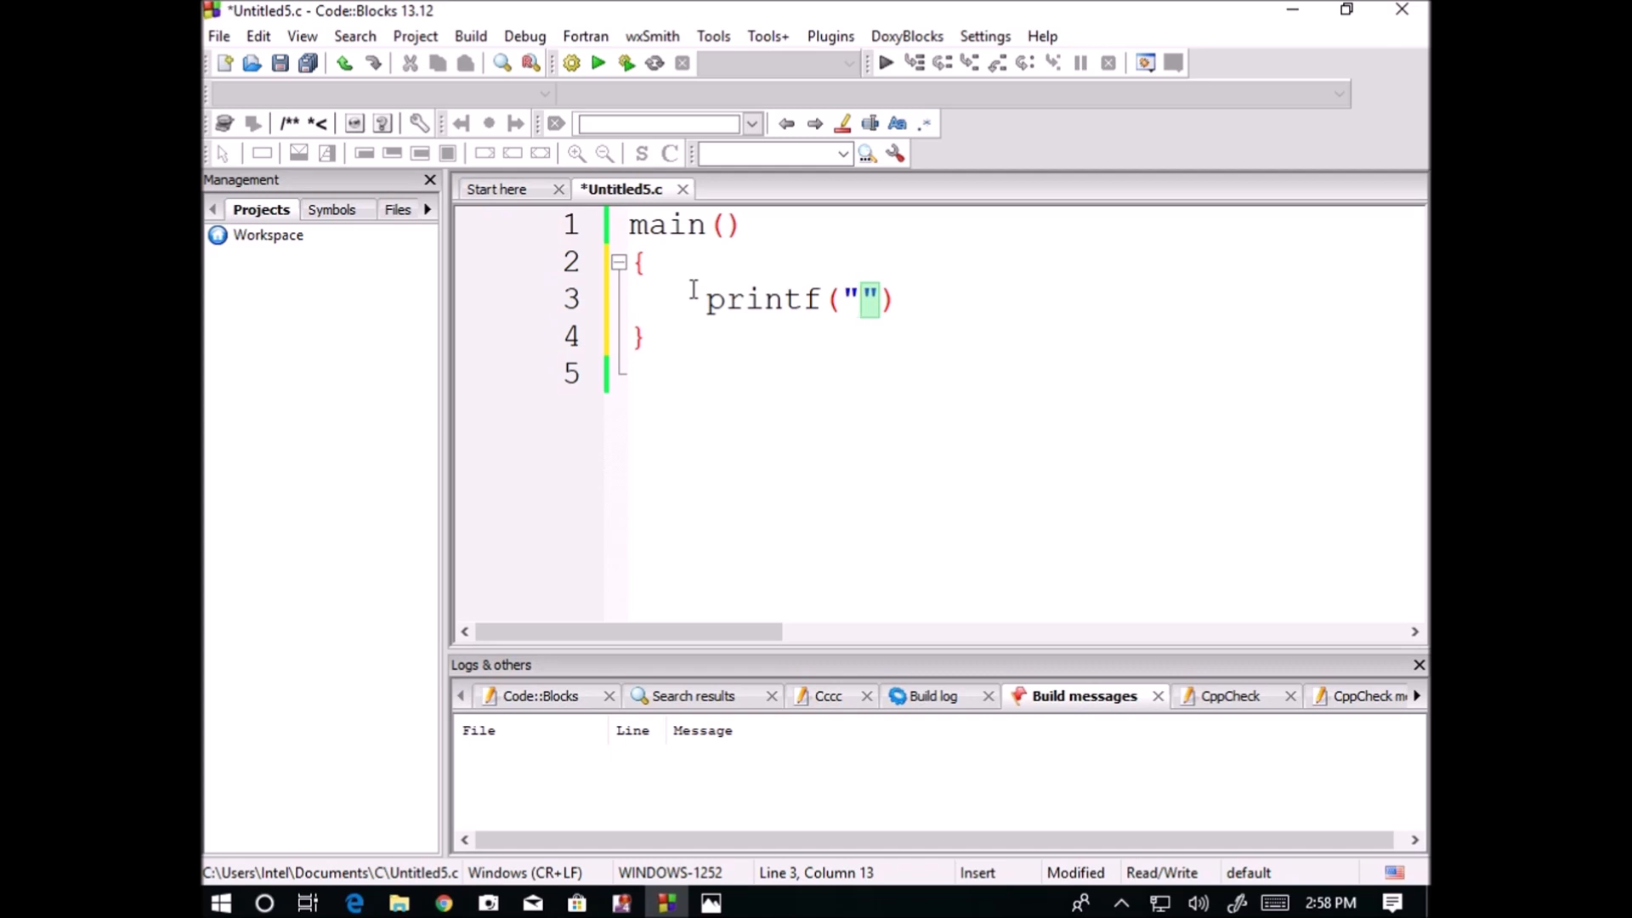
text(This is)
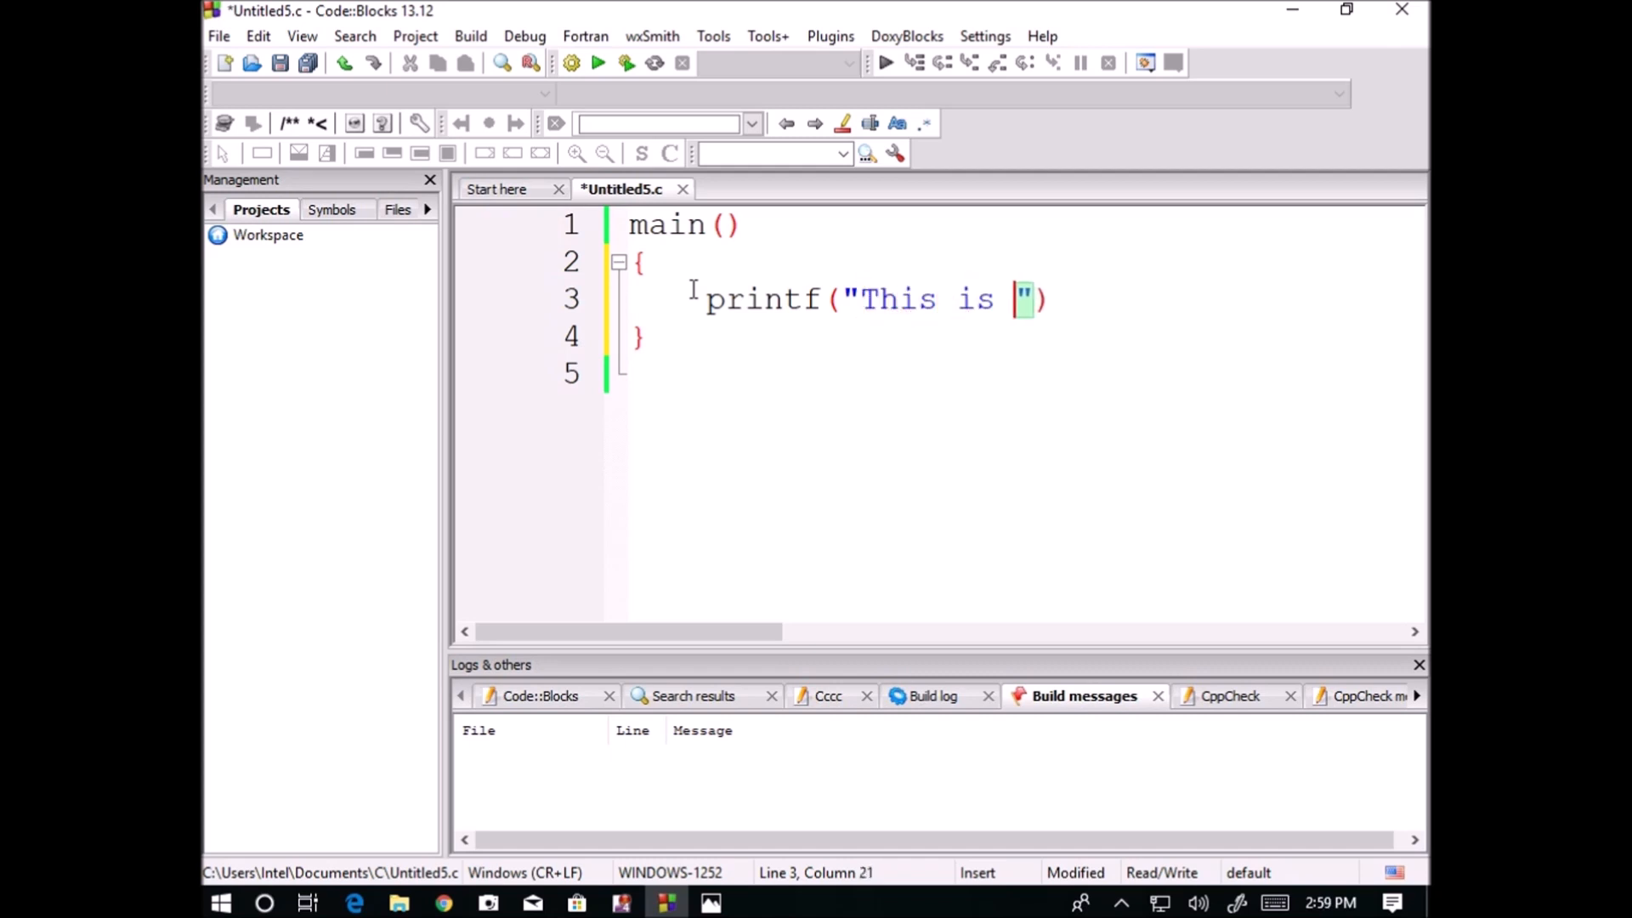
text(my first)
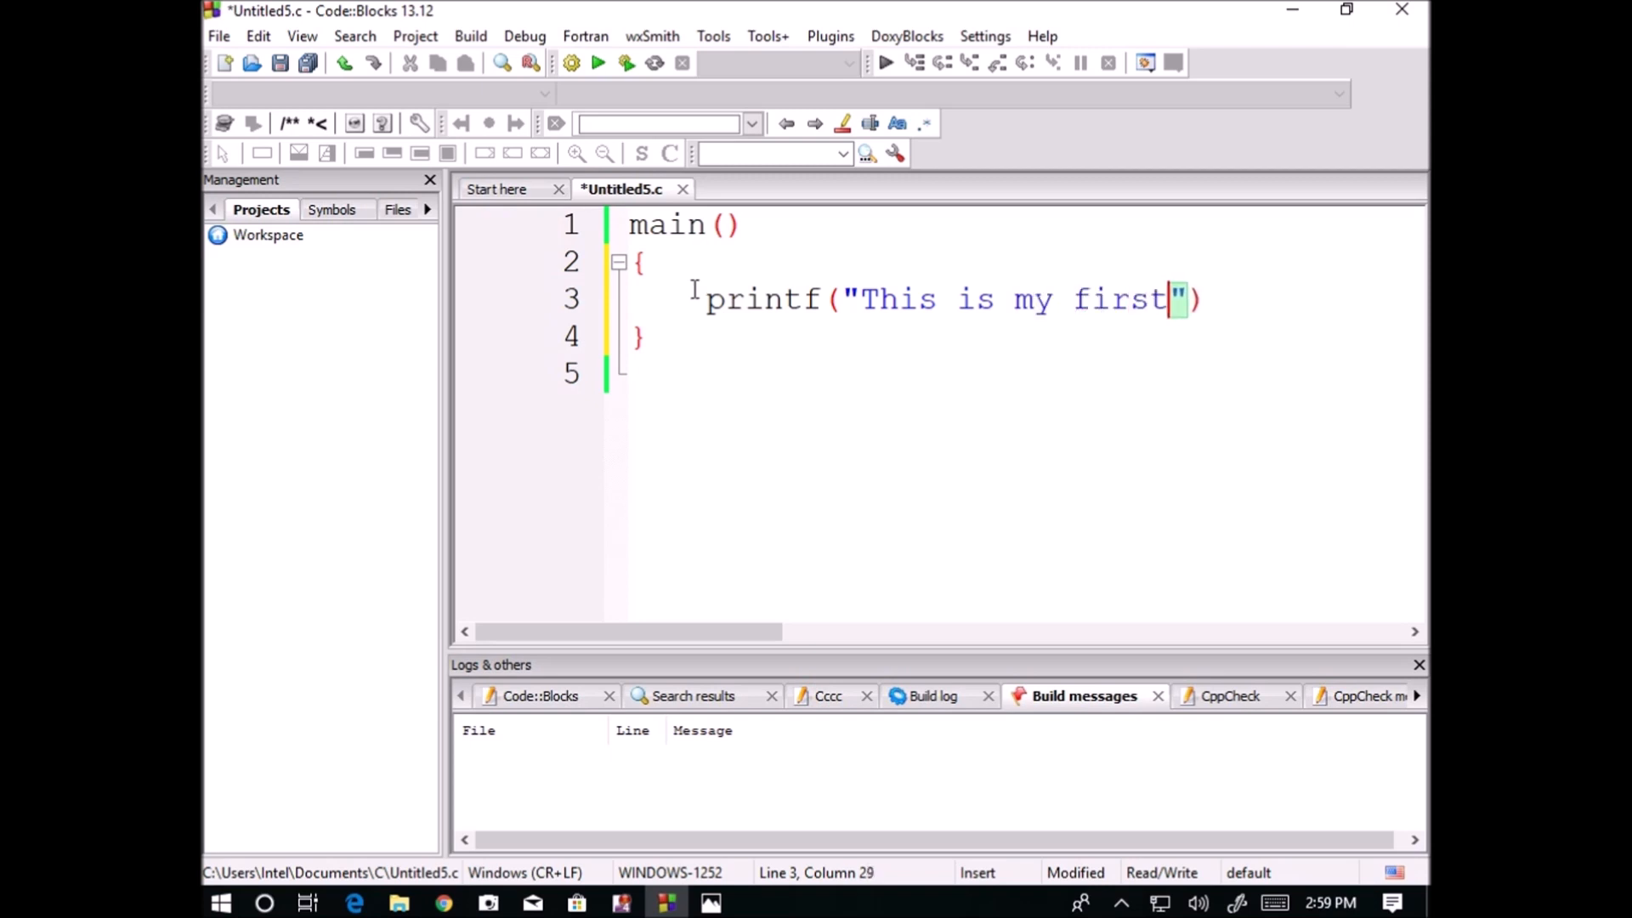
text(program)
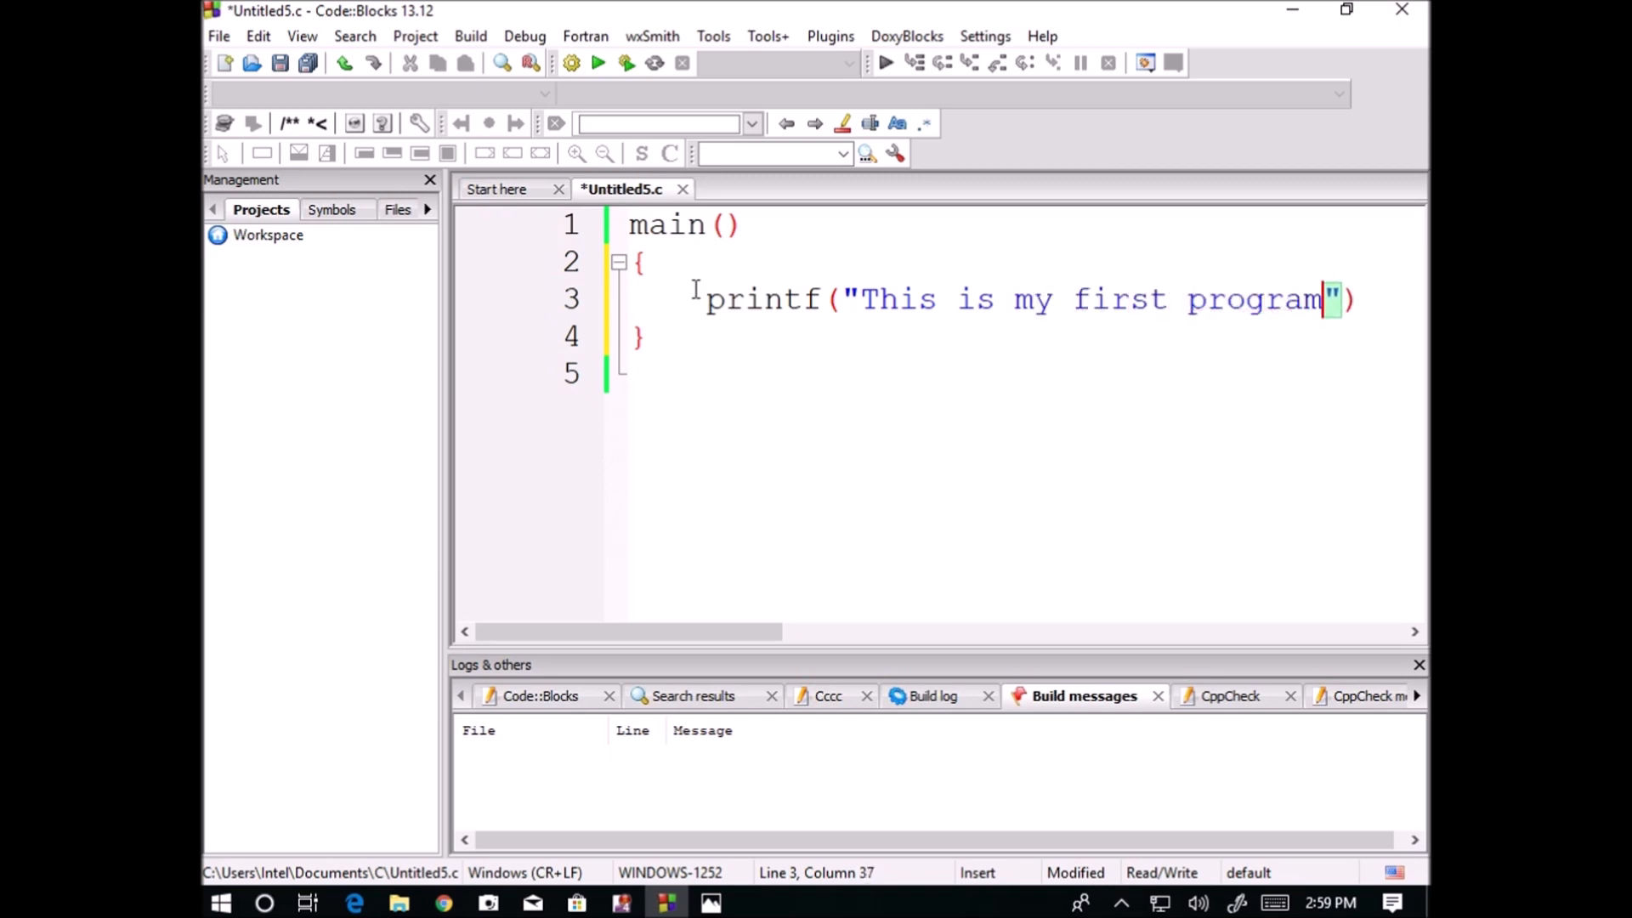
text(in C)
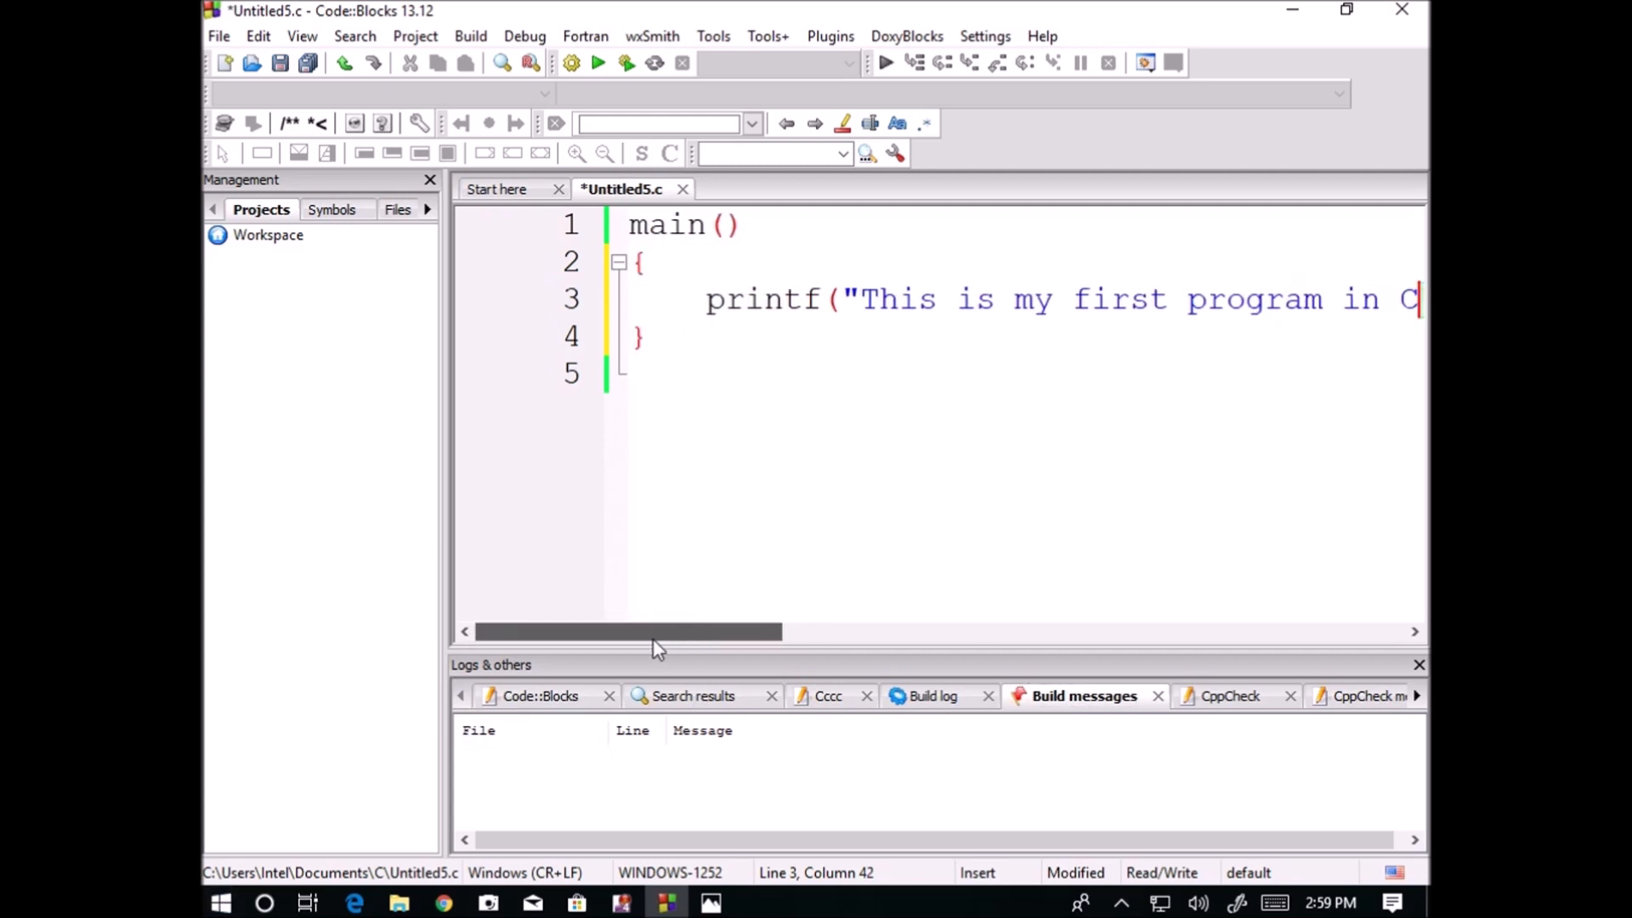
Complete the printf line as printf("This is my first program in C");
scroll(right, 3)
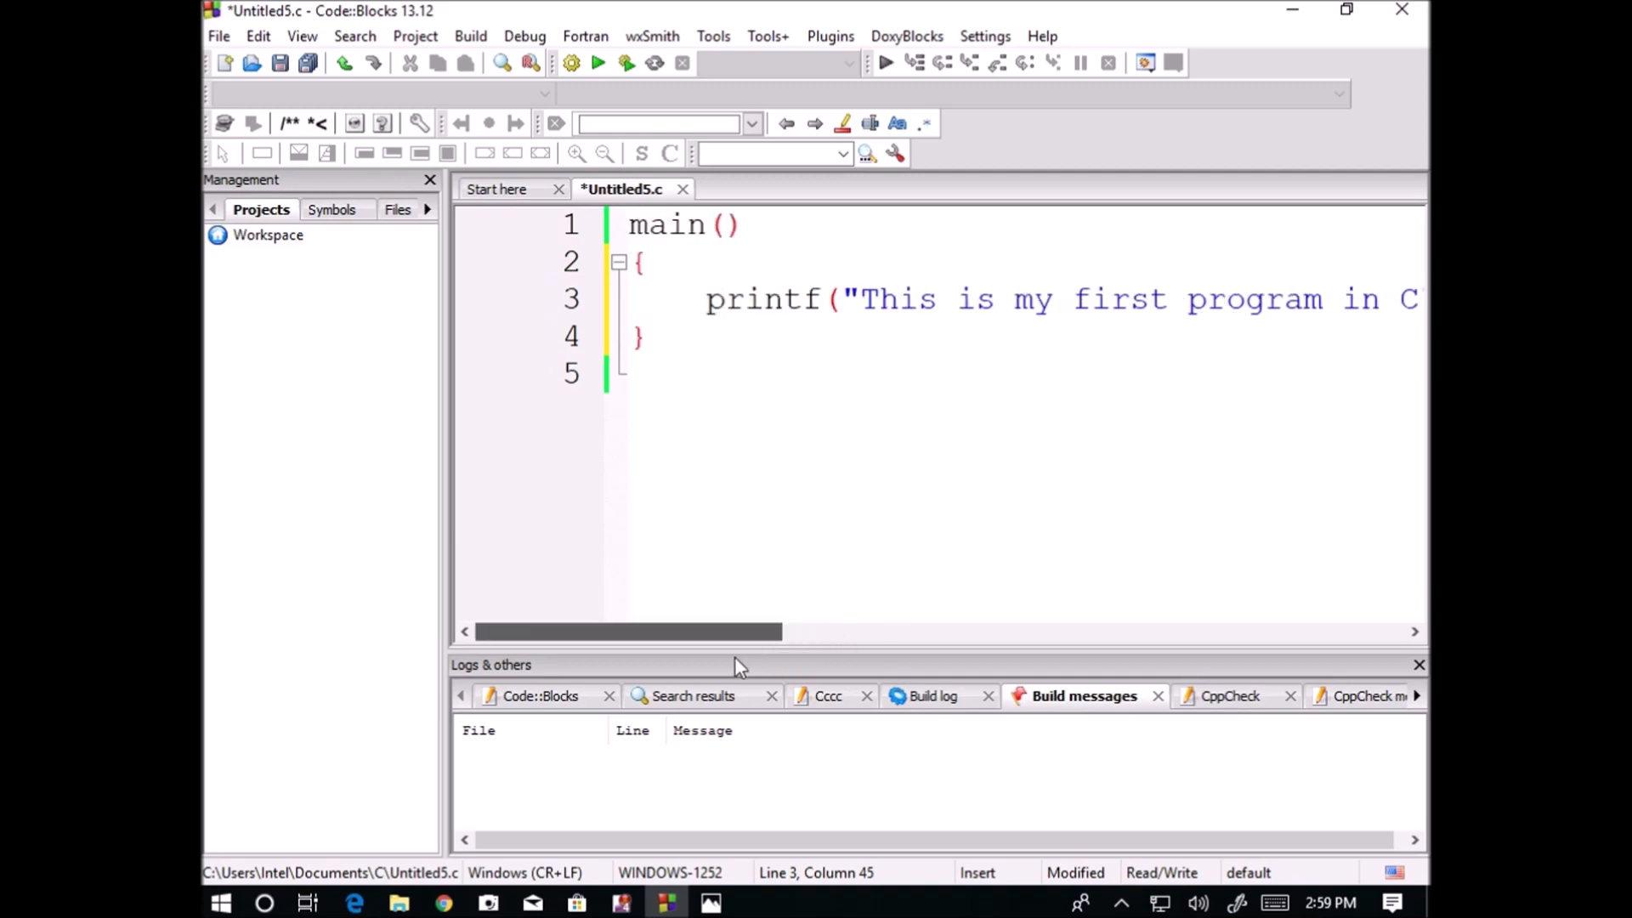
mouse_move(786, 334)
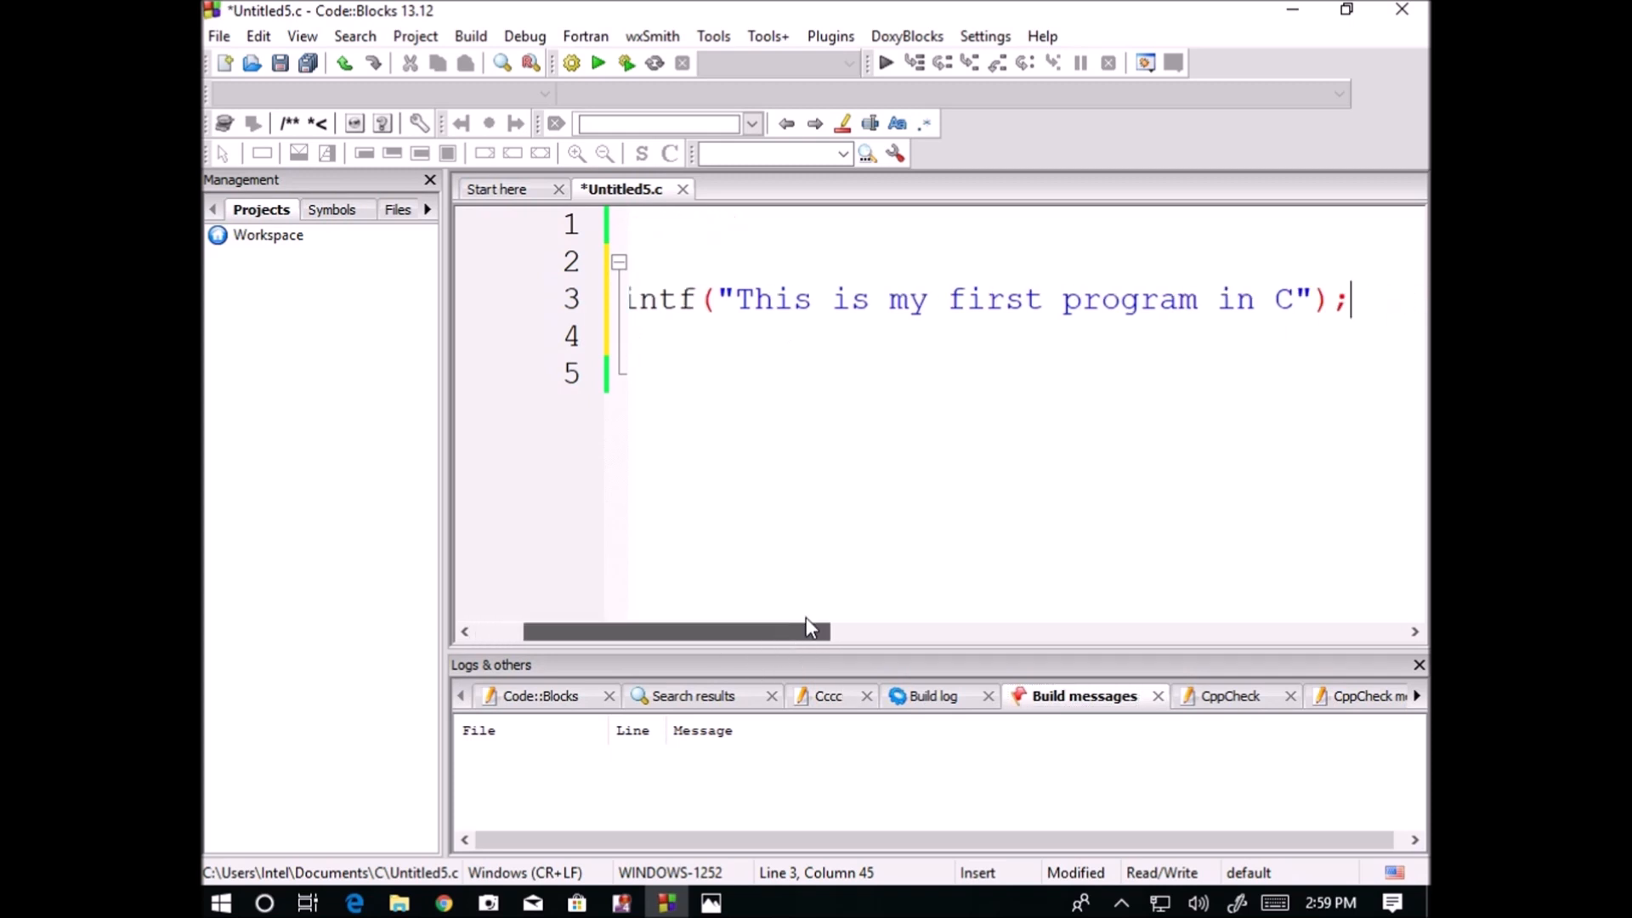
scroll(left, 3)
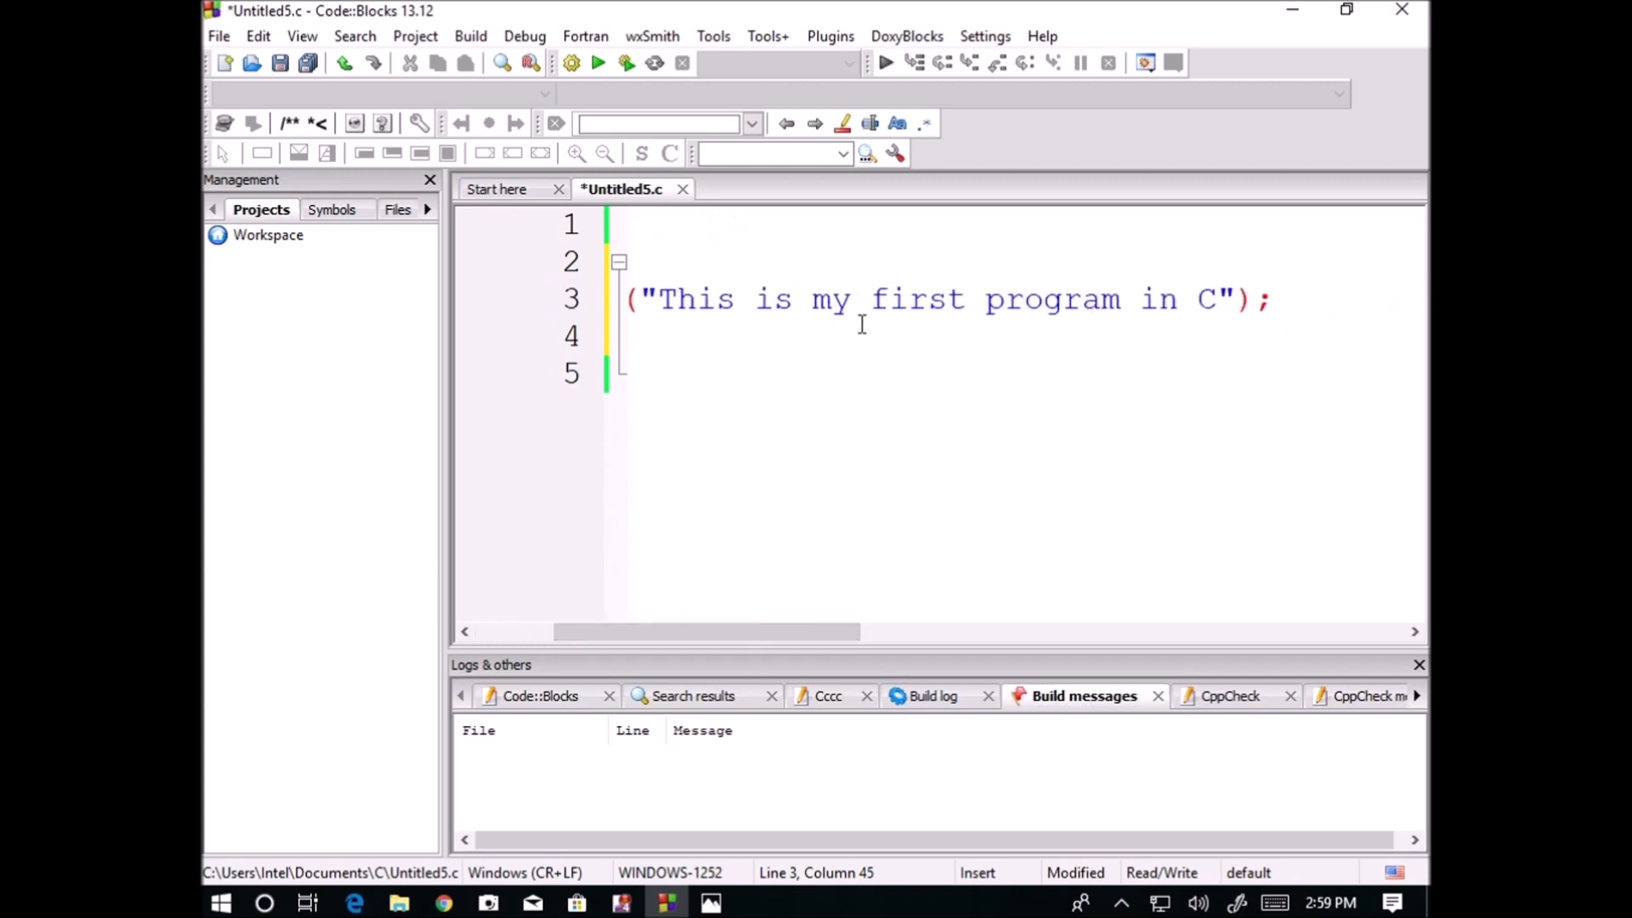
mouse_move(1302, 307)
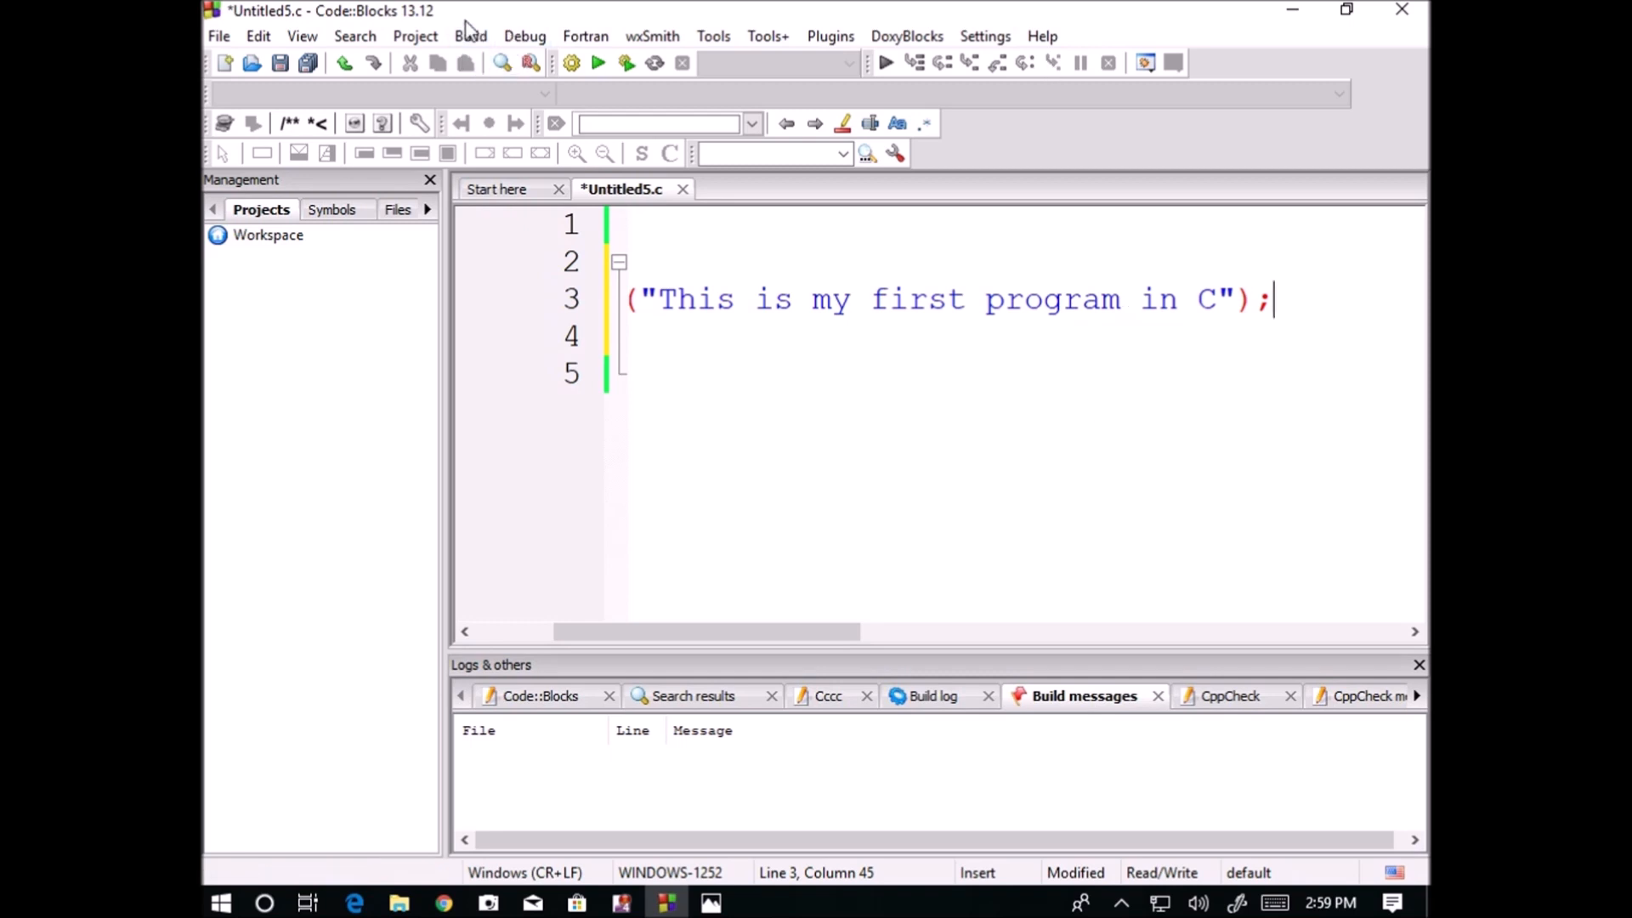
Build and run Untitled5.c from the Build menu, printing "This is my first program in C"
click(470, 36)
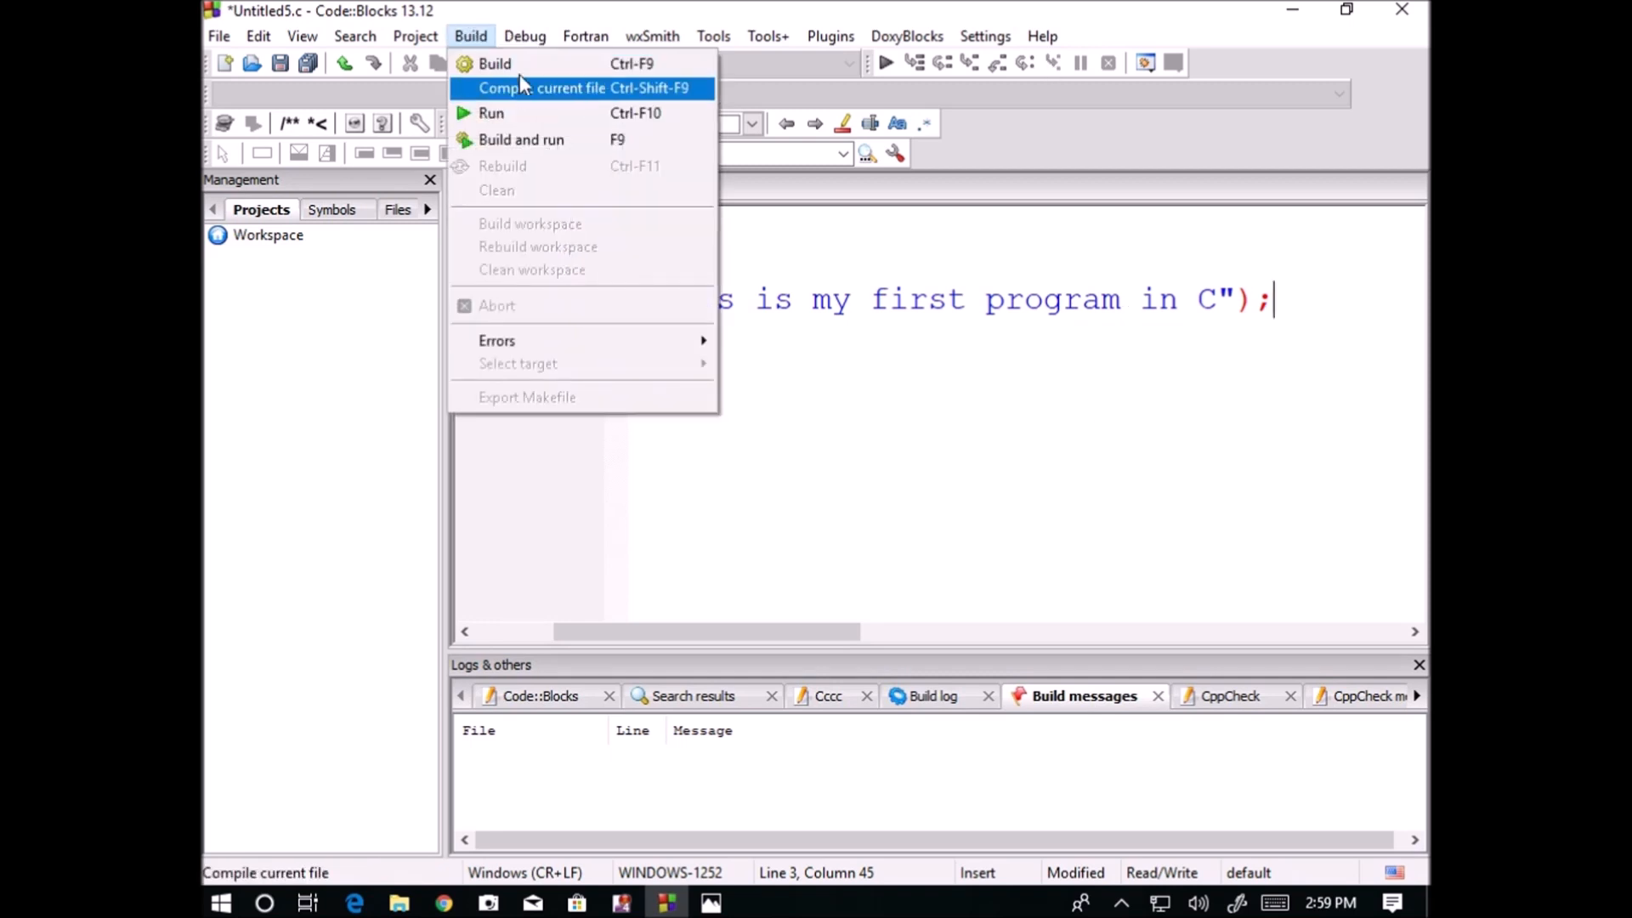
mouse_move(495, 63)
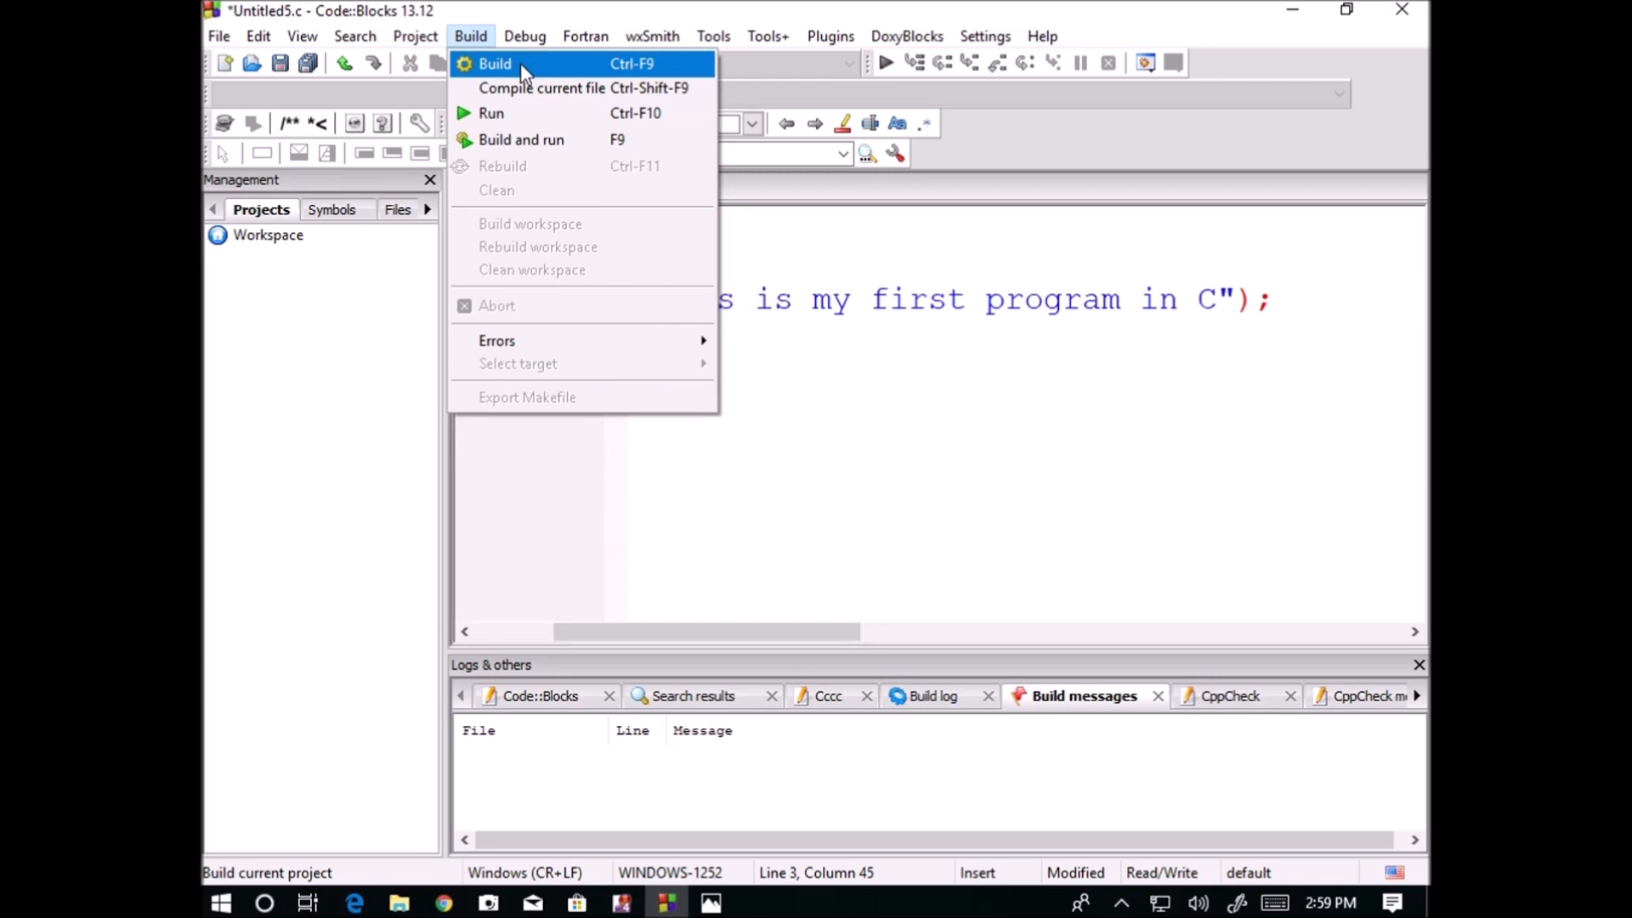
mouse_move(515, 139)
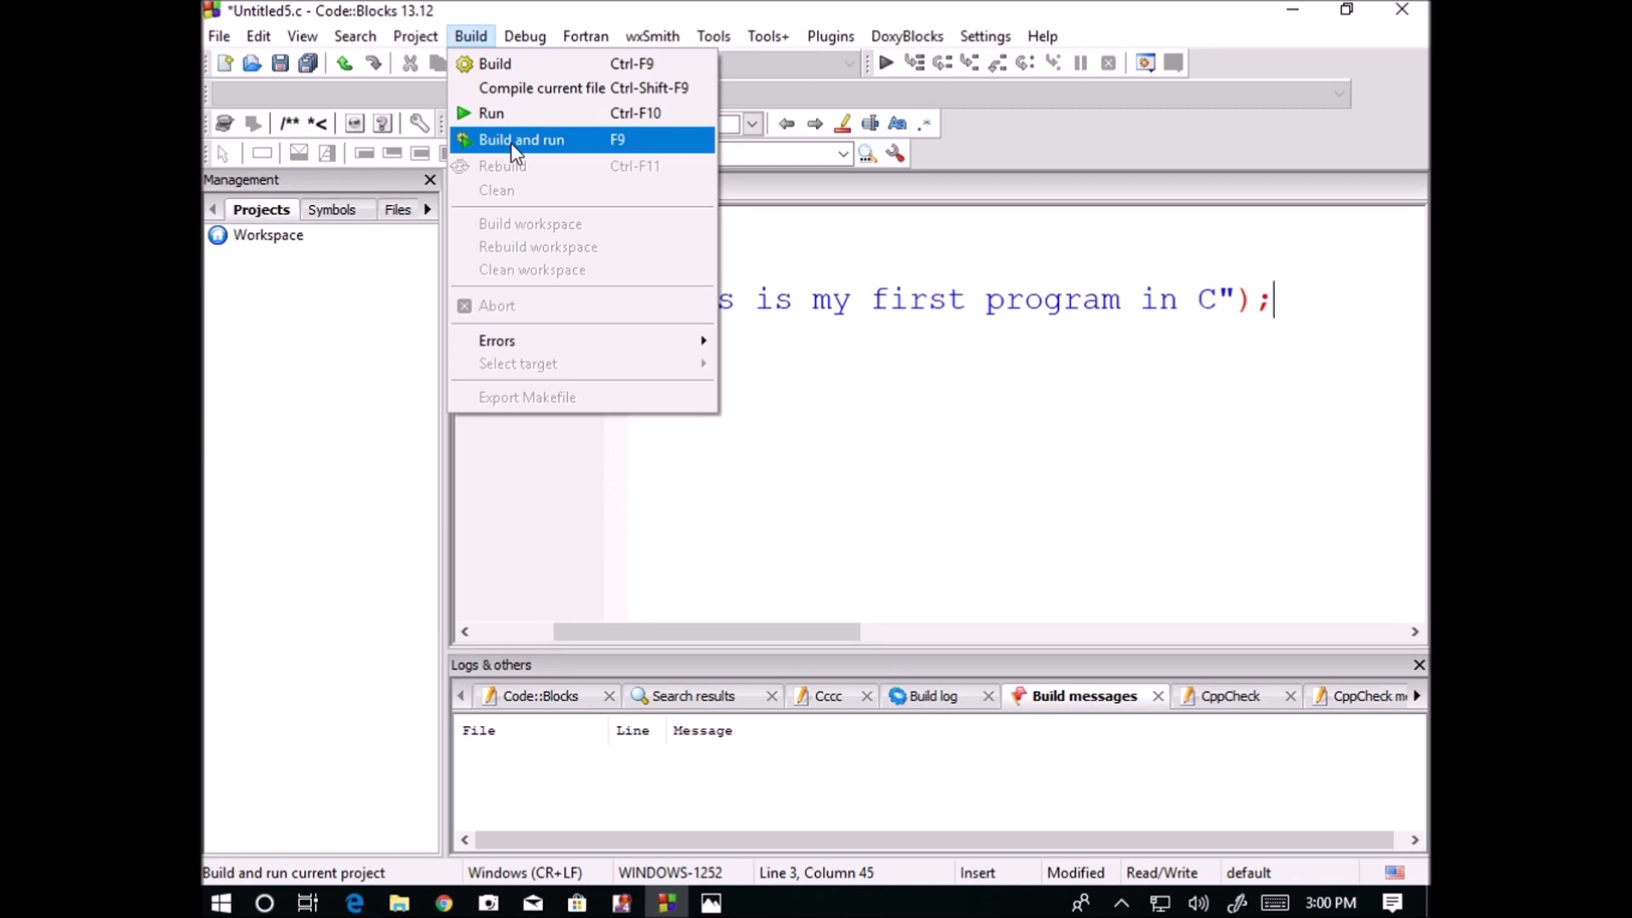
click(520, 139)
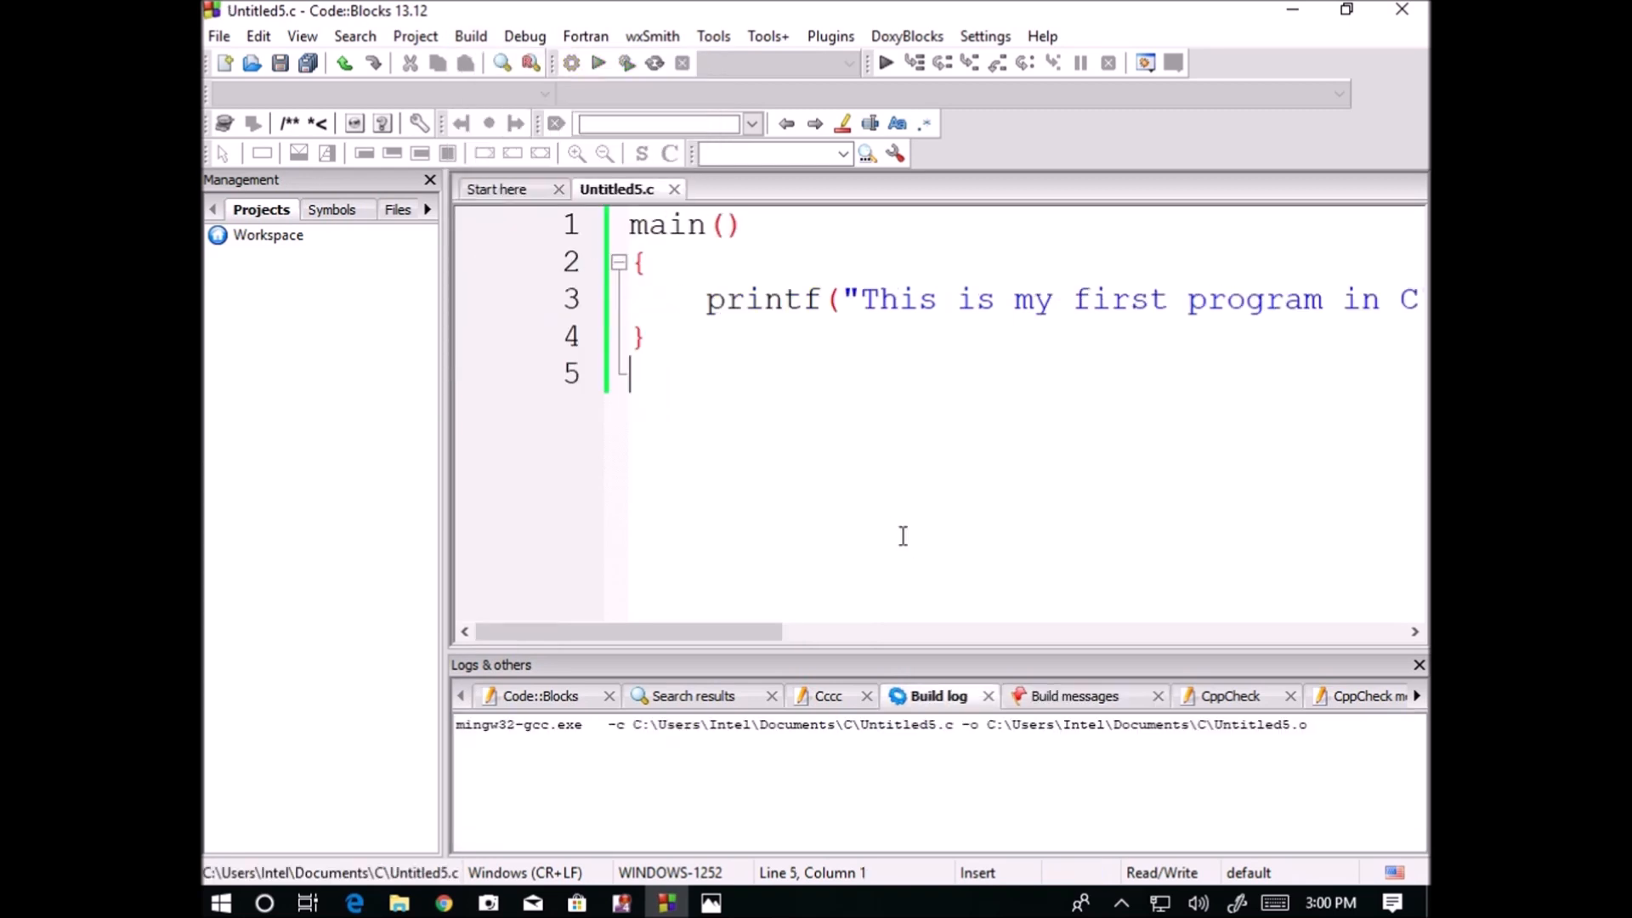
click(597, 62)
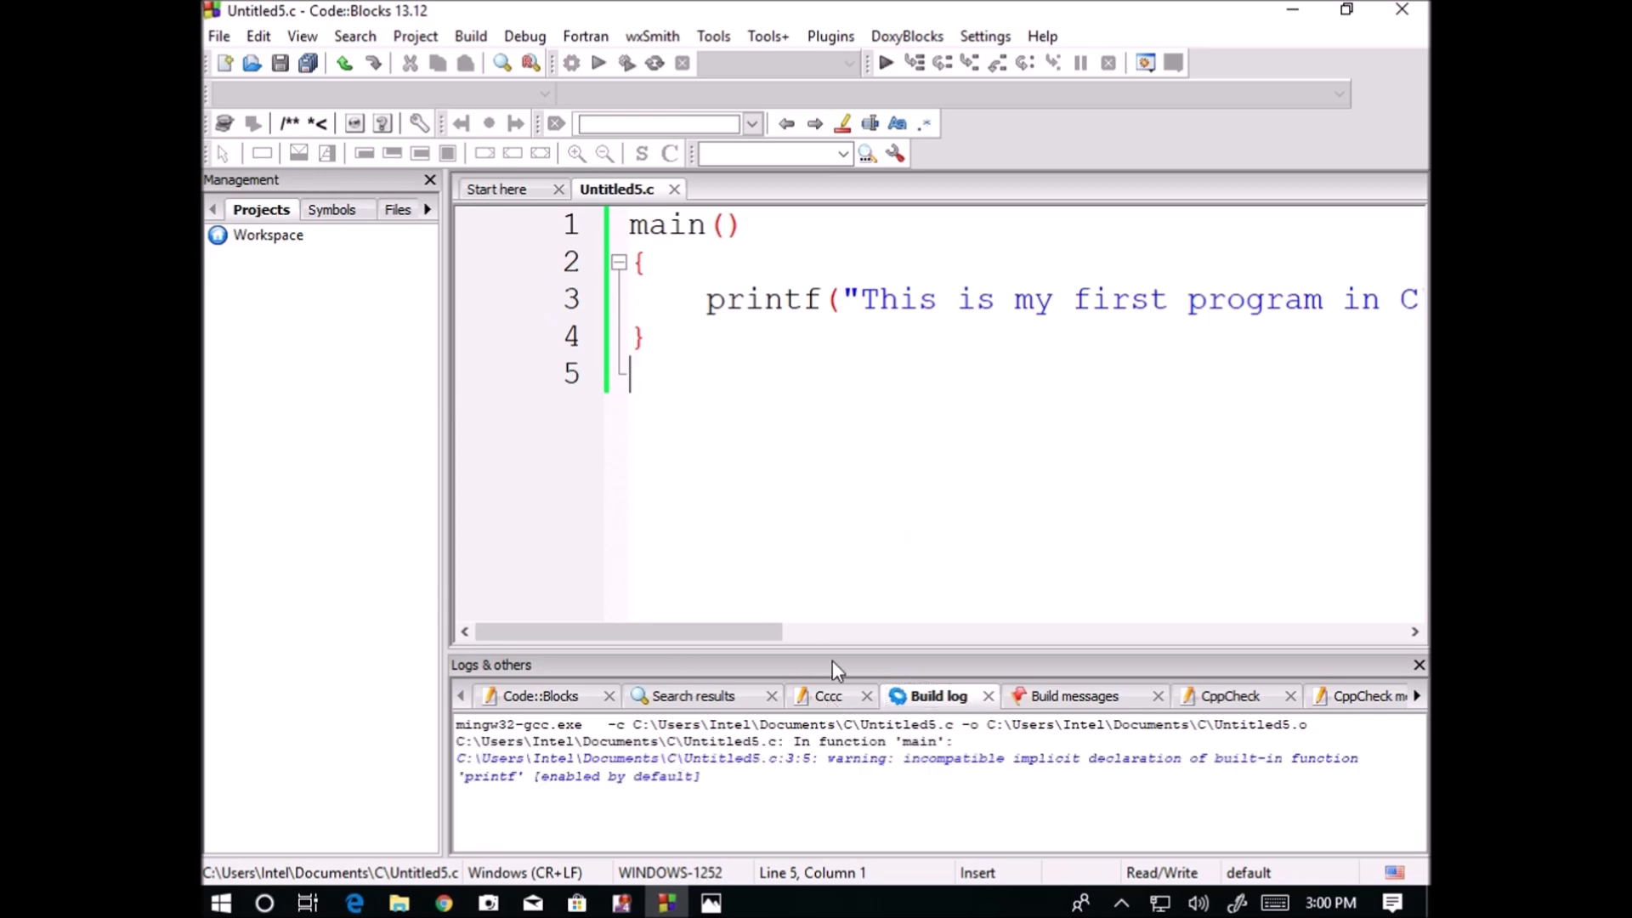
click(626, 62)
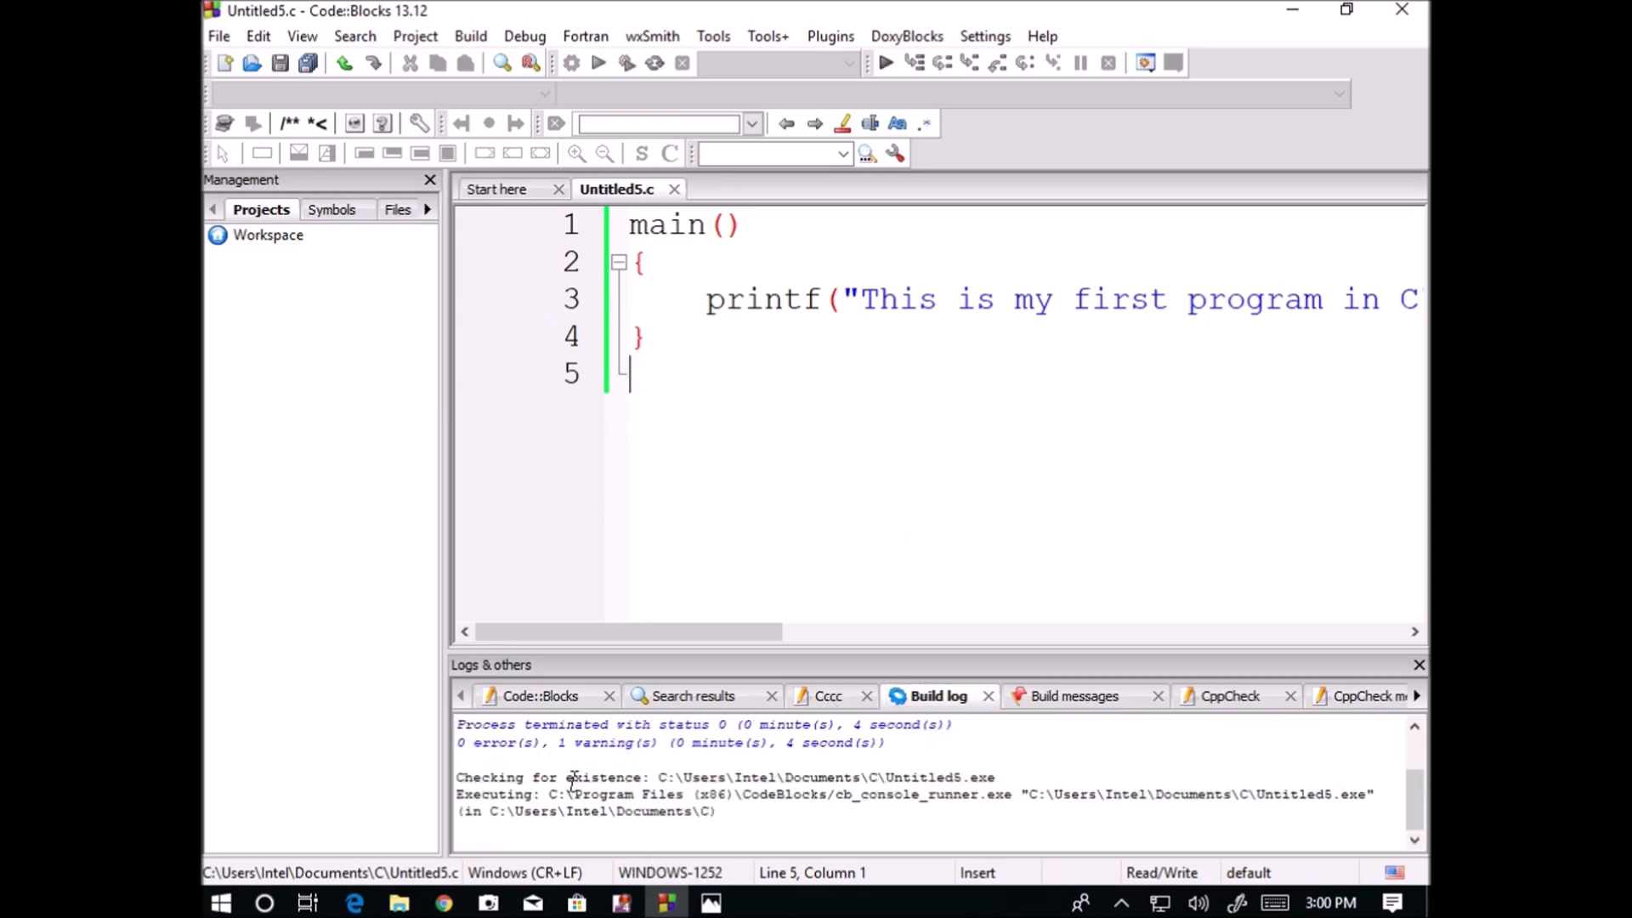
click(598, 62)
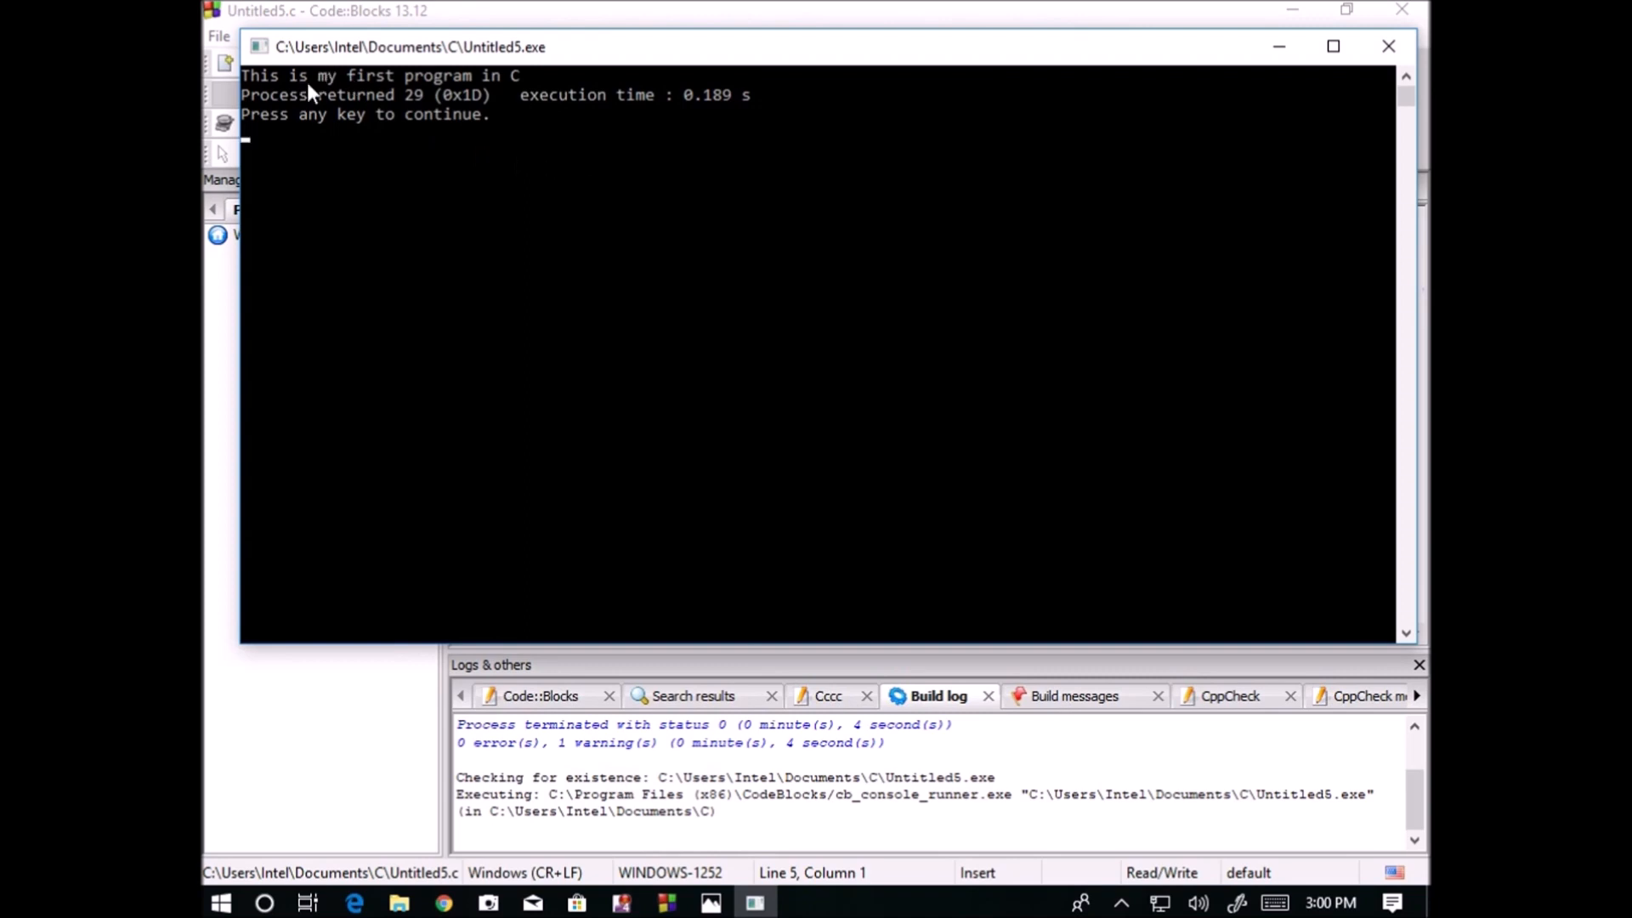
mouse_move(406, 98)
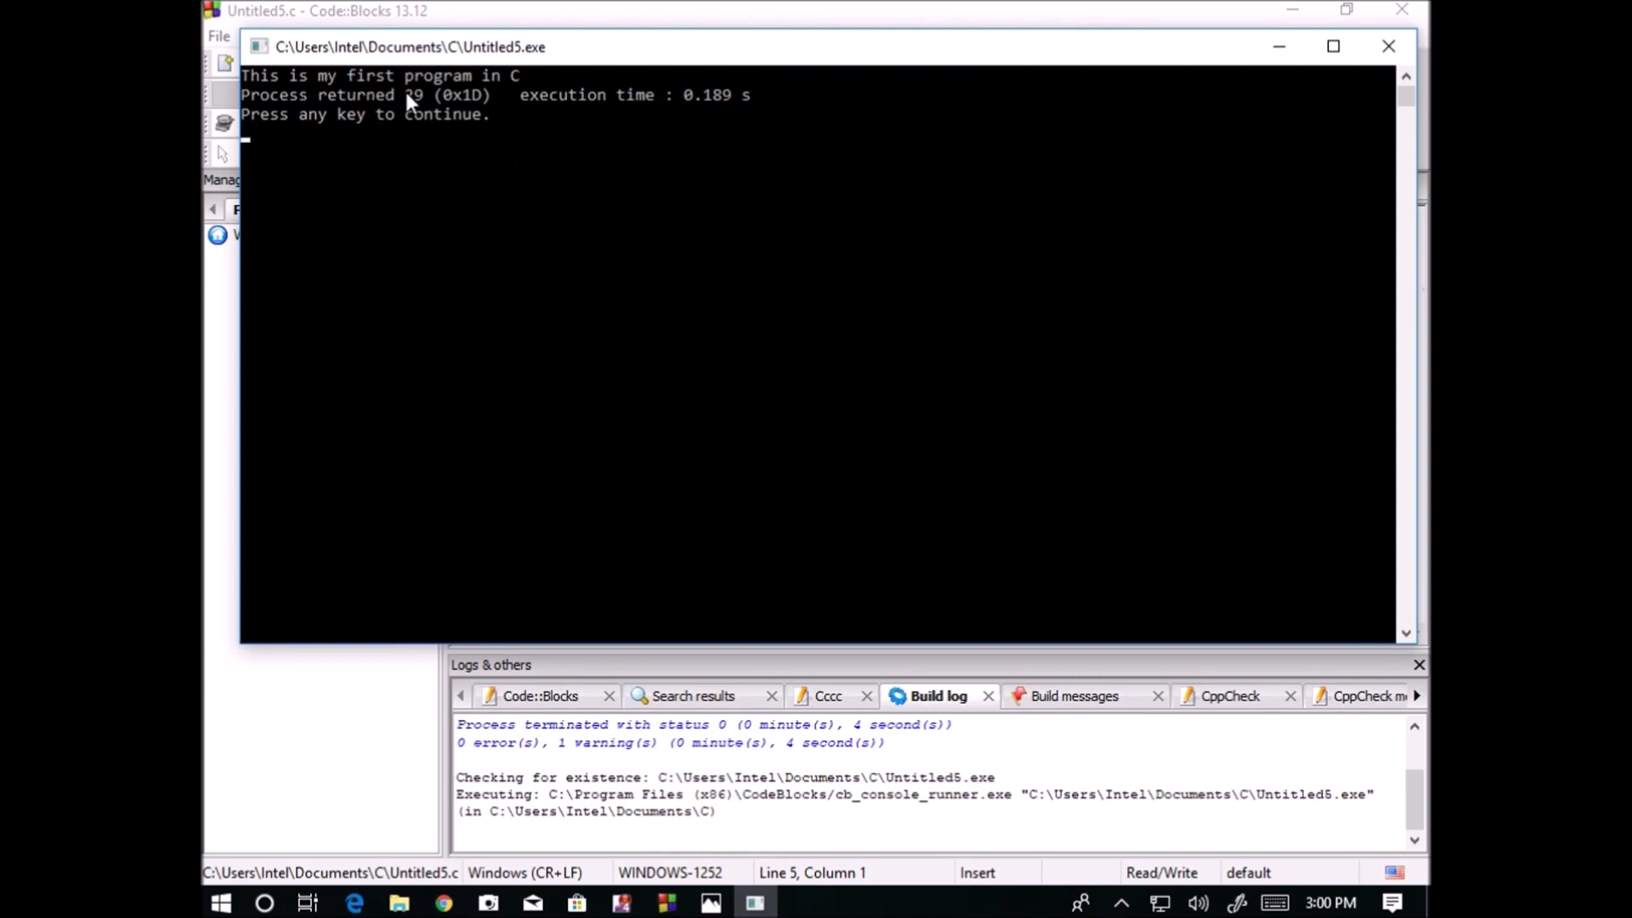
mouse_move(414, 104)
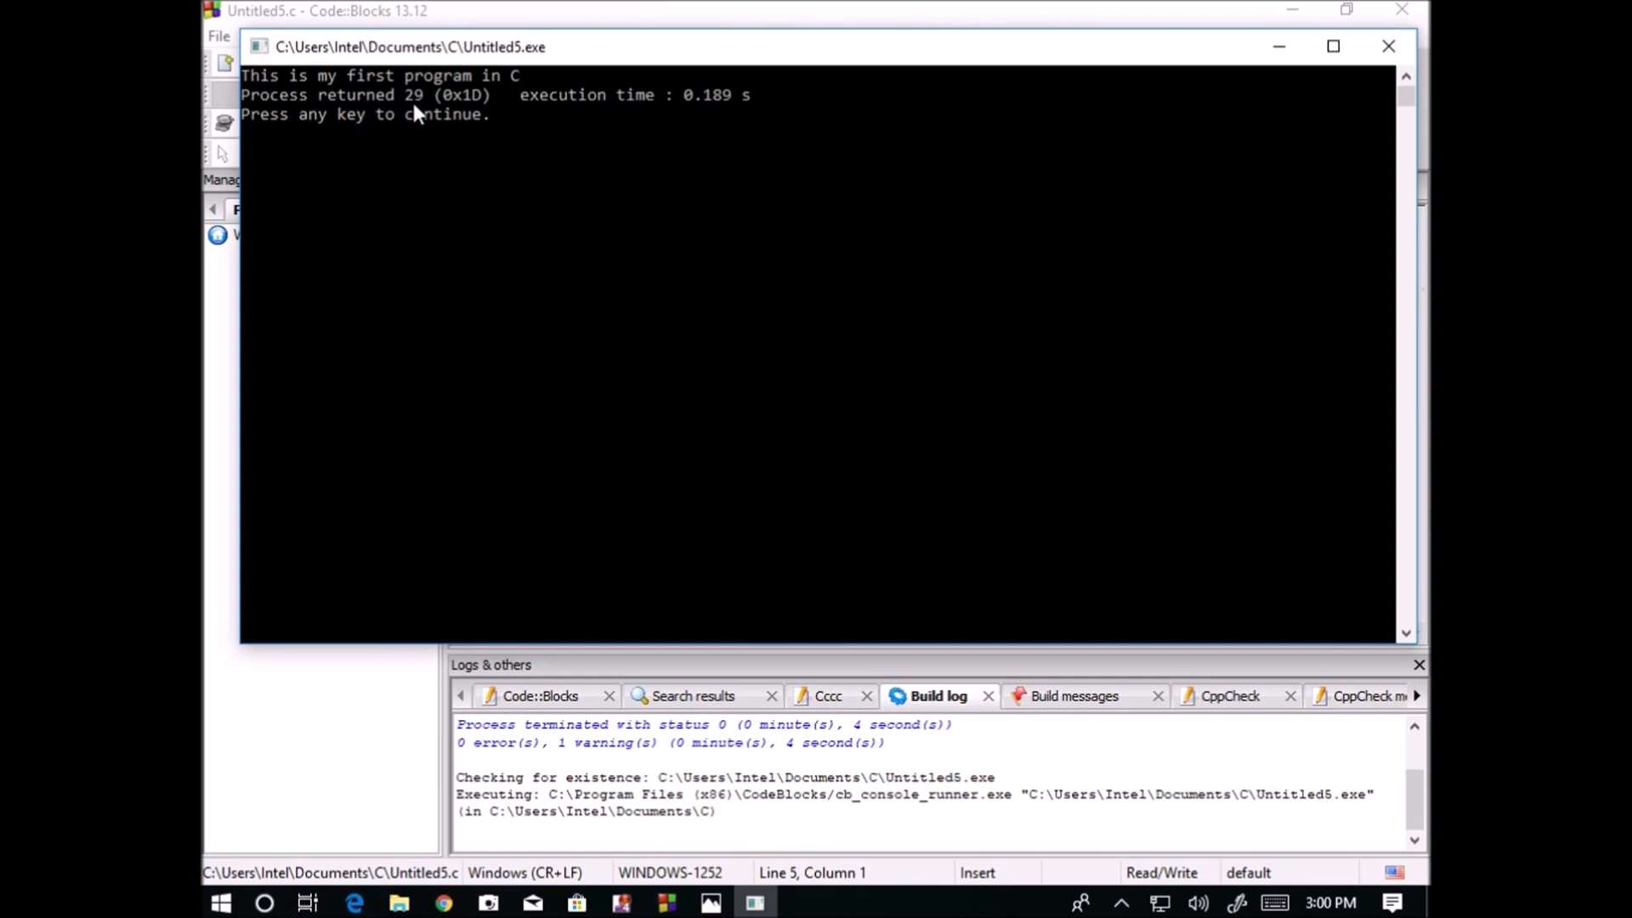
mouse_move(481, 112)
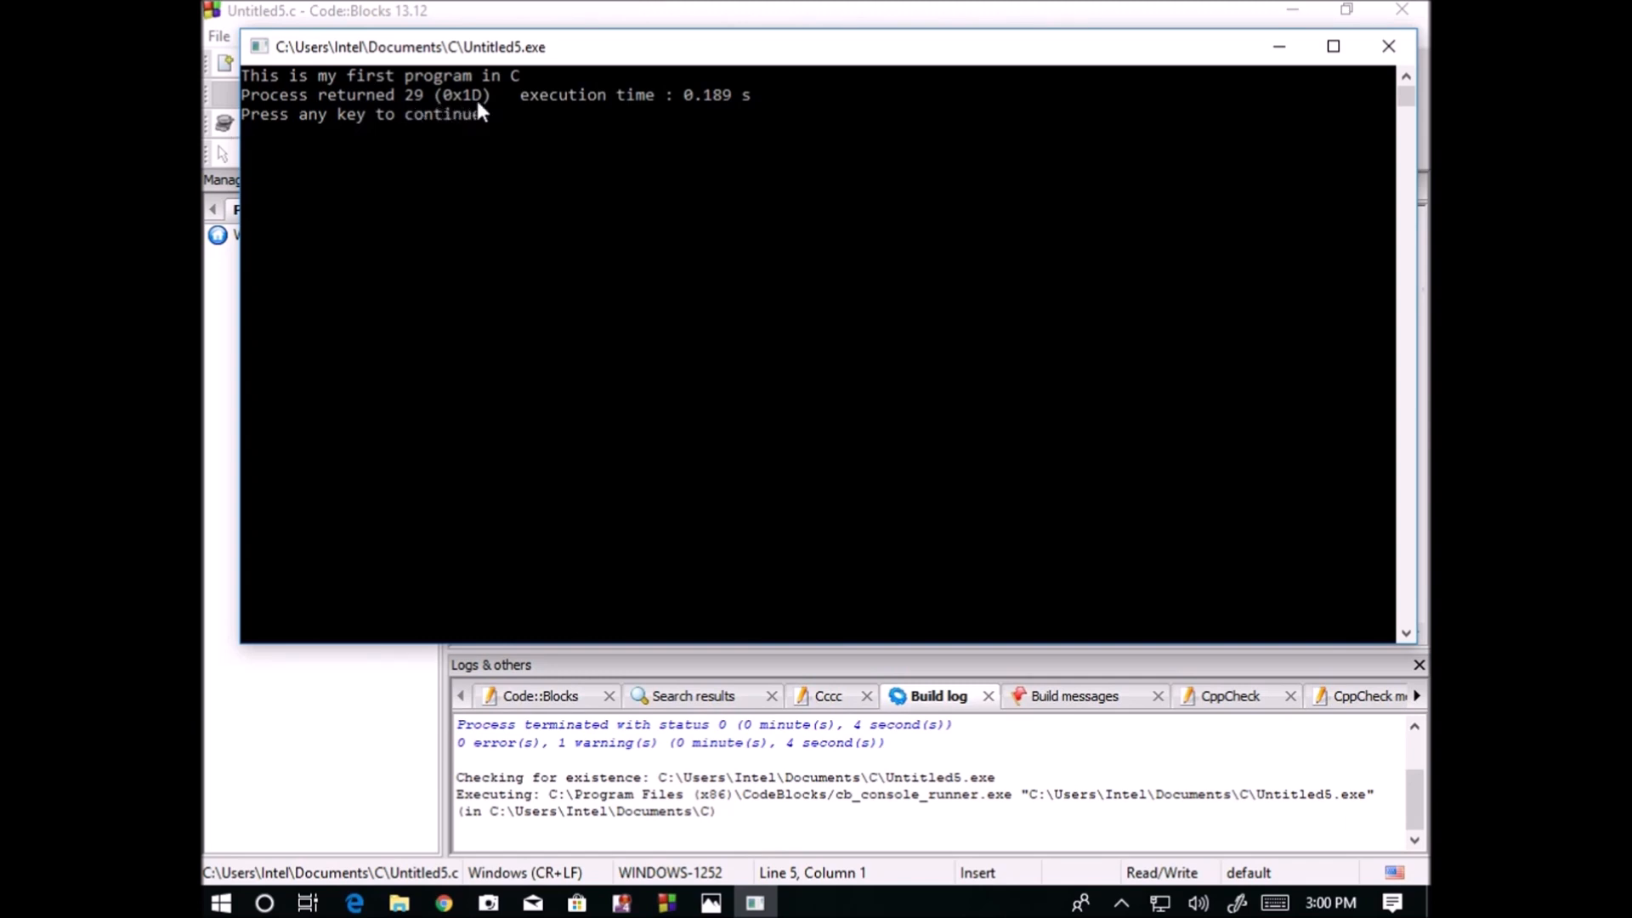
mouse_move(470, 106)
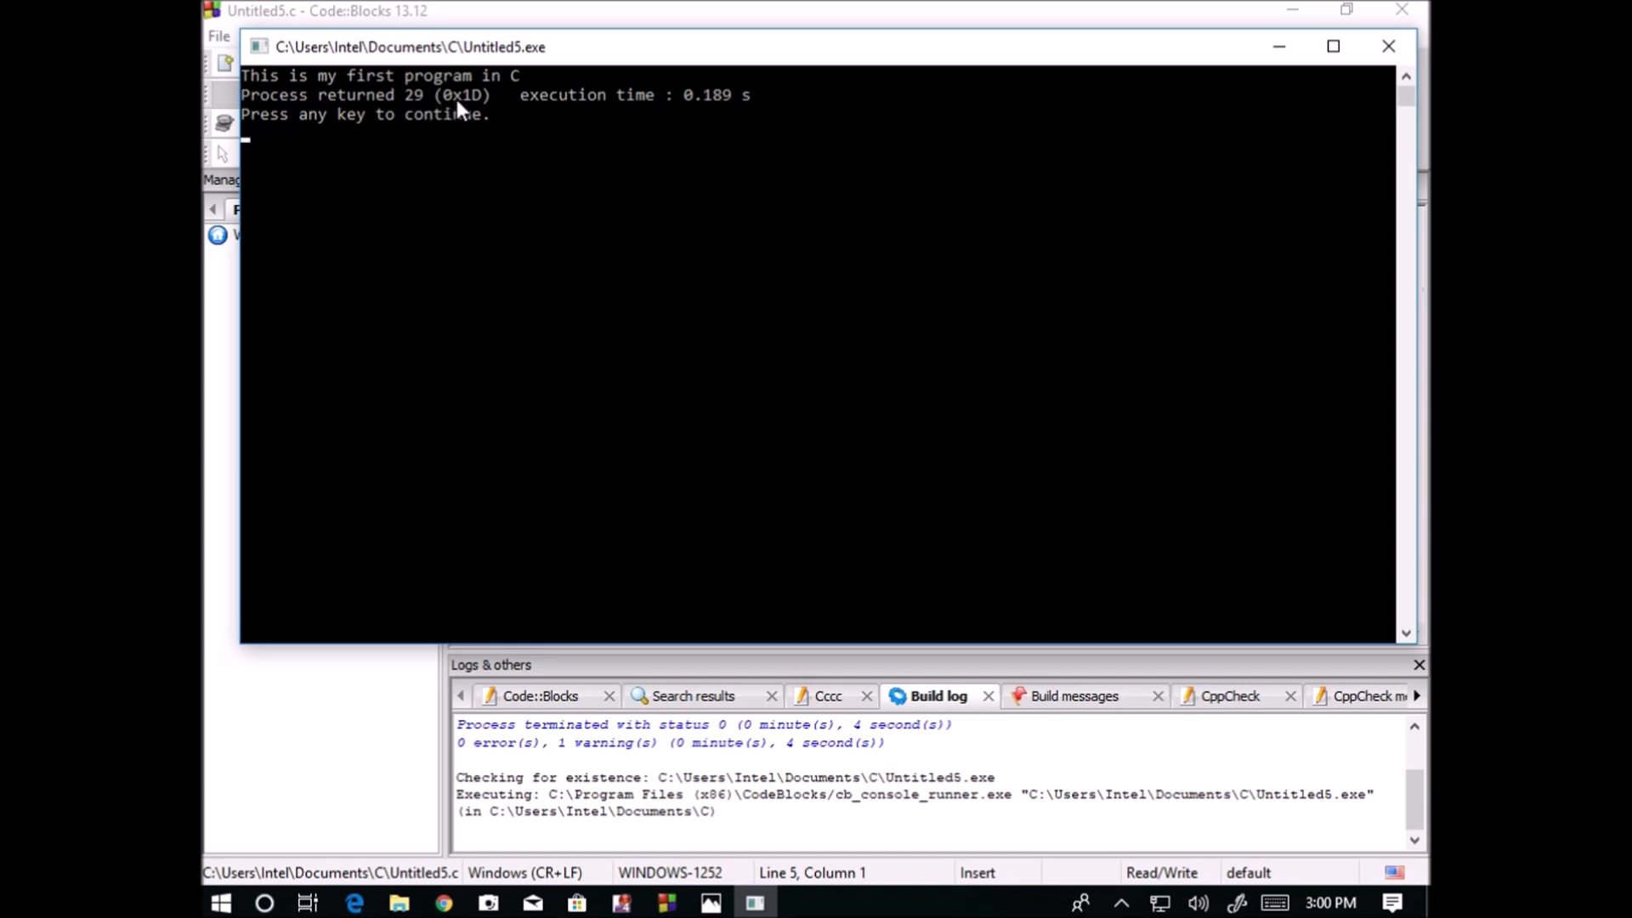
mouse_move(728, 115)
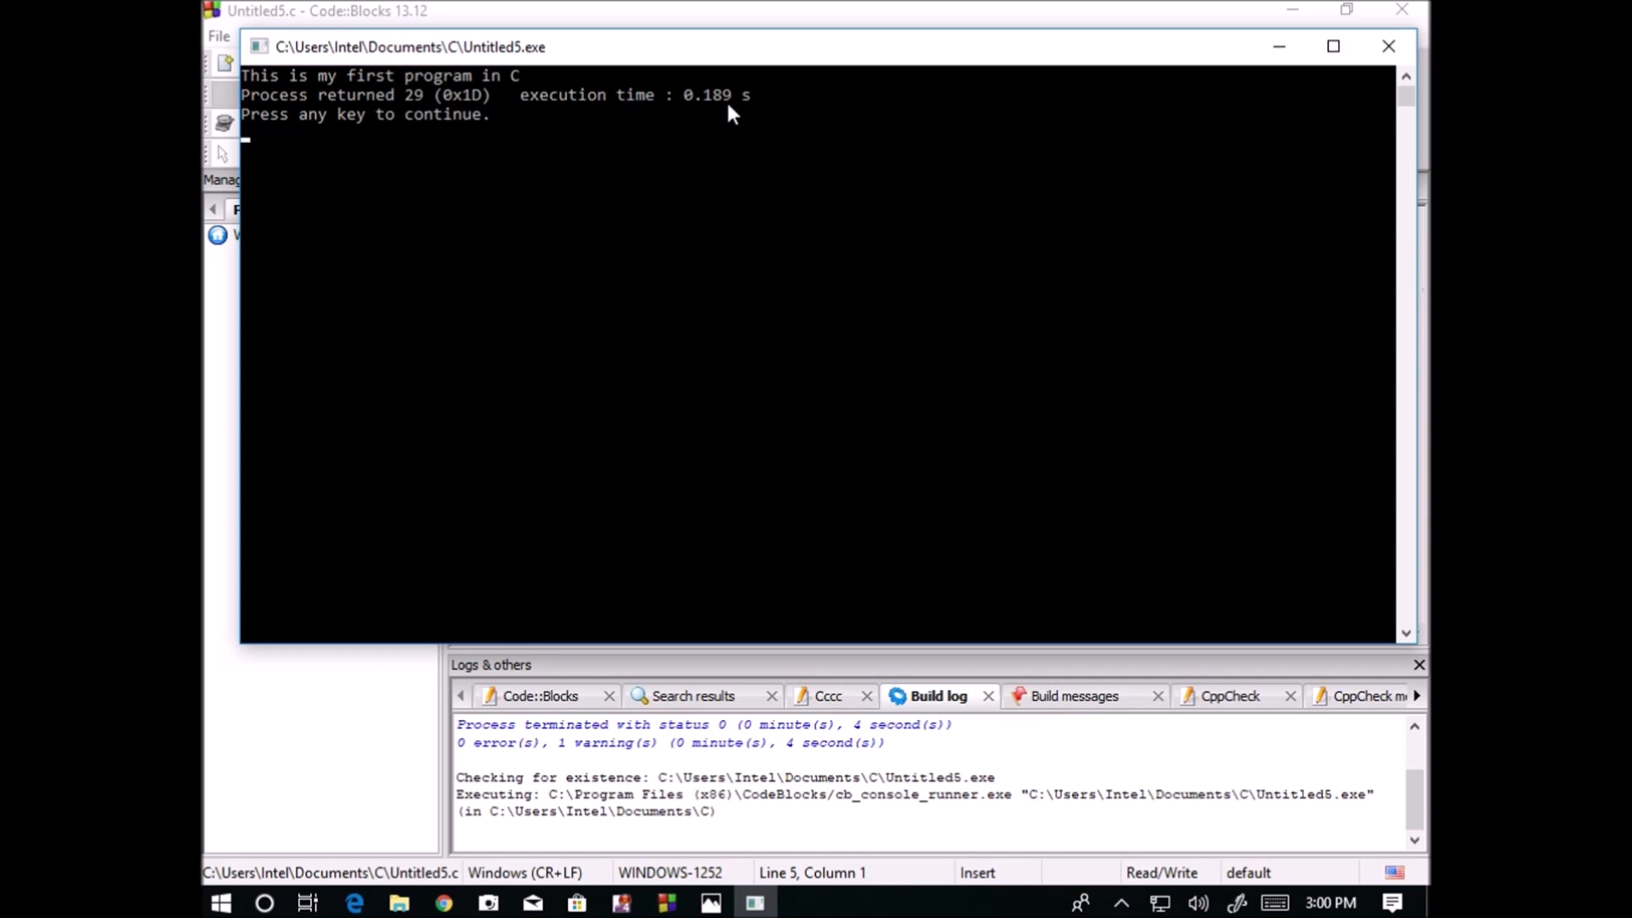
mouse_move(286, 144)
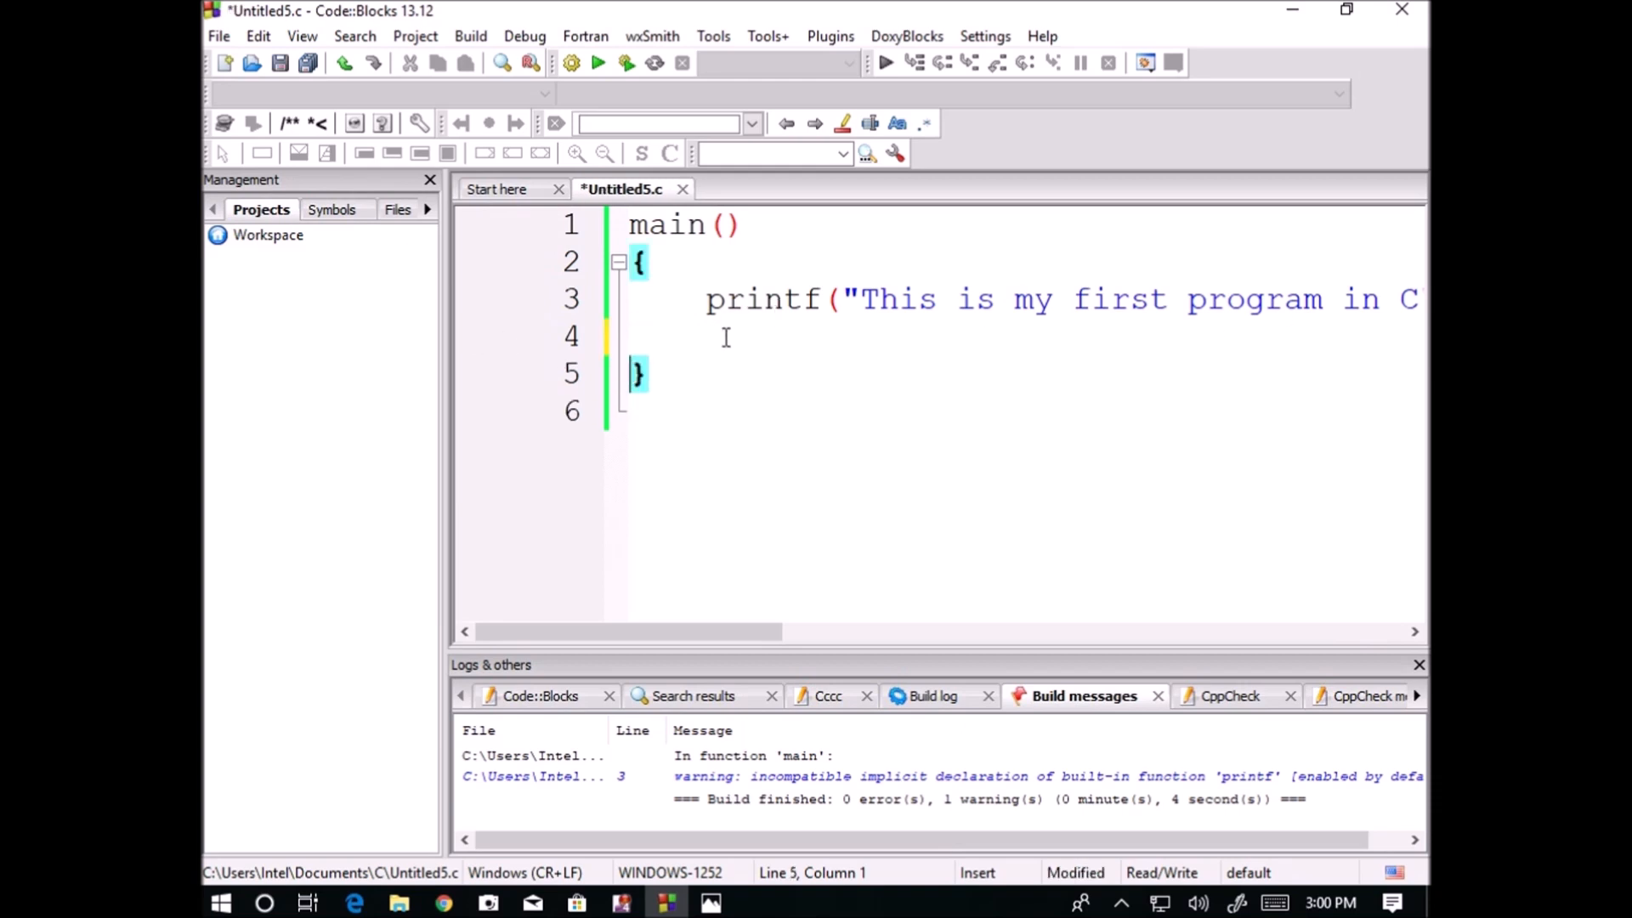
Add getch(); after the printf line, rebuild and run, then close the console
text(ge)
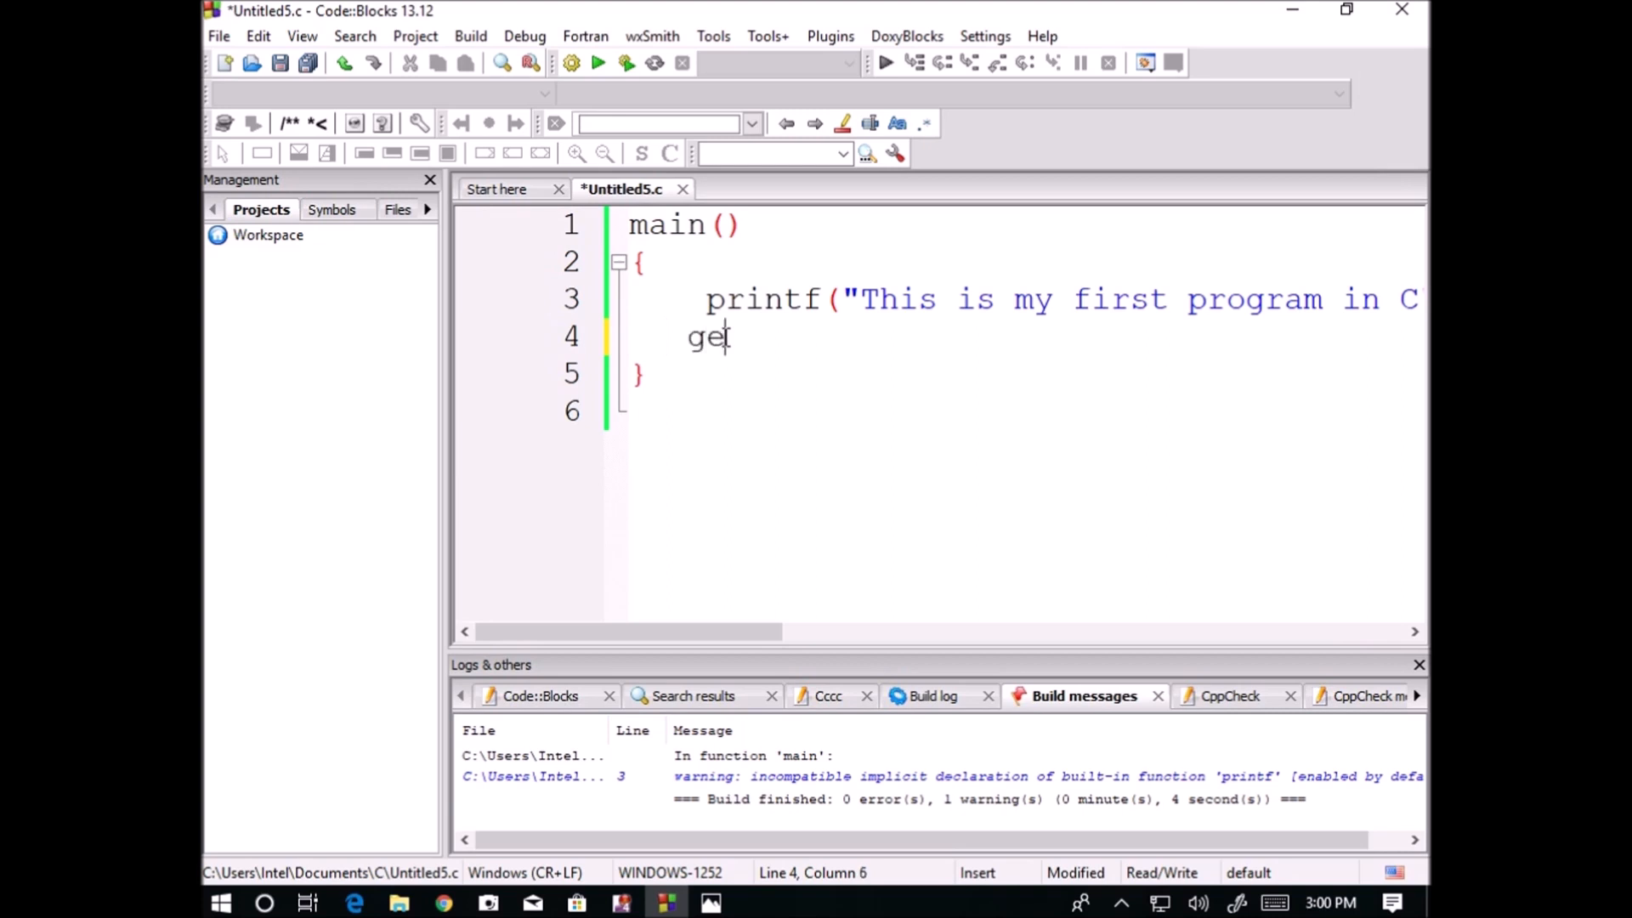
text(tch())
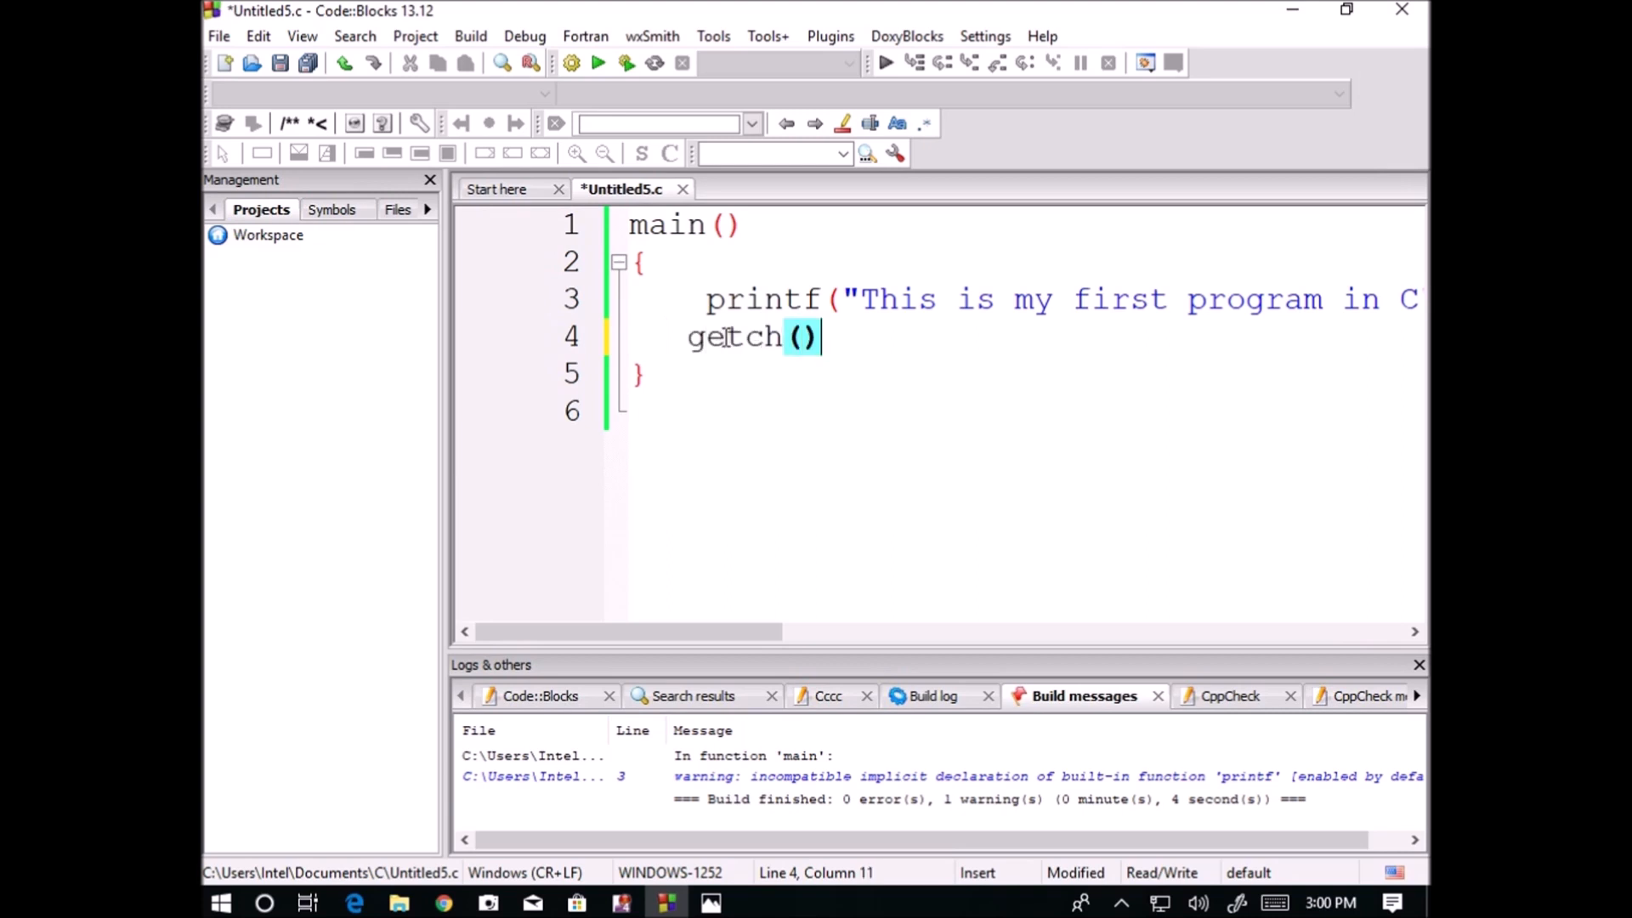
text(;)
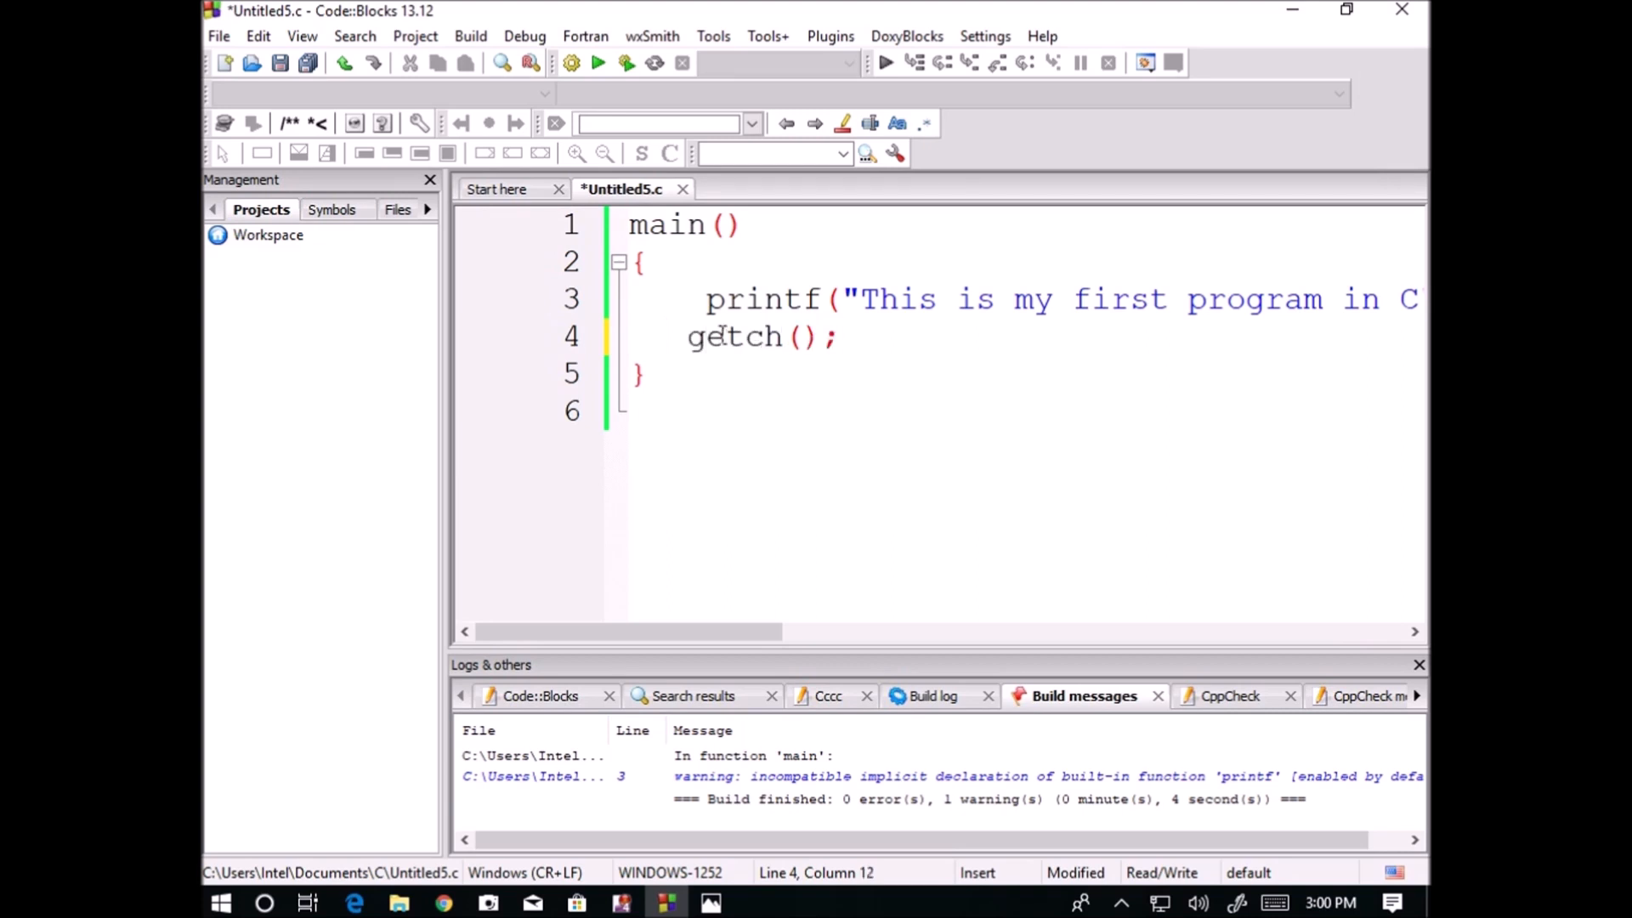
click(597, 62)
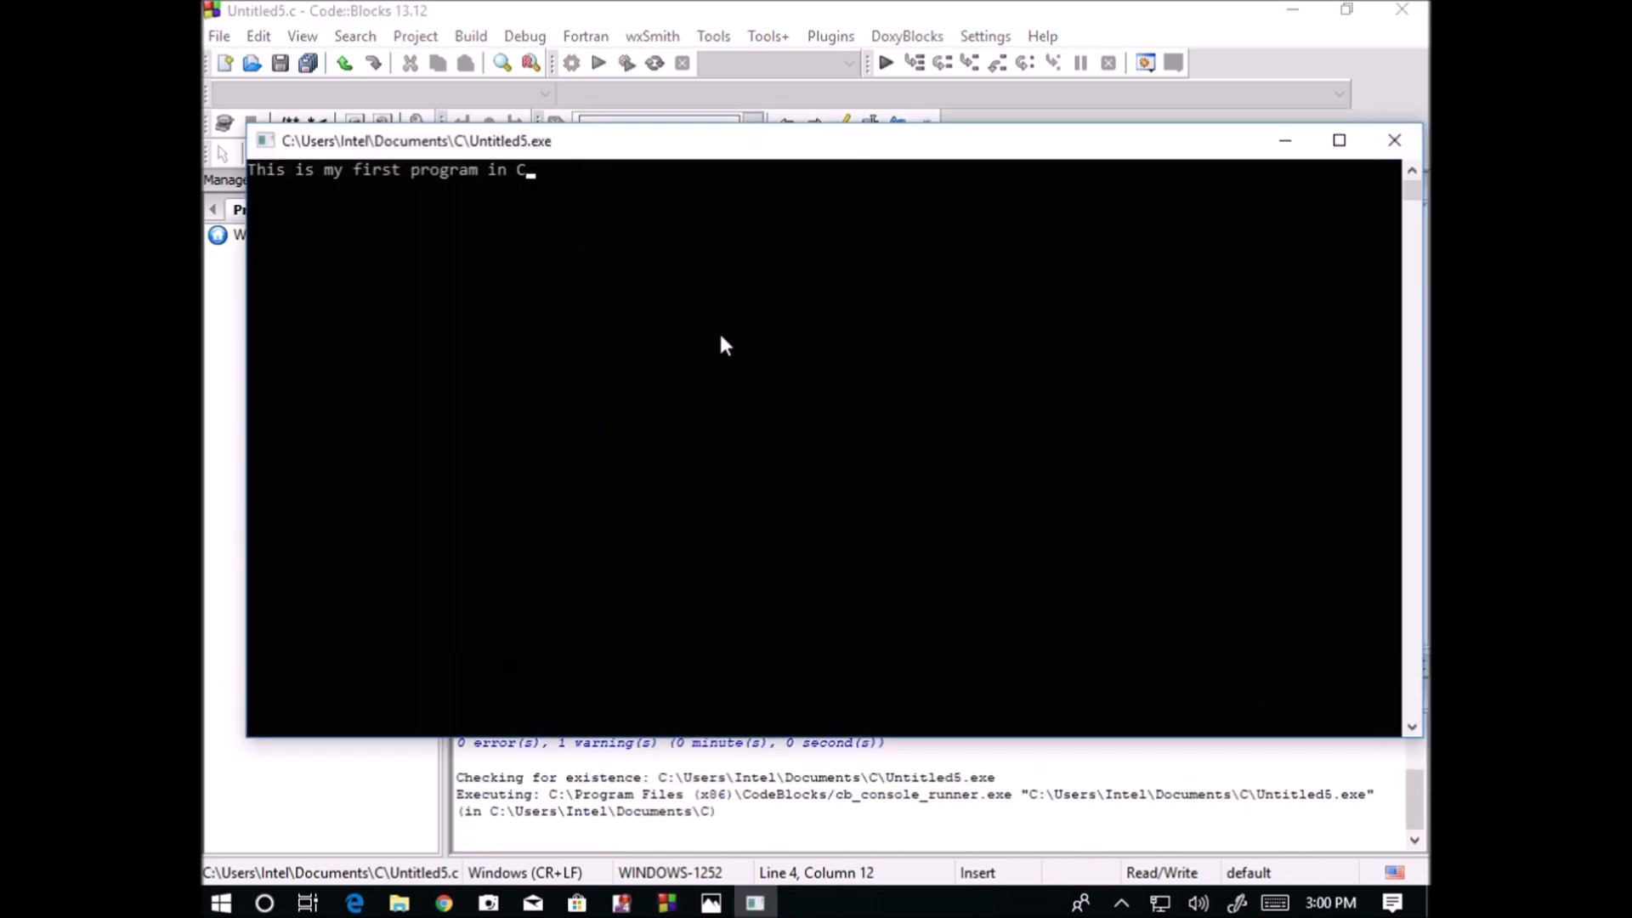
mouse_move(551, 278)
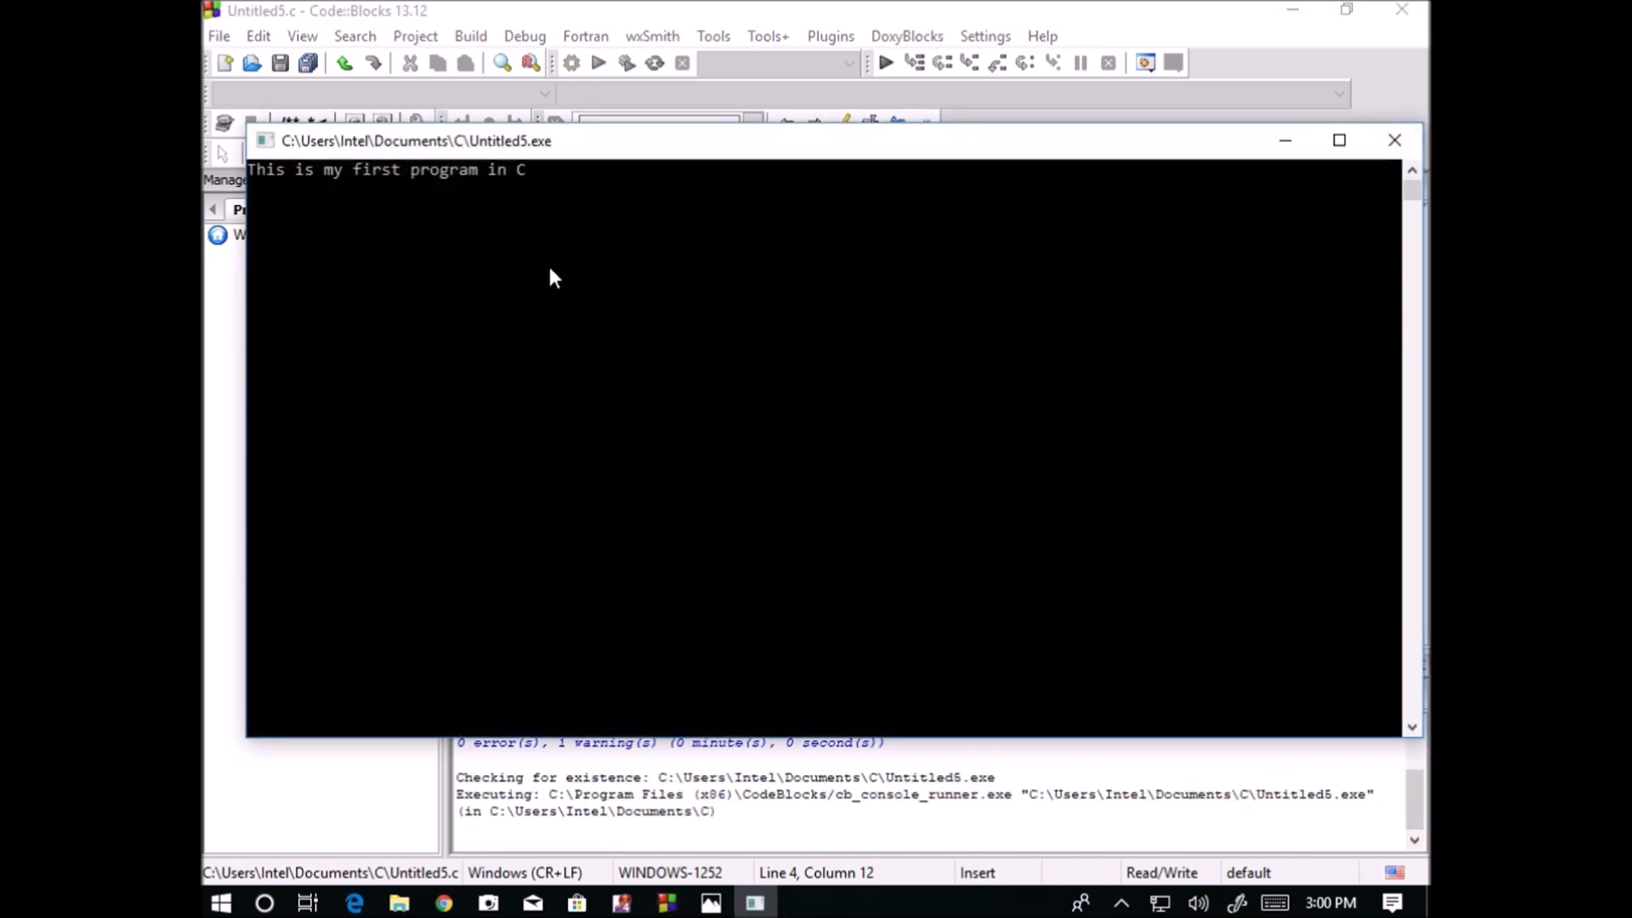
mouse_move(1035, 8)
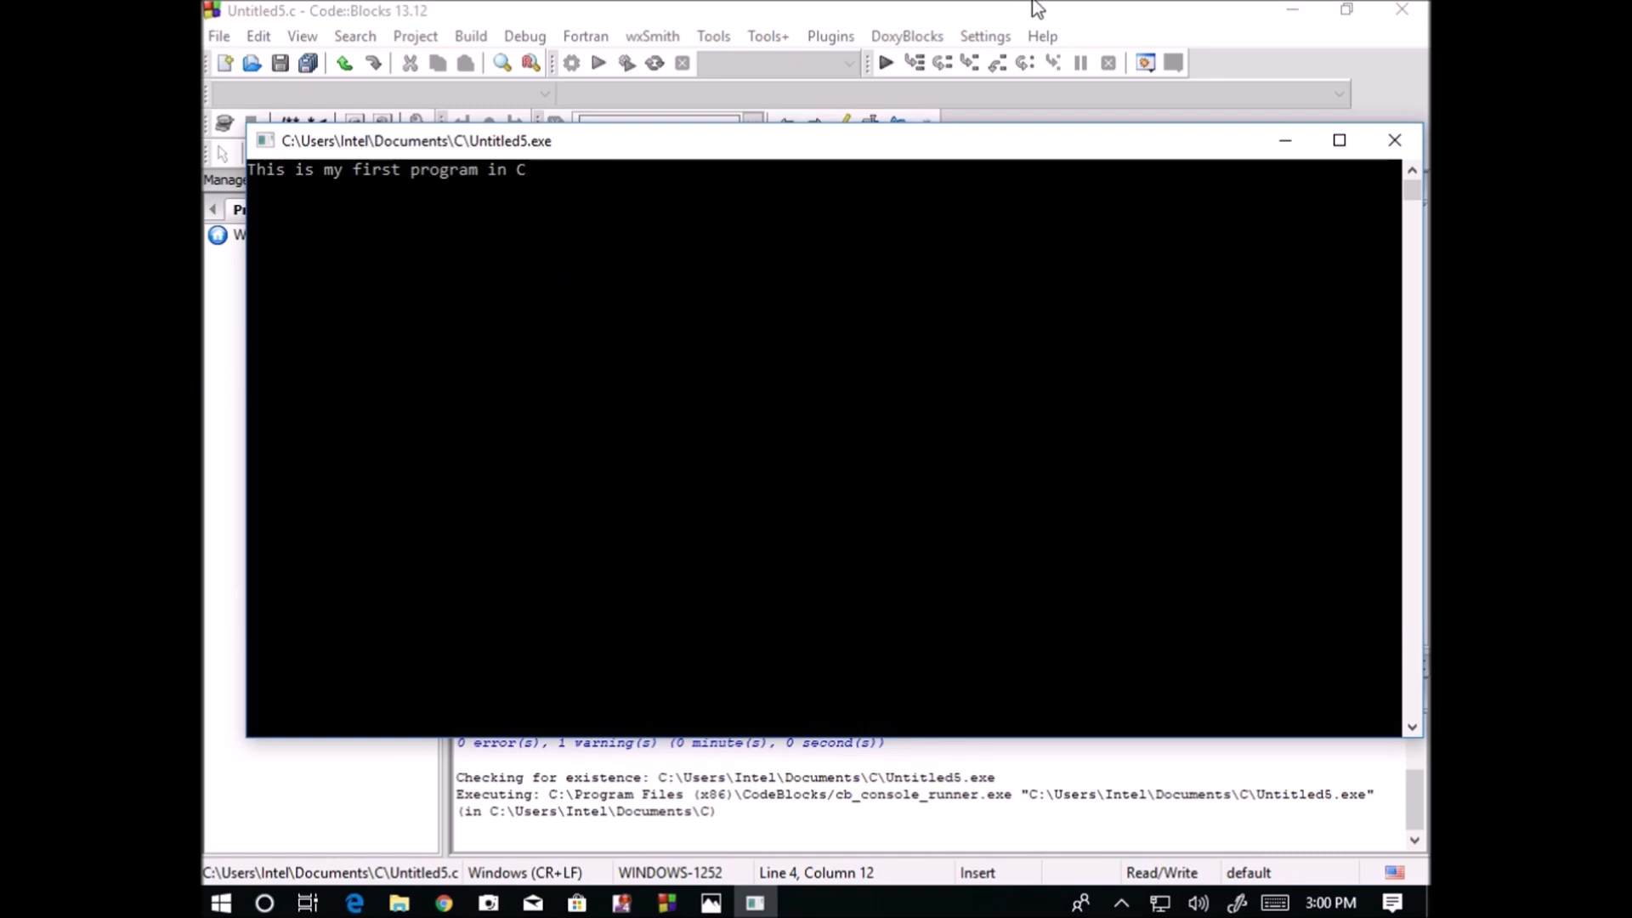
click(1393, 139)
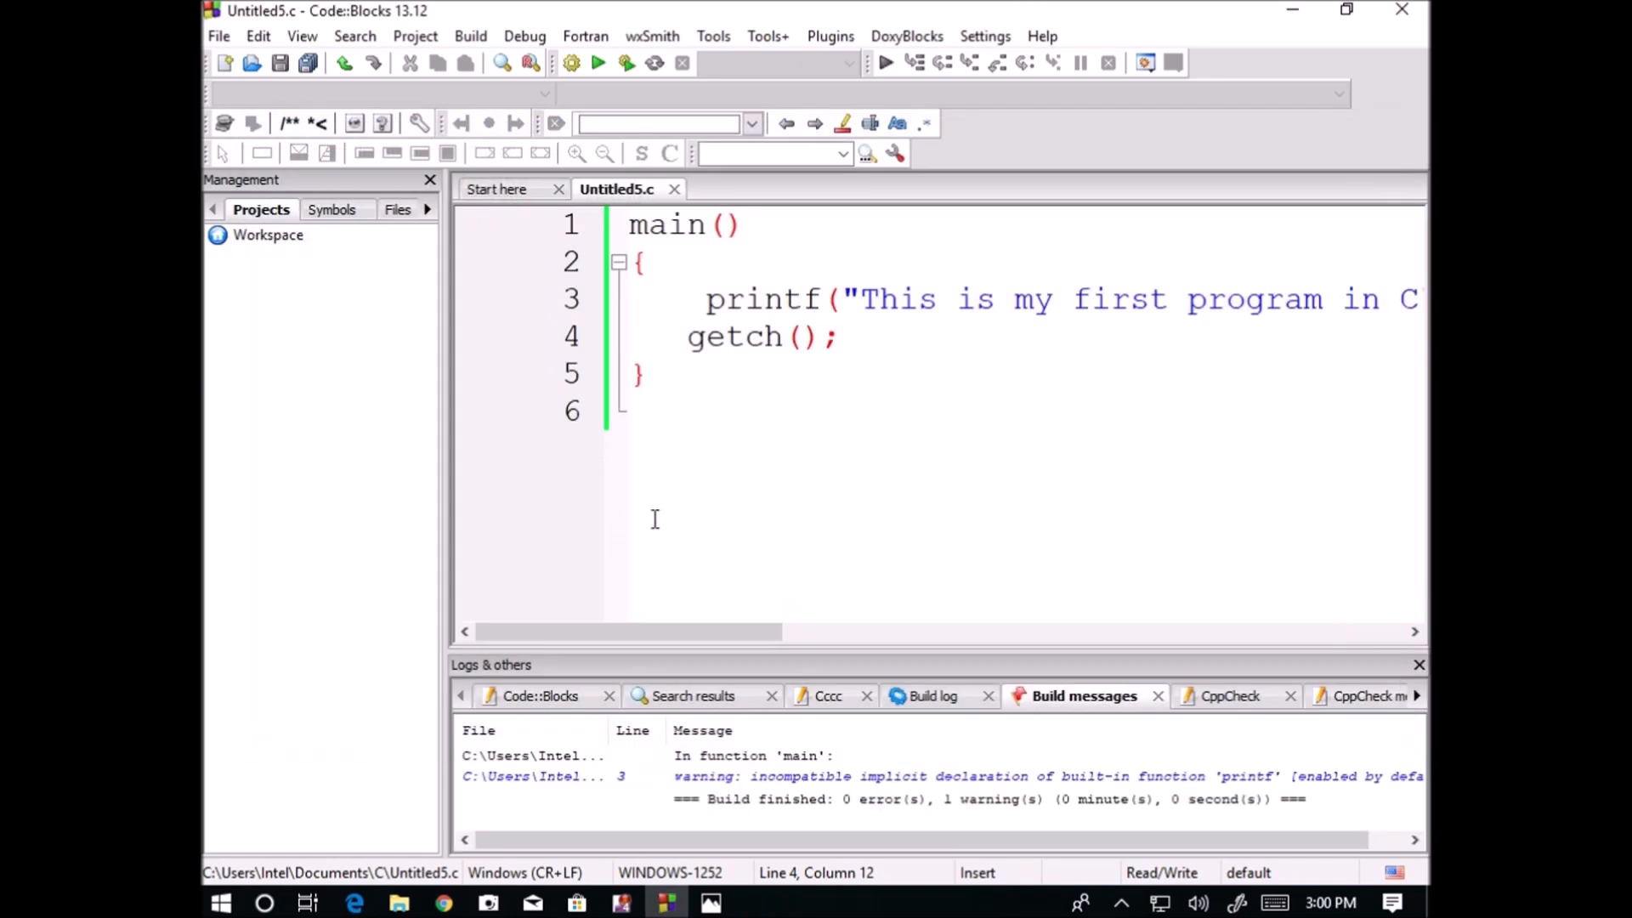
Review Untitled5's object, application and C source files in Documents\C
click(838, 337)
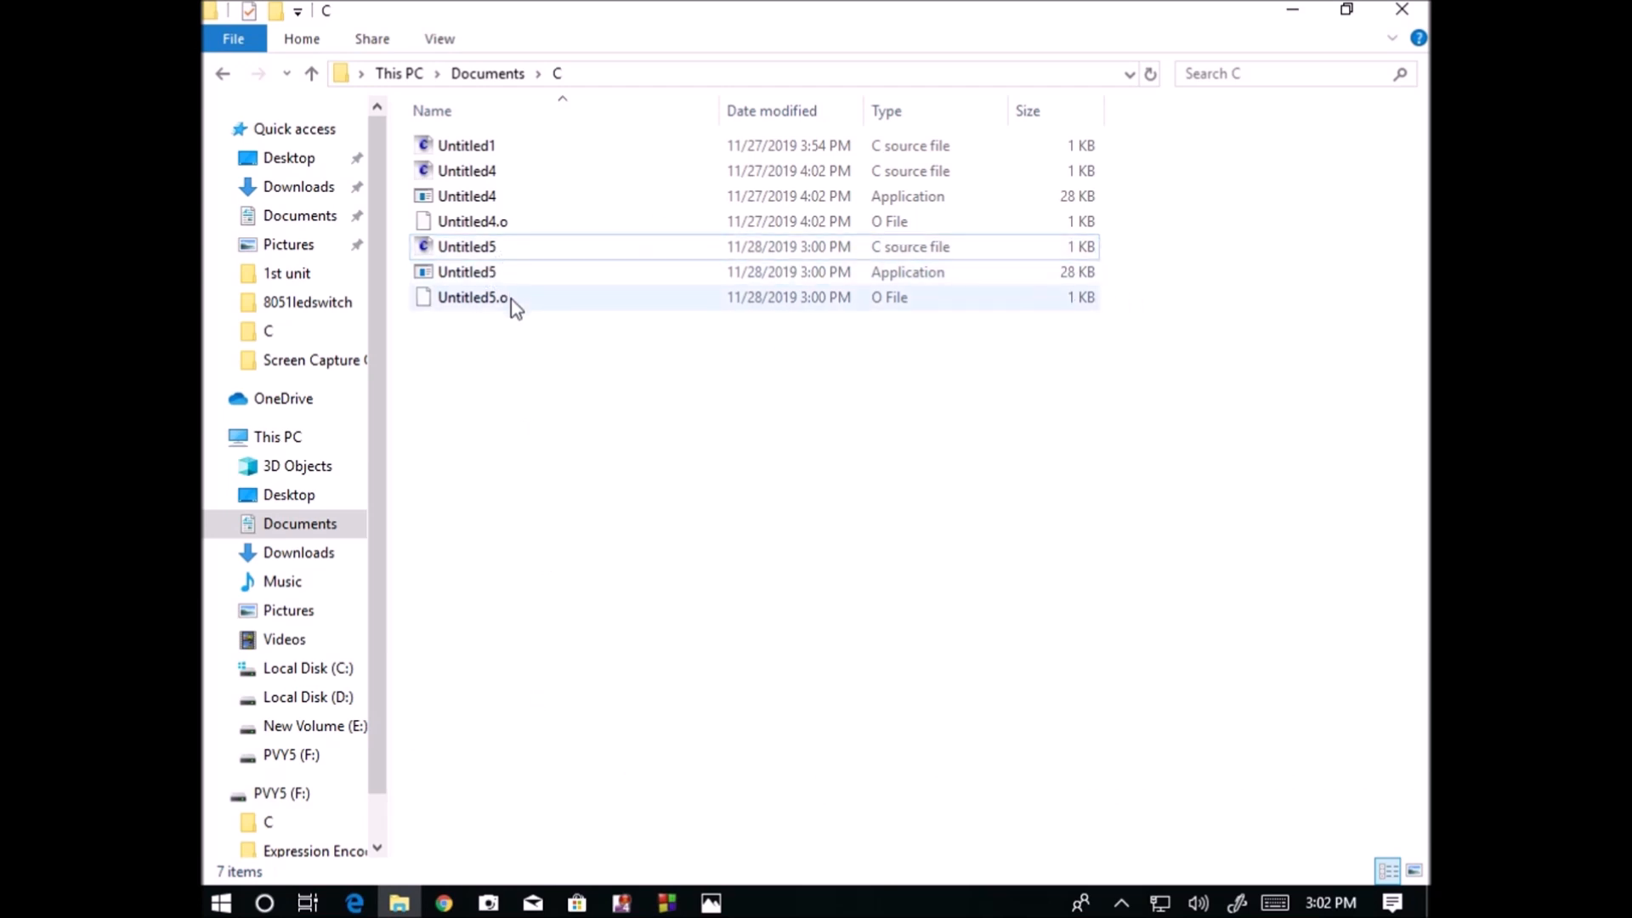
click(473, 297)
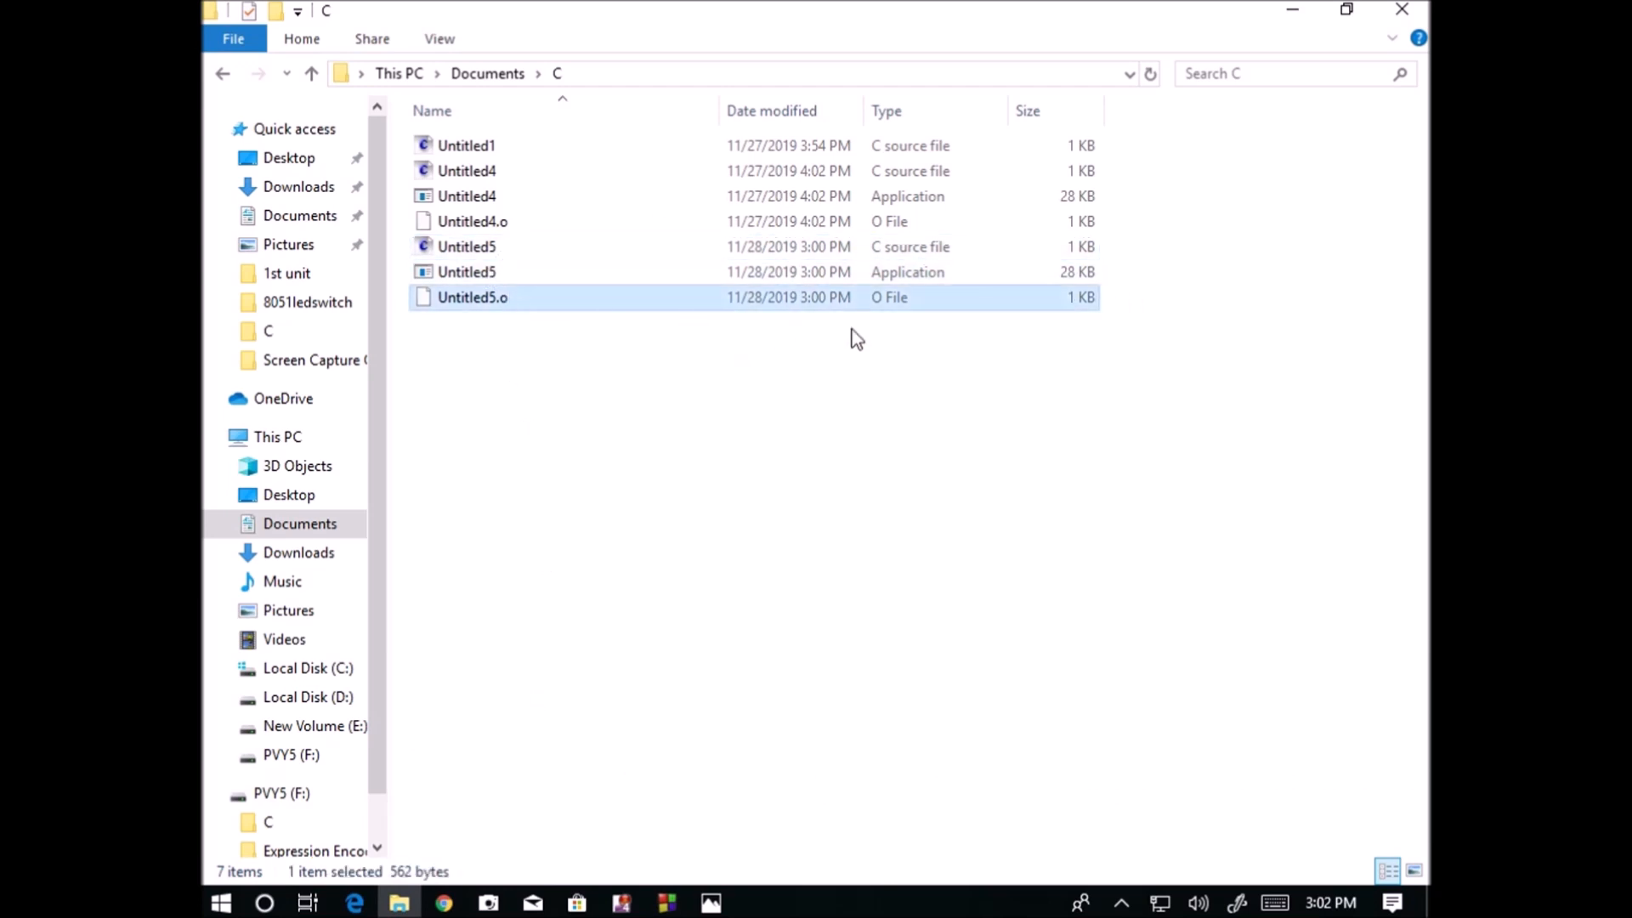
mouse_move(882, 314)
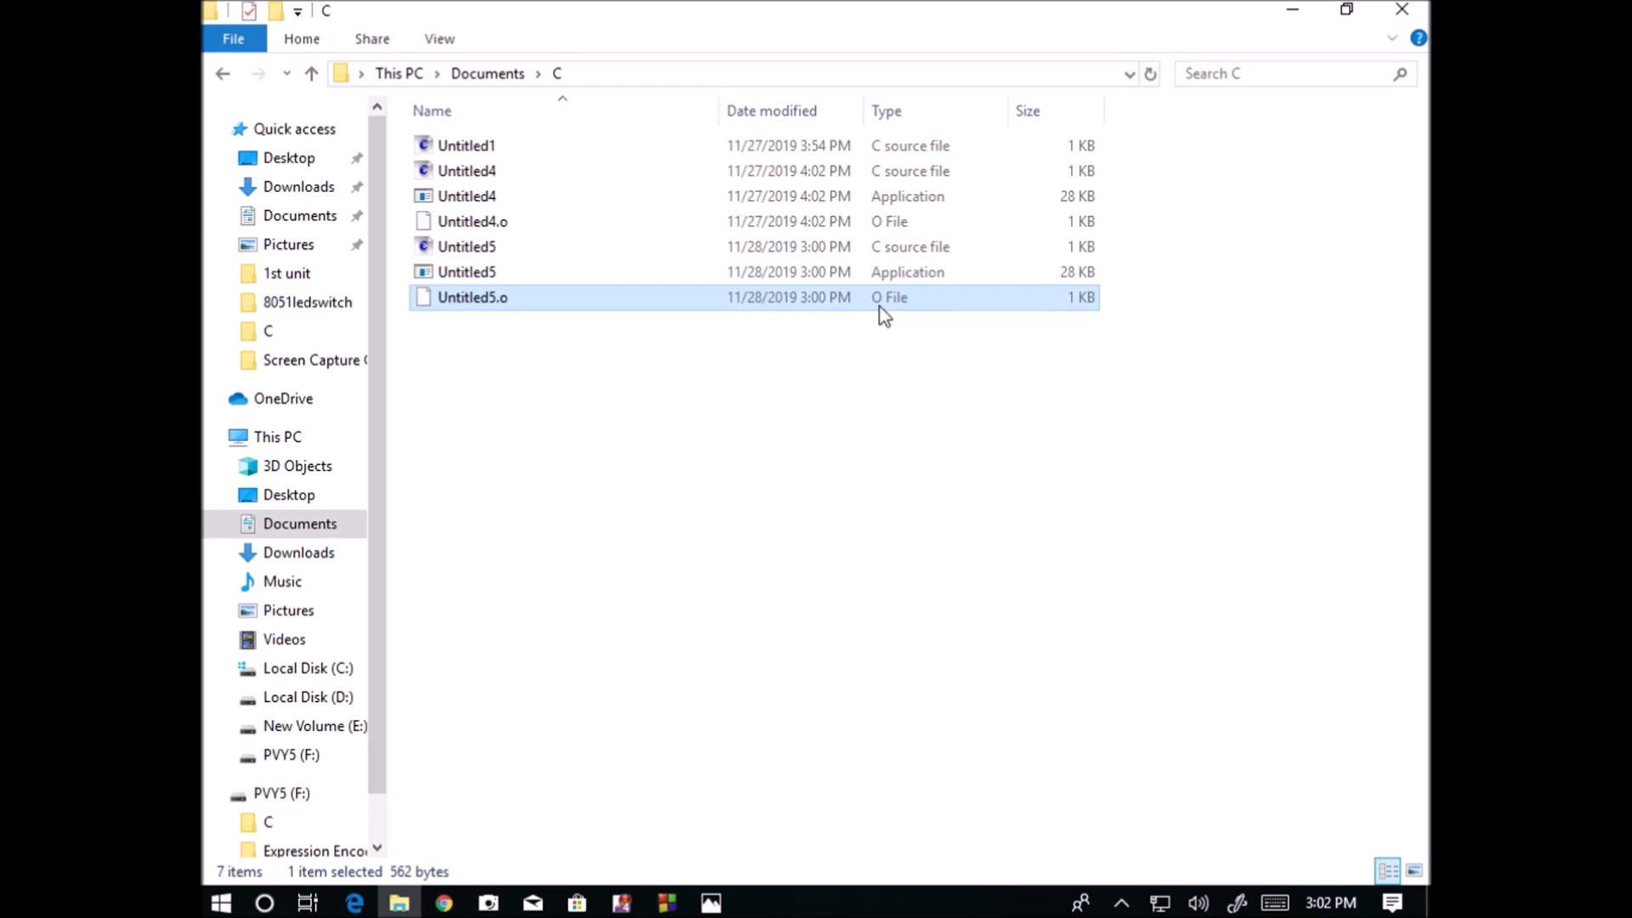
mouse_move(728, 454)
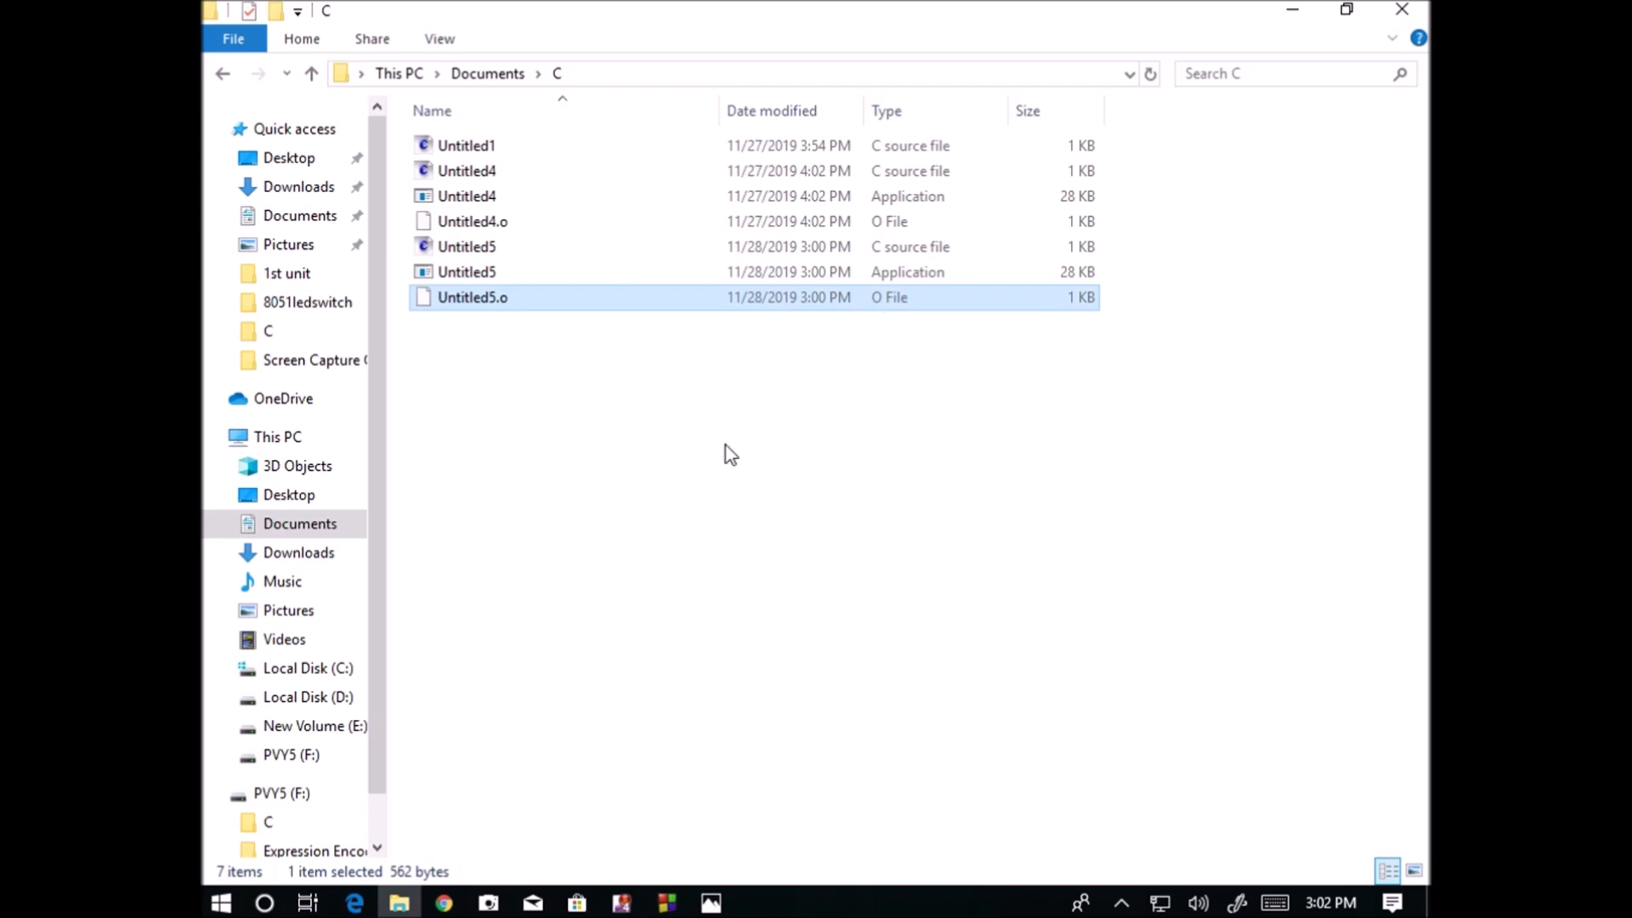
click(467, 272)
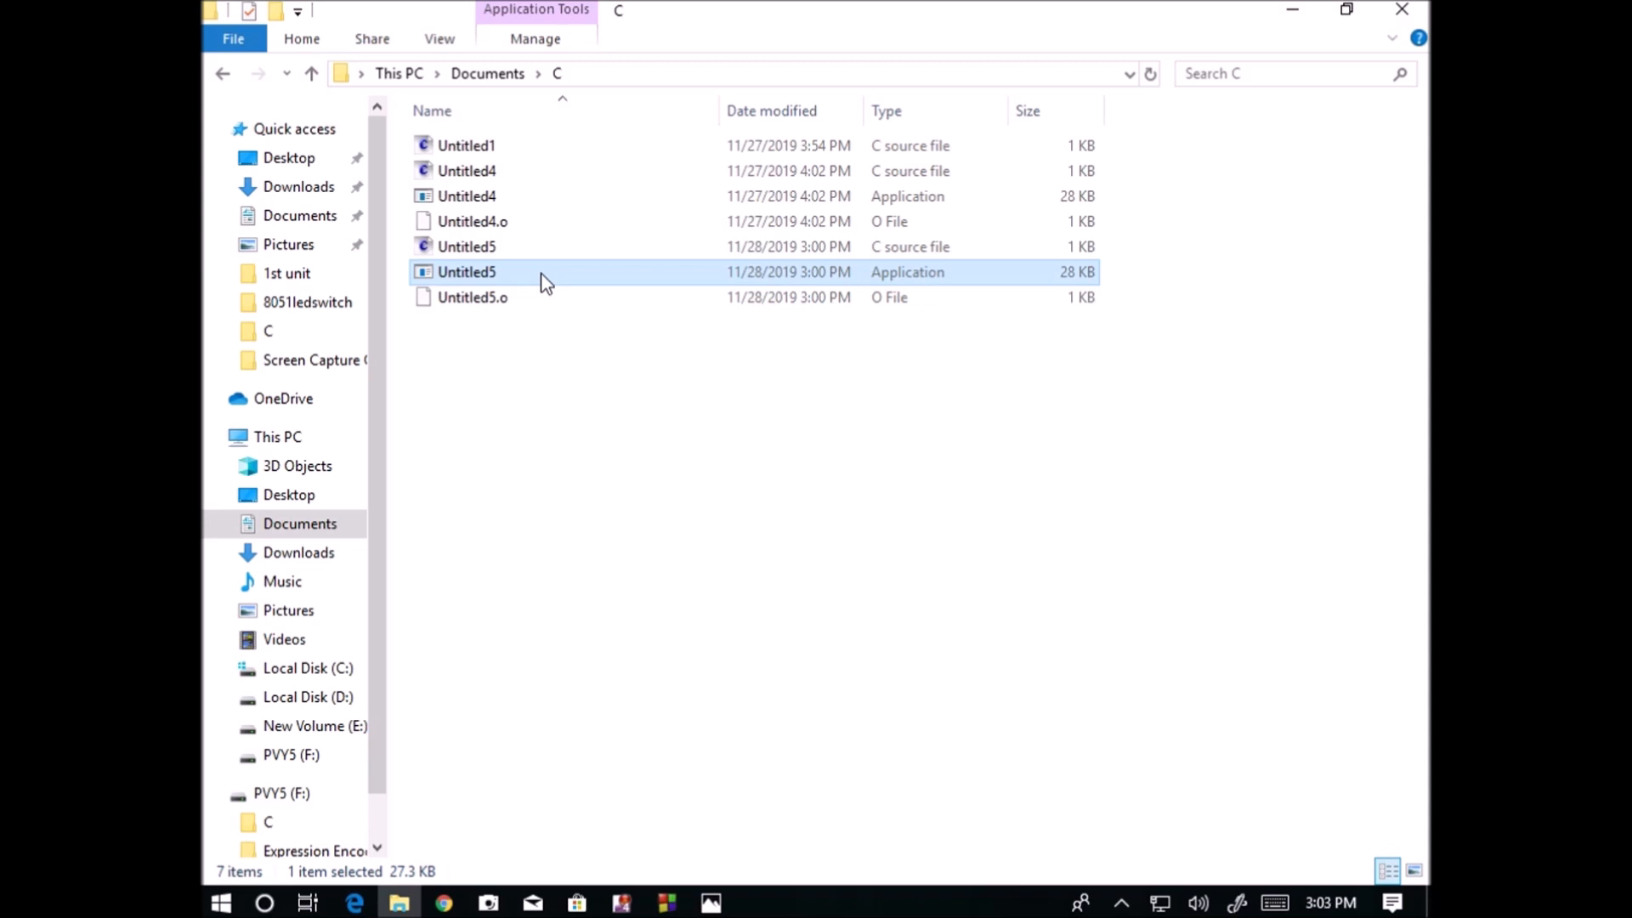
click(467, 246)
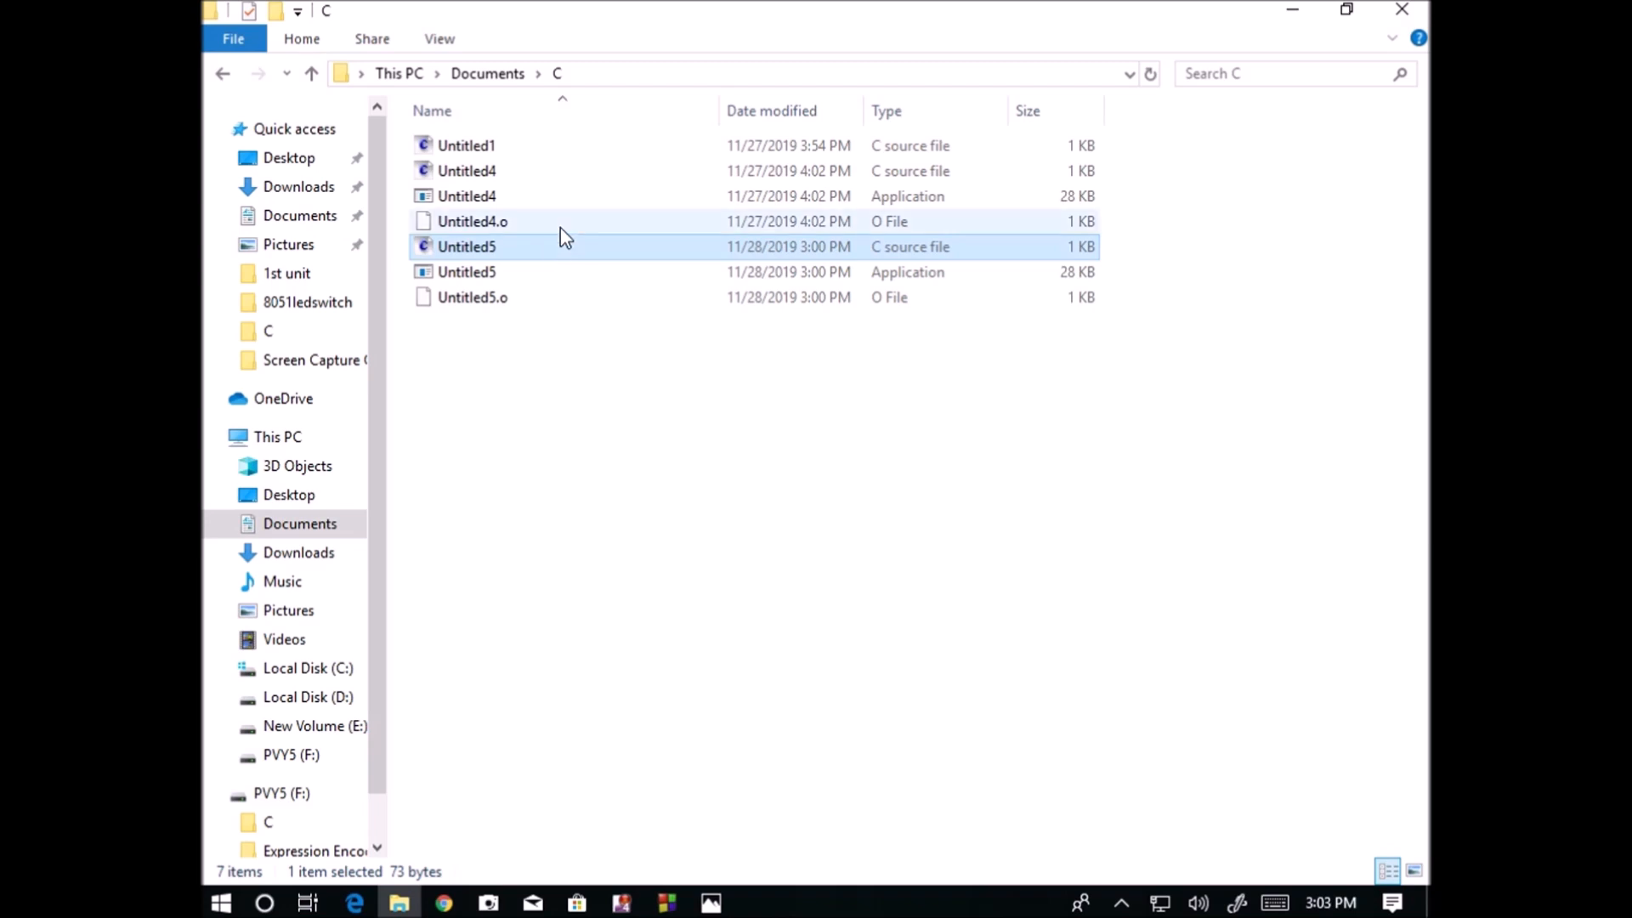
click(466, 272)
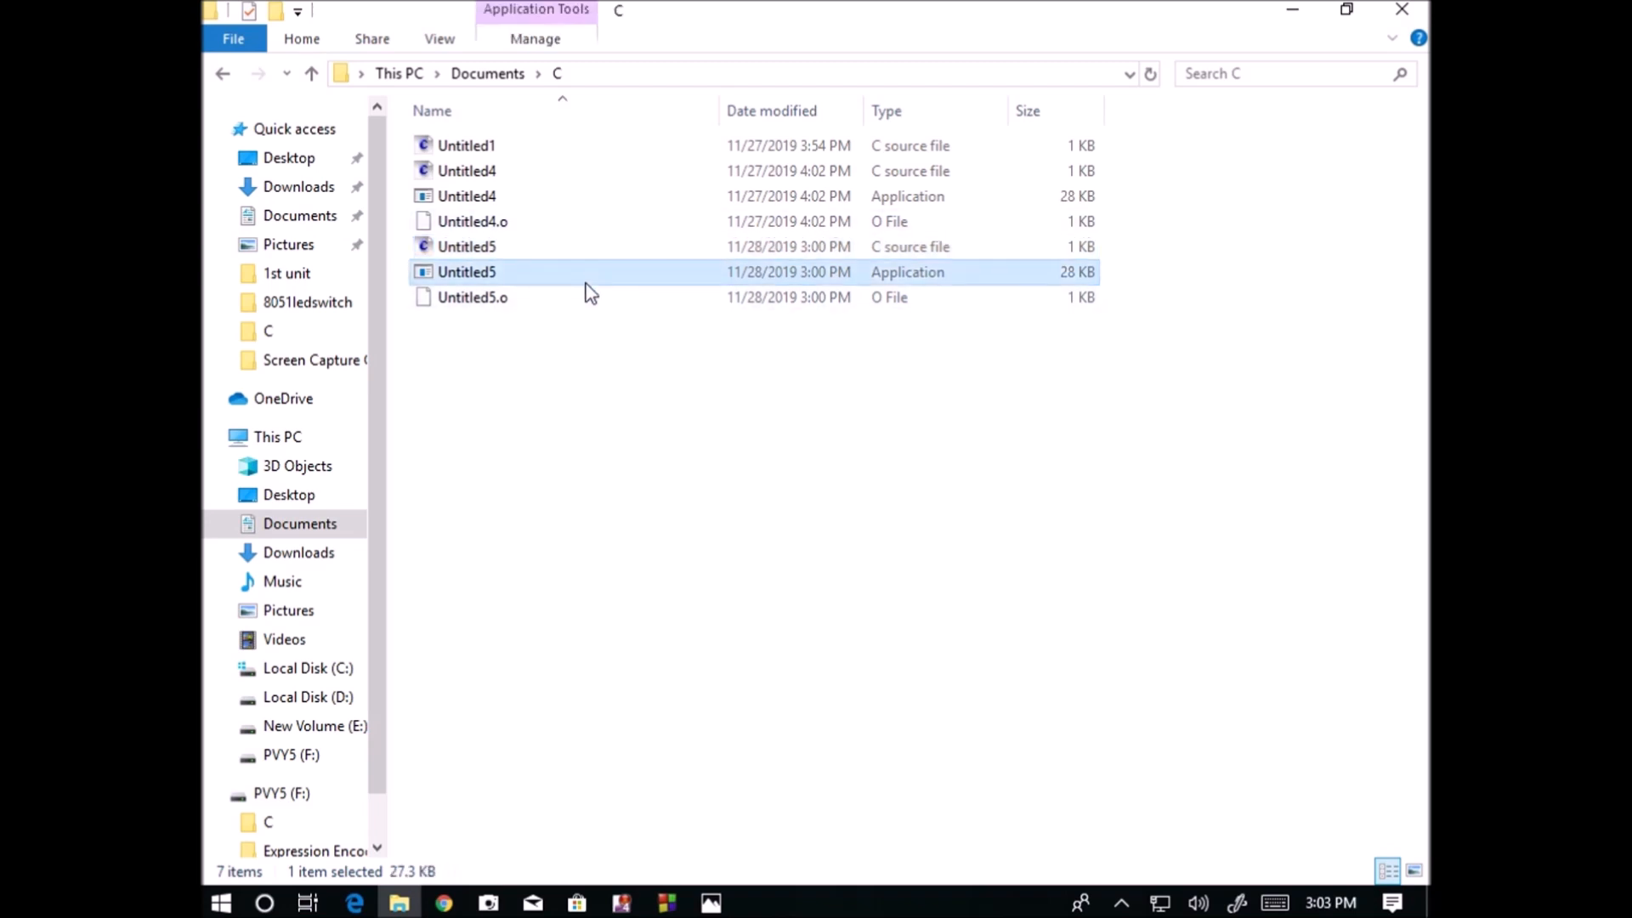
double_click(466, 272)
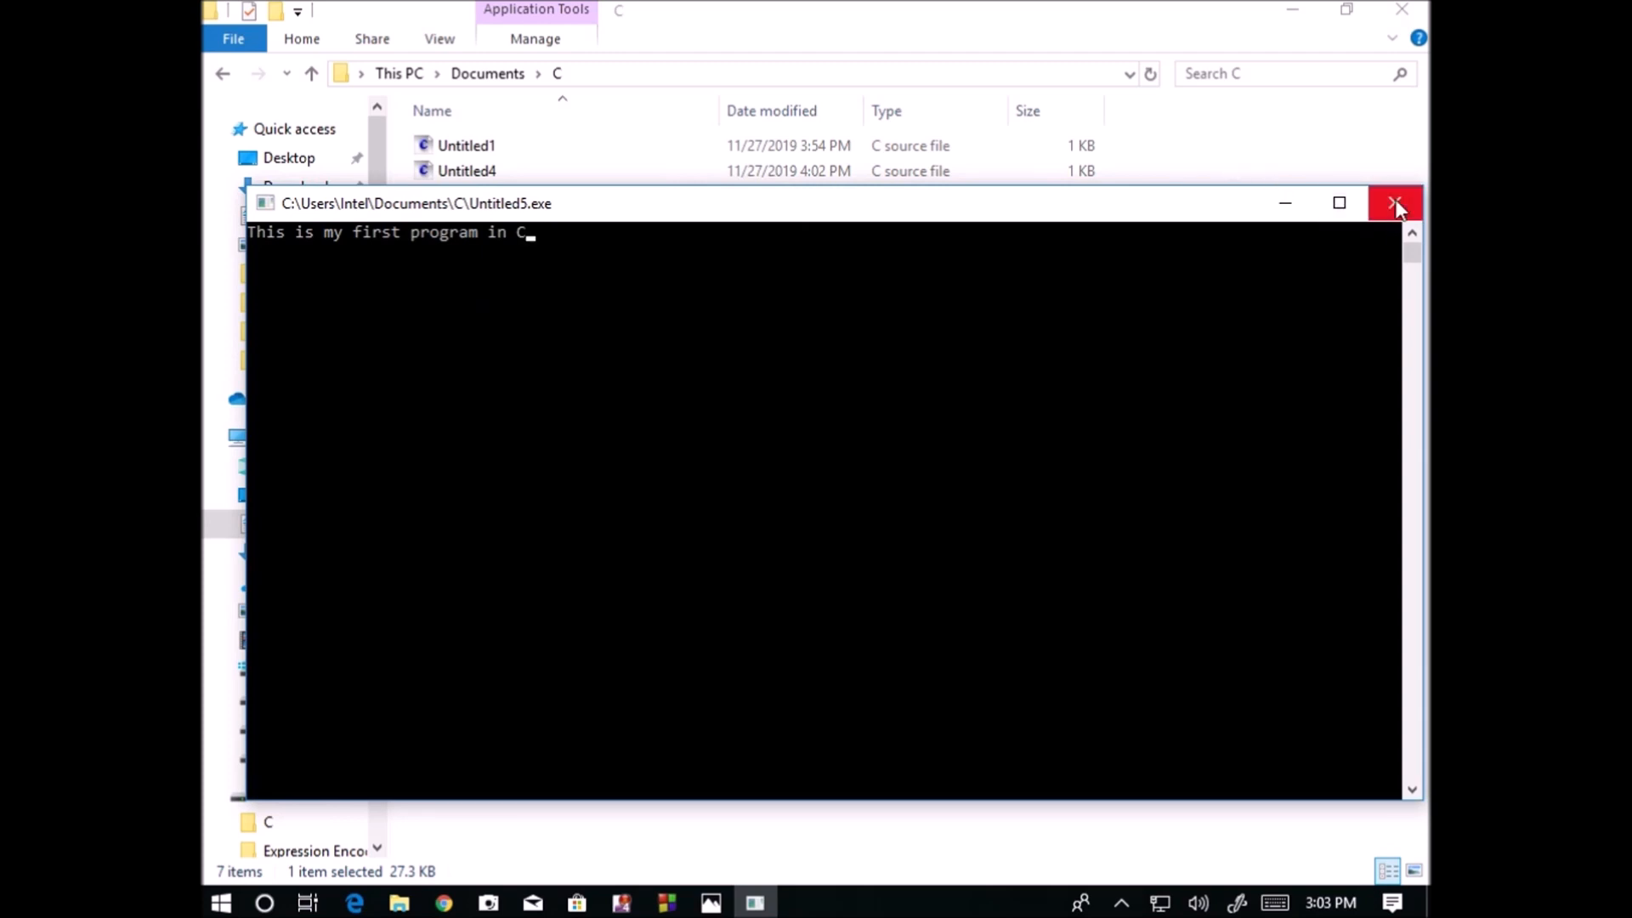
click(1397, 203)
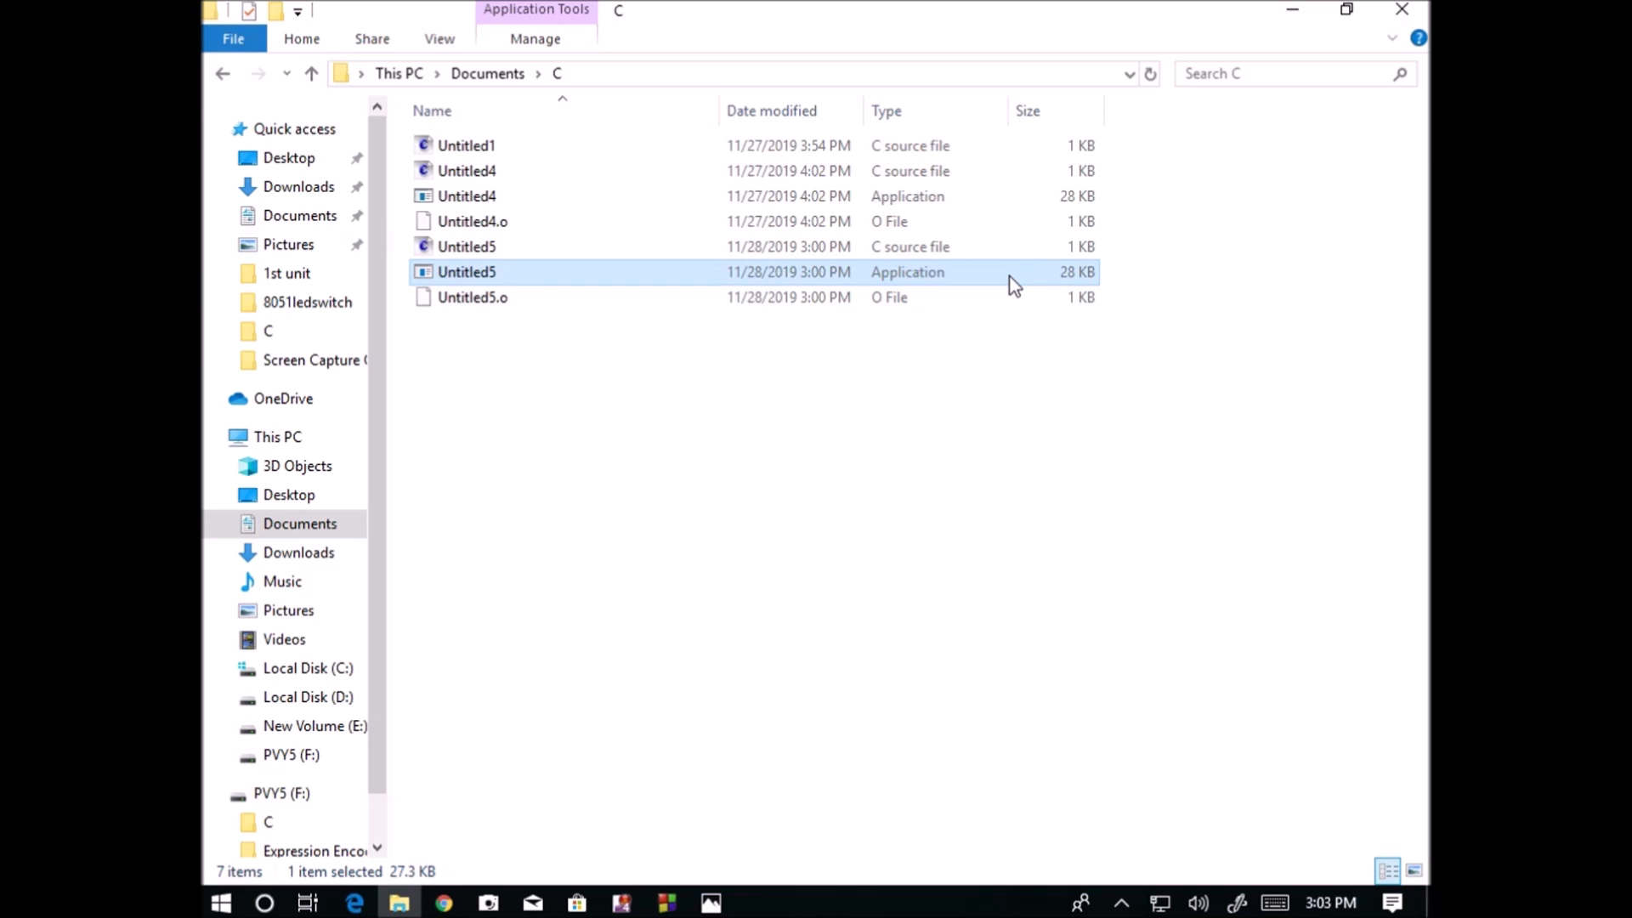
mouse_move(916, 246)
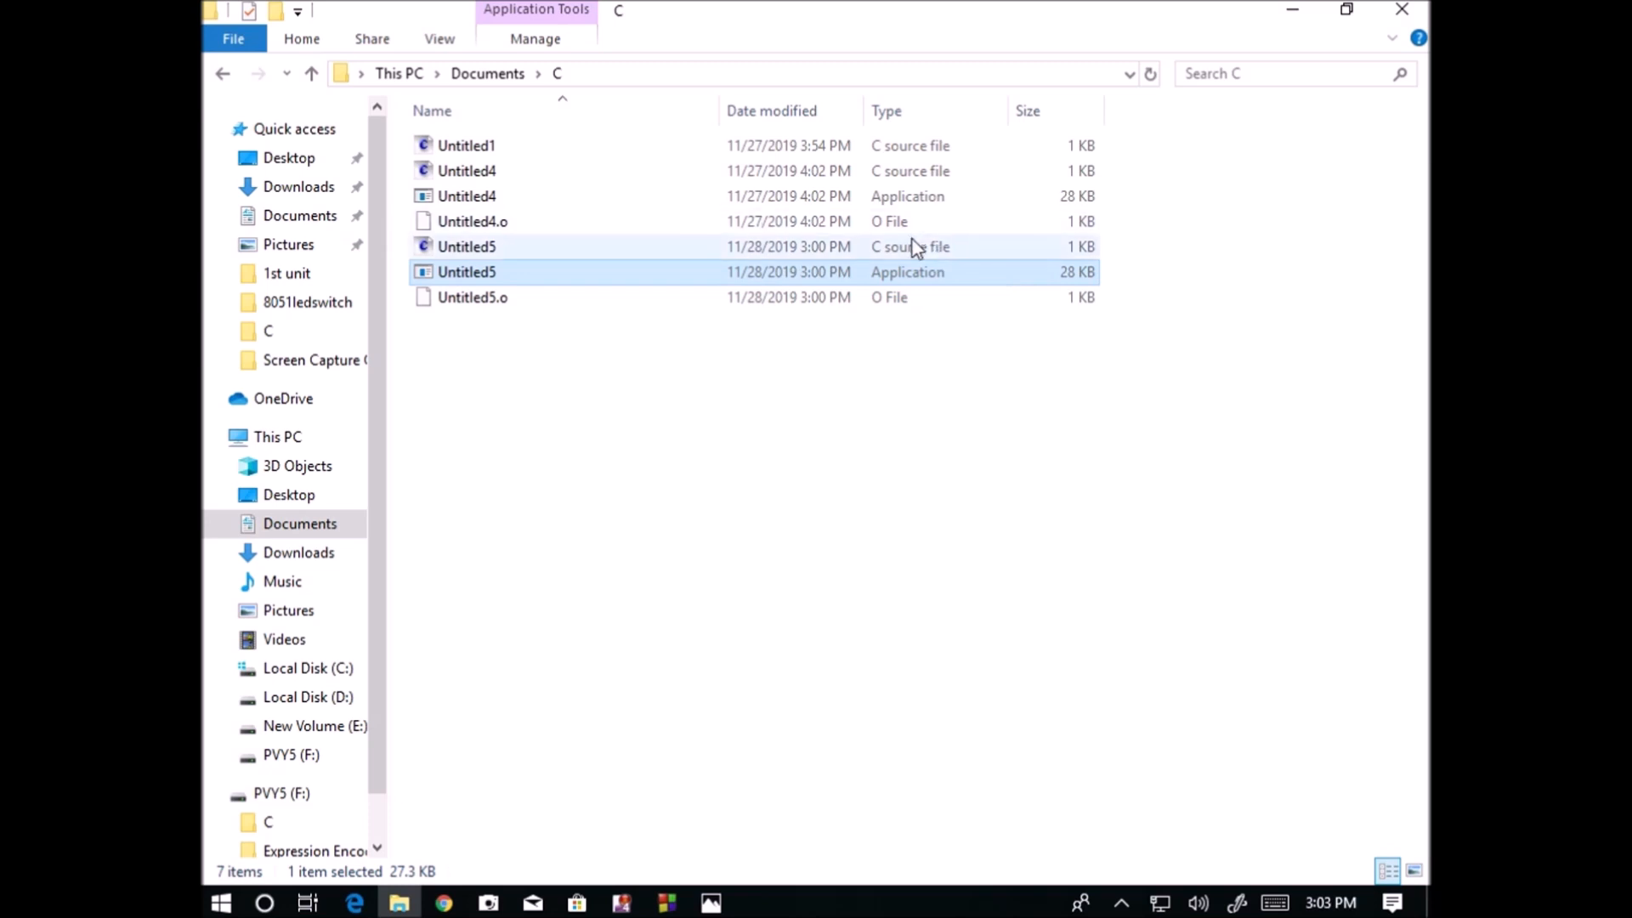
Change the printf message to "This is my second program in C" in Untitled5.c
double_click(466, 272)
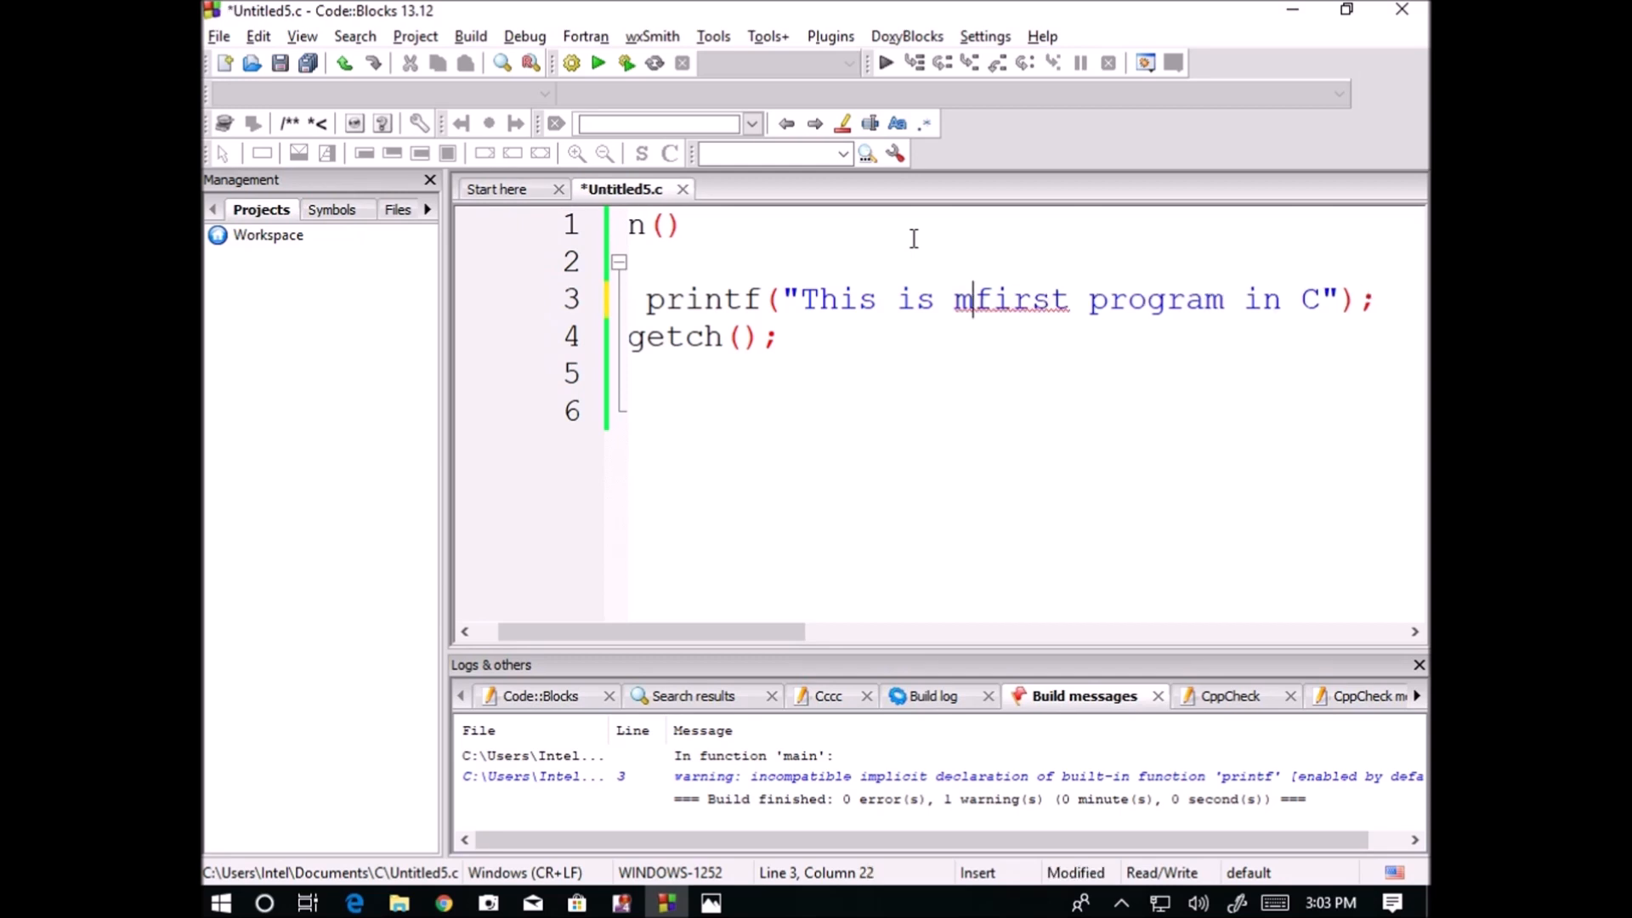
mouse_move(1033, 505)
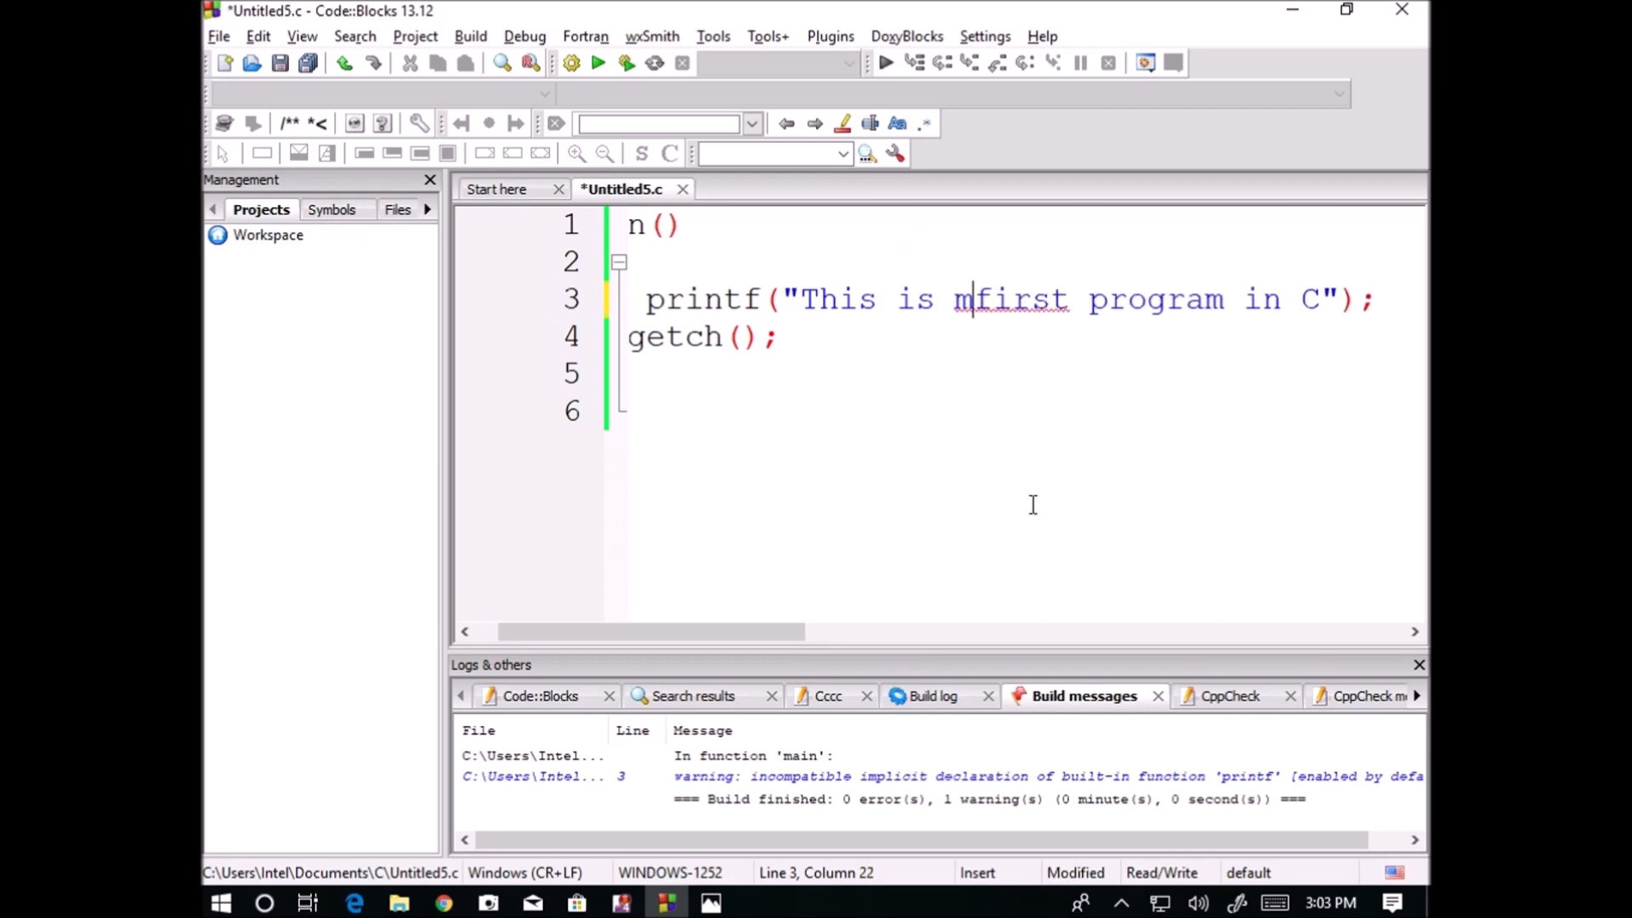
text(y)
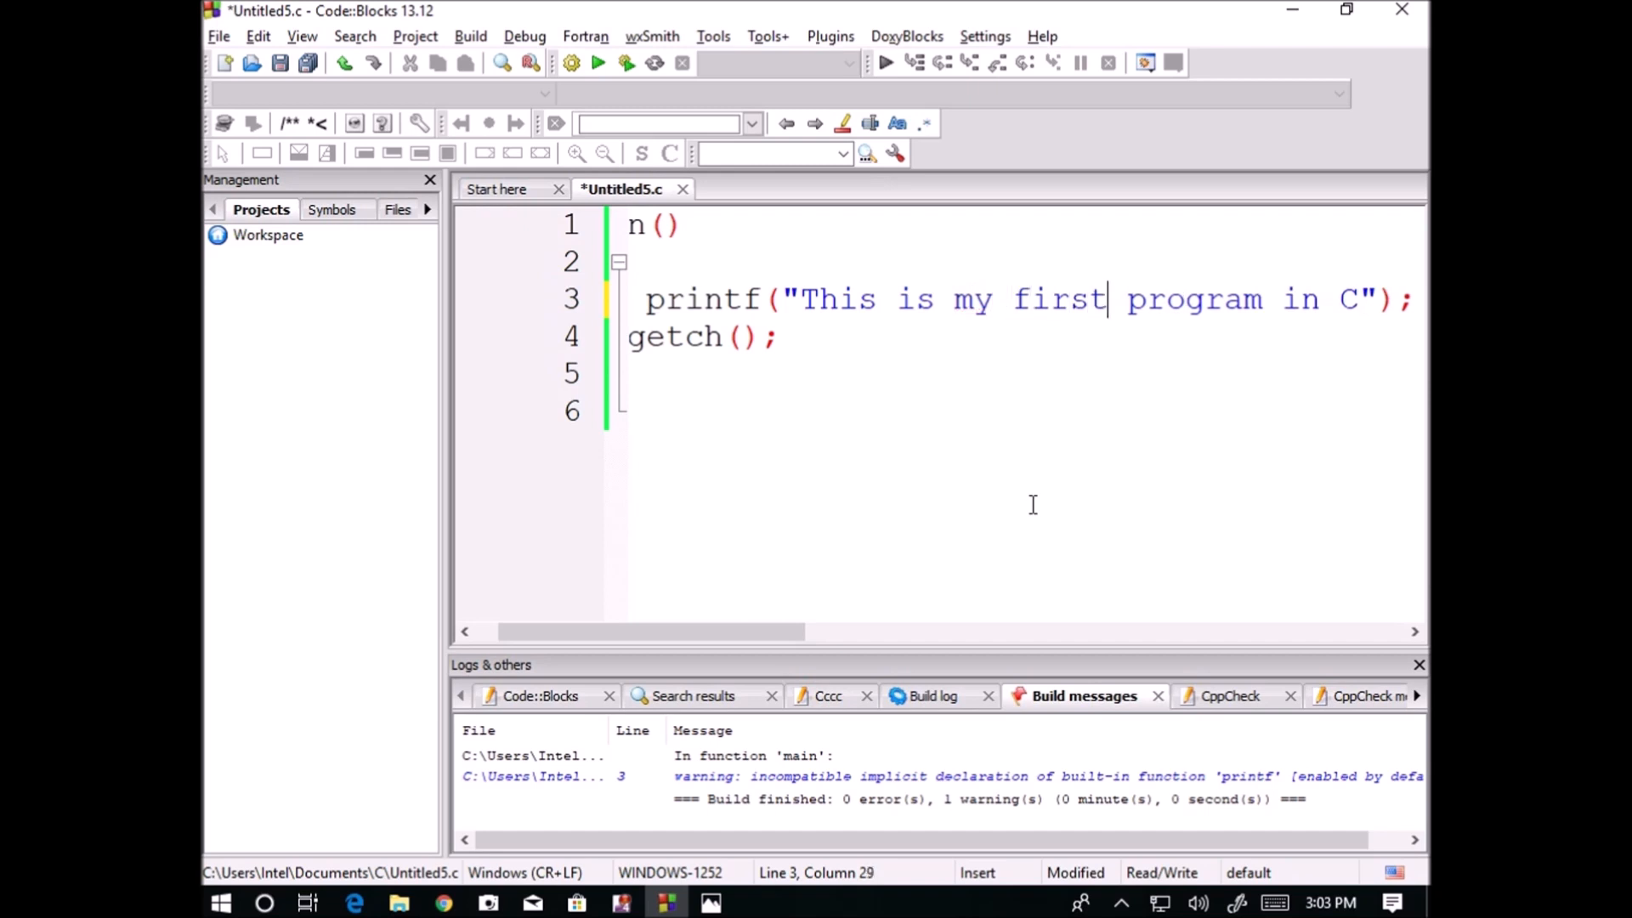
key(BackSpace)
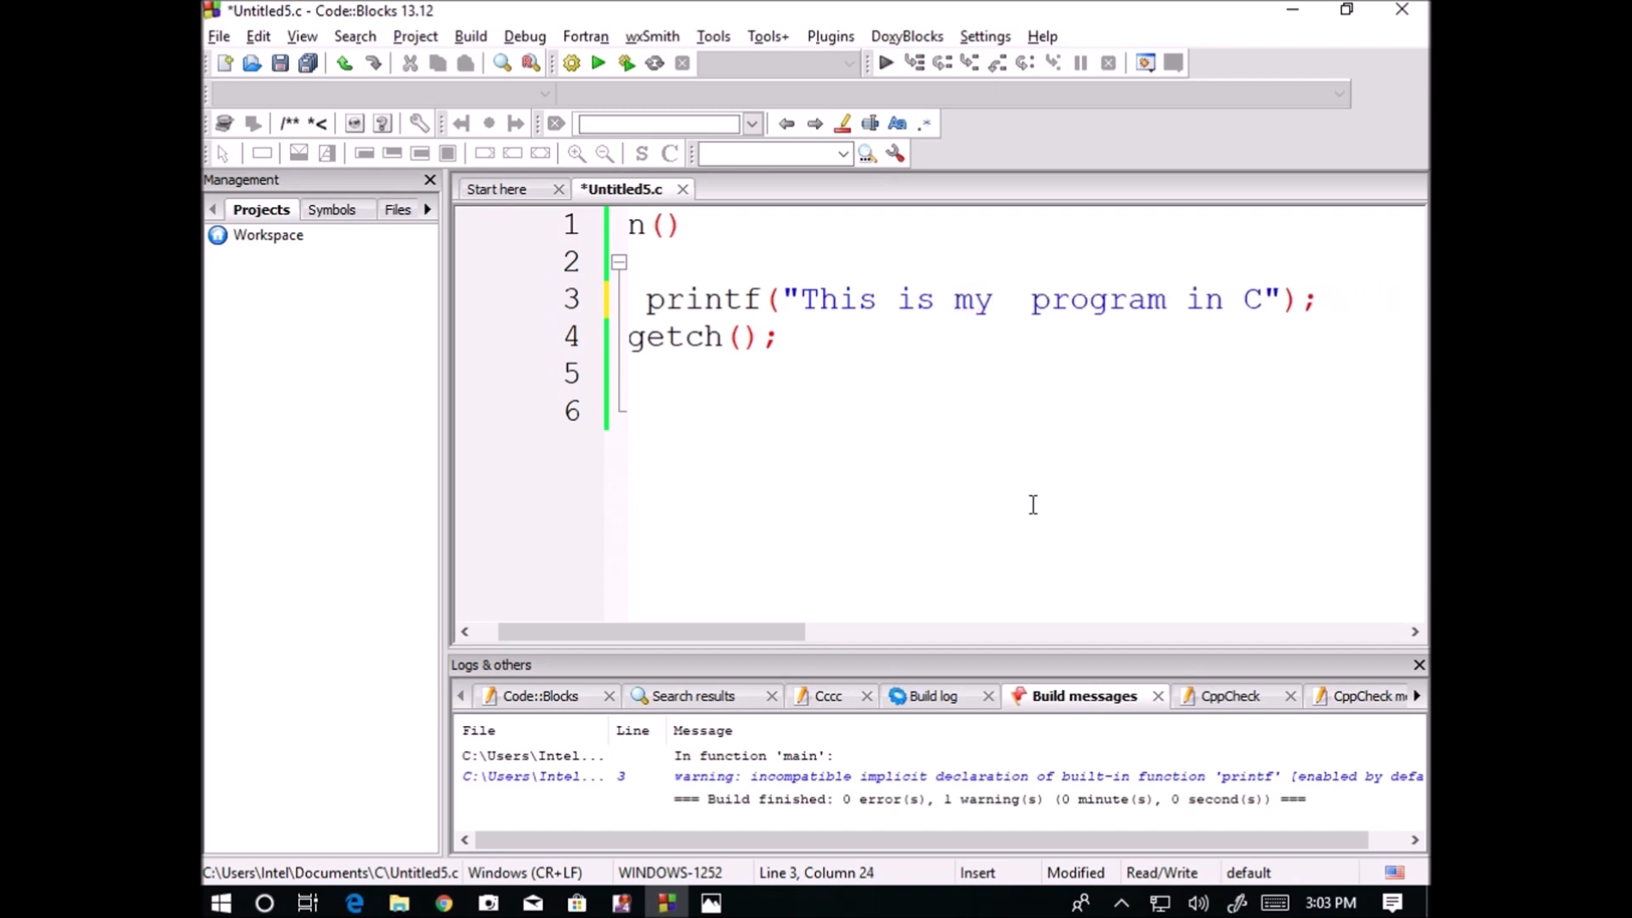
text(second)
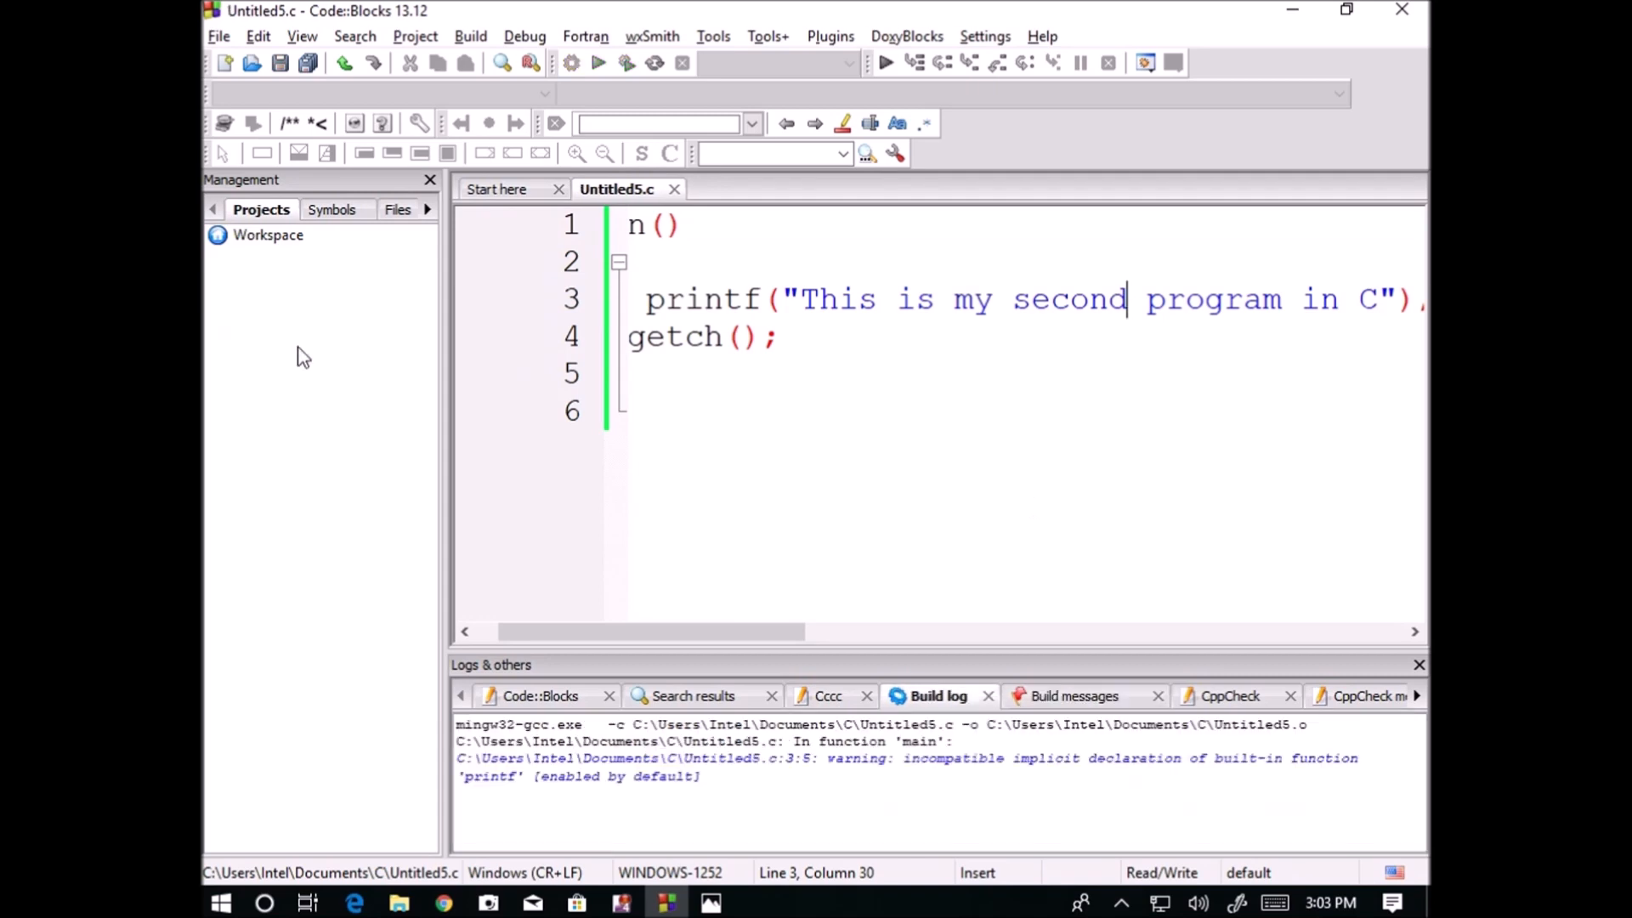
Run the rebuilt program, then launch Untitled5.exe from the C folder
click(598, 62)
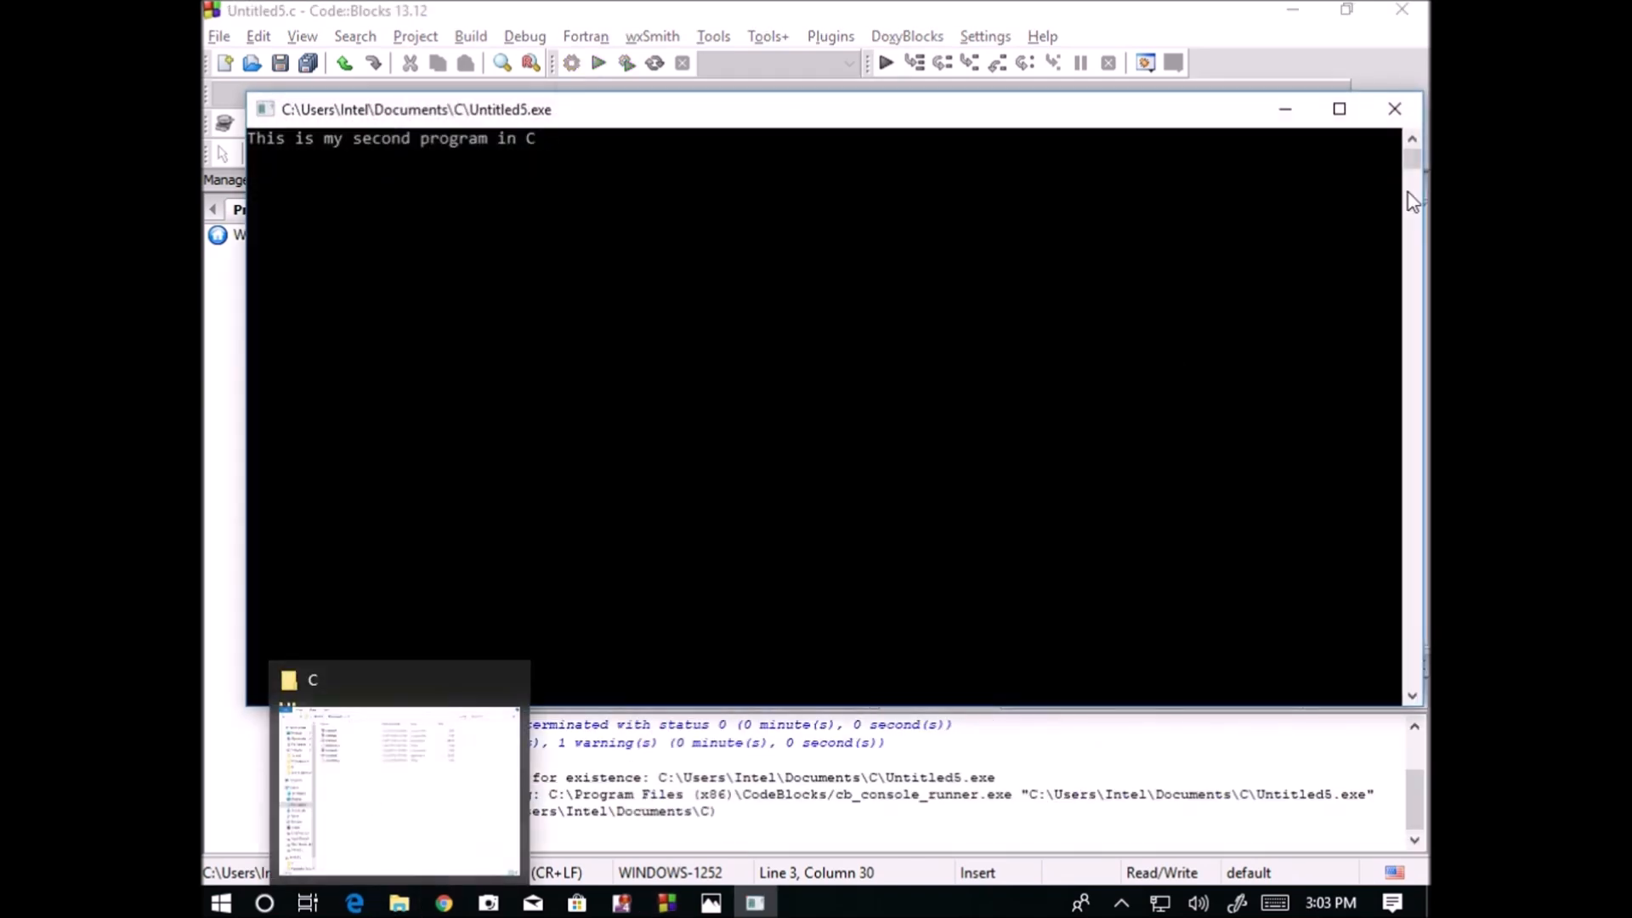
click(398, 780)
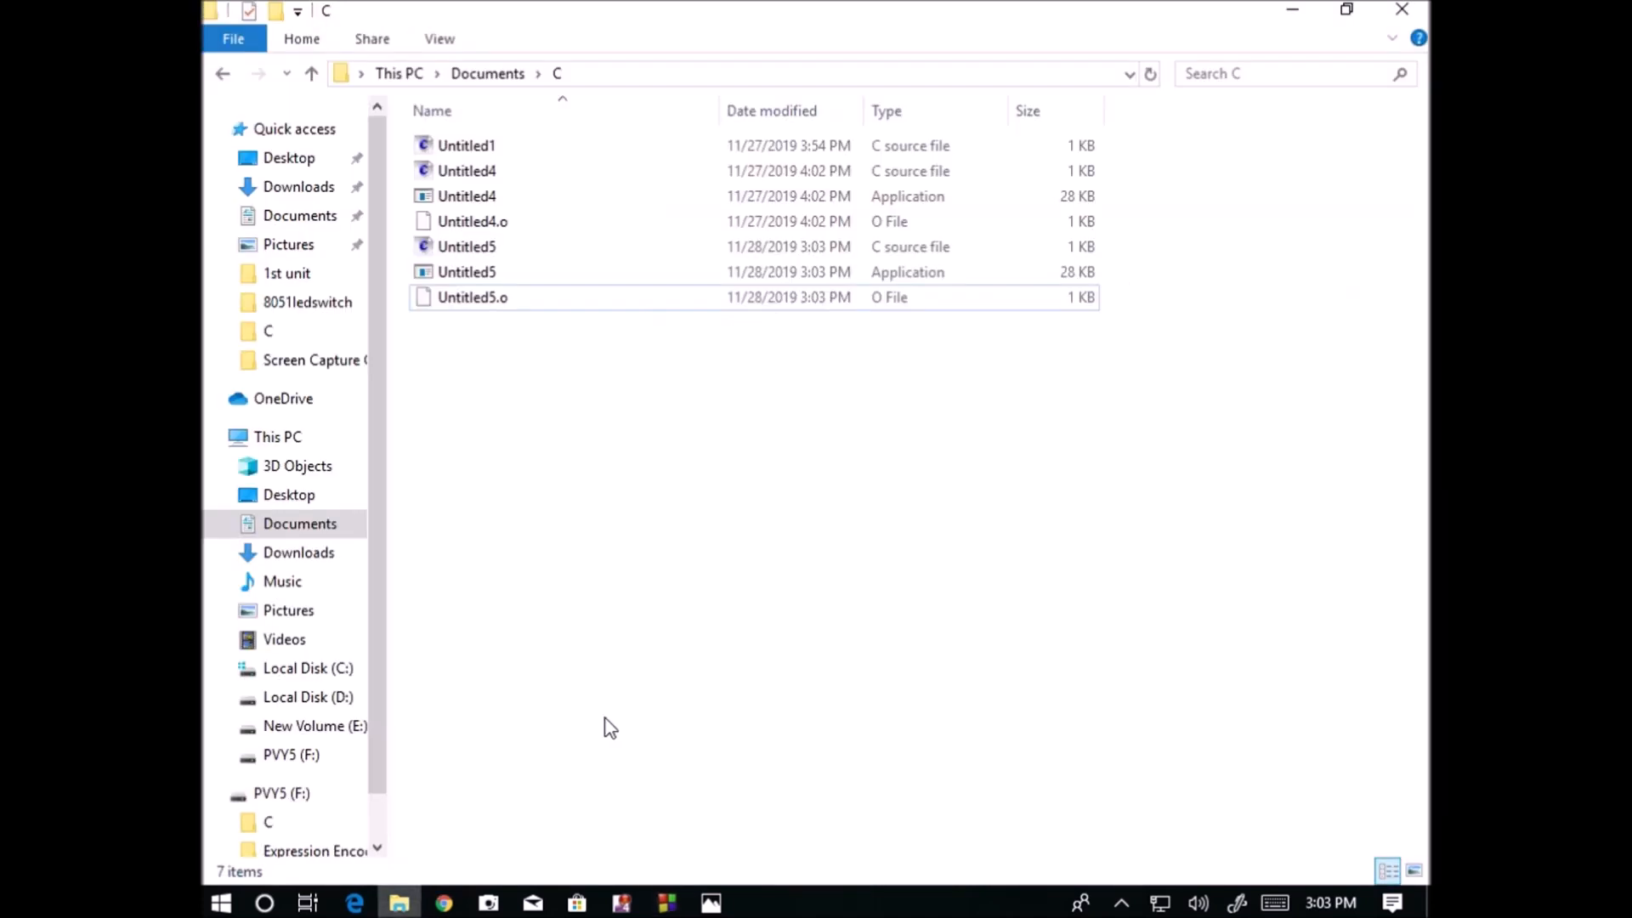
double_click(467, 272)
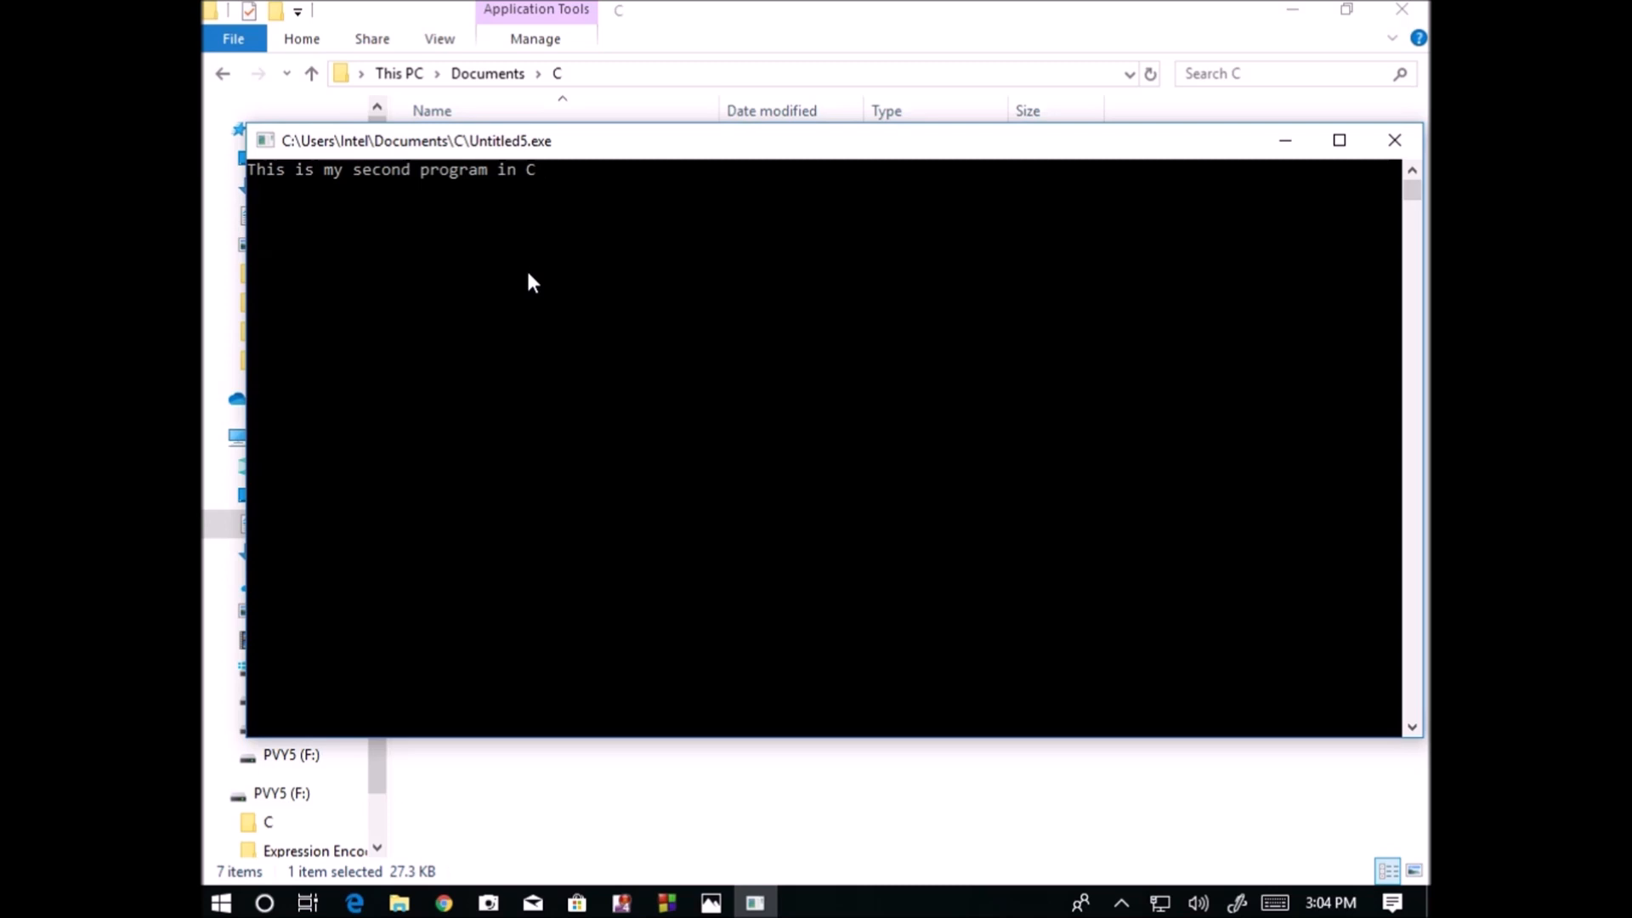
Close the console, review the updated Untitled5 files, and return to the source in Code::Blocks
click(1394, 139)
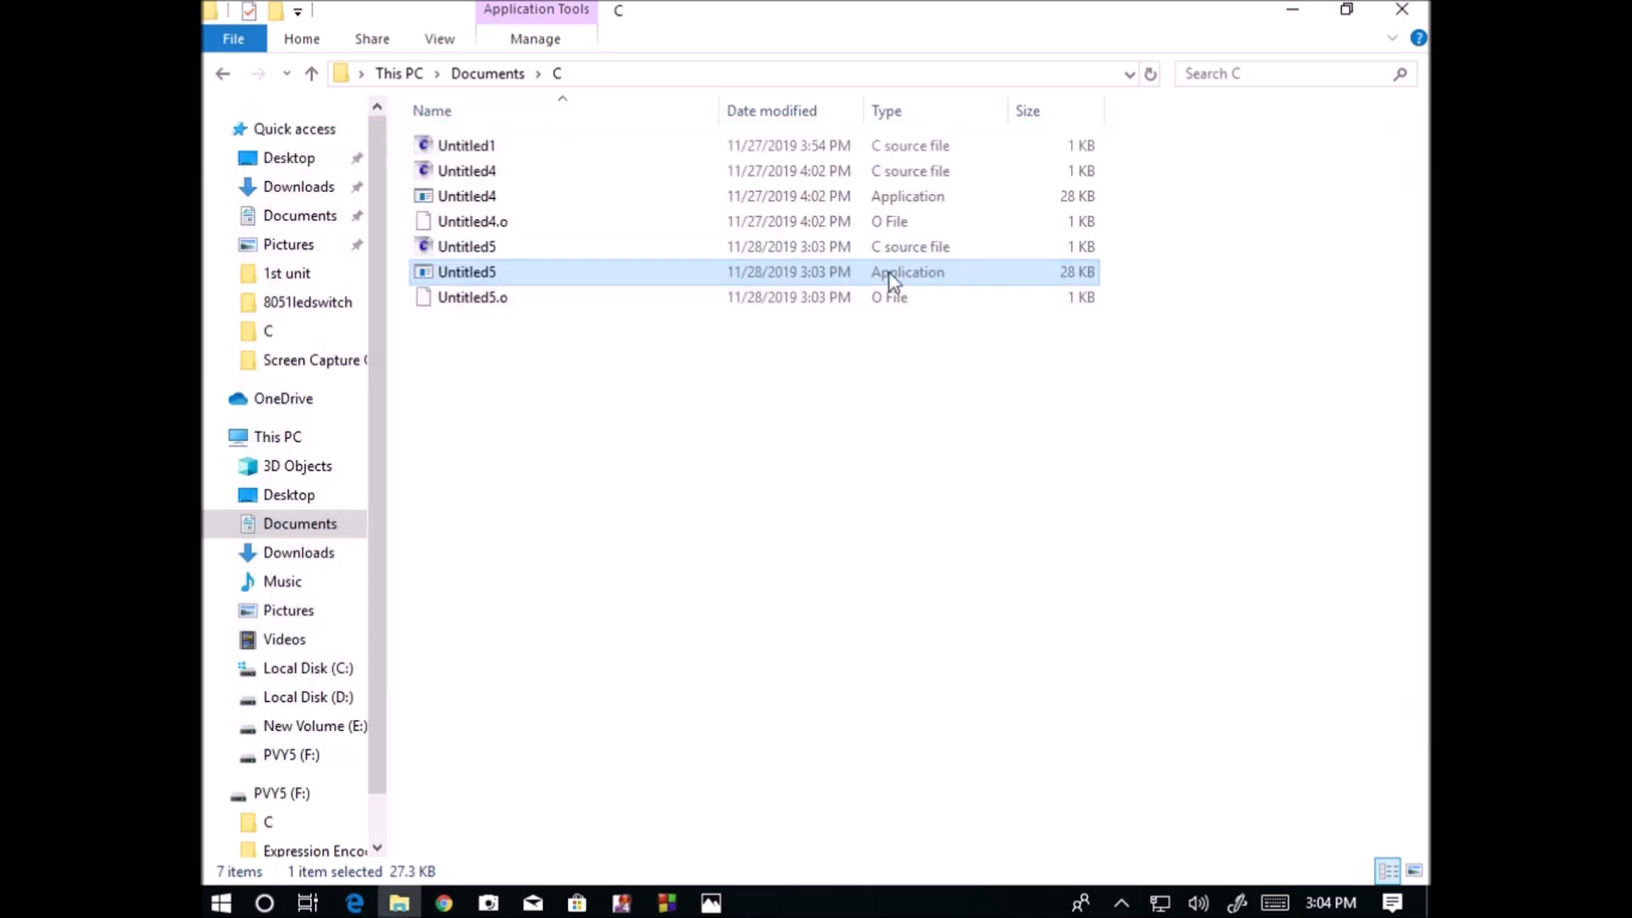
click(466, 246)
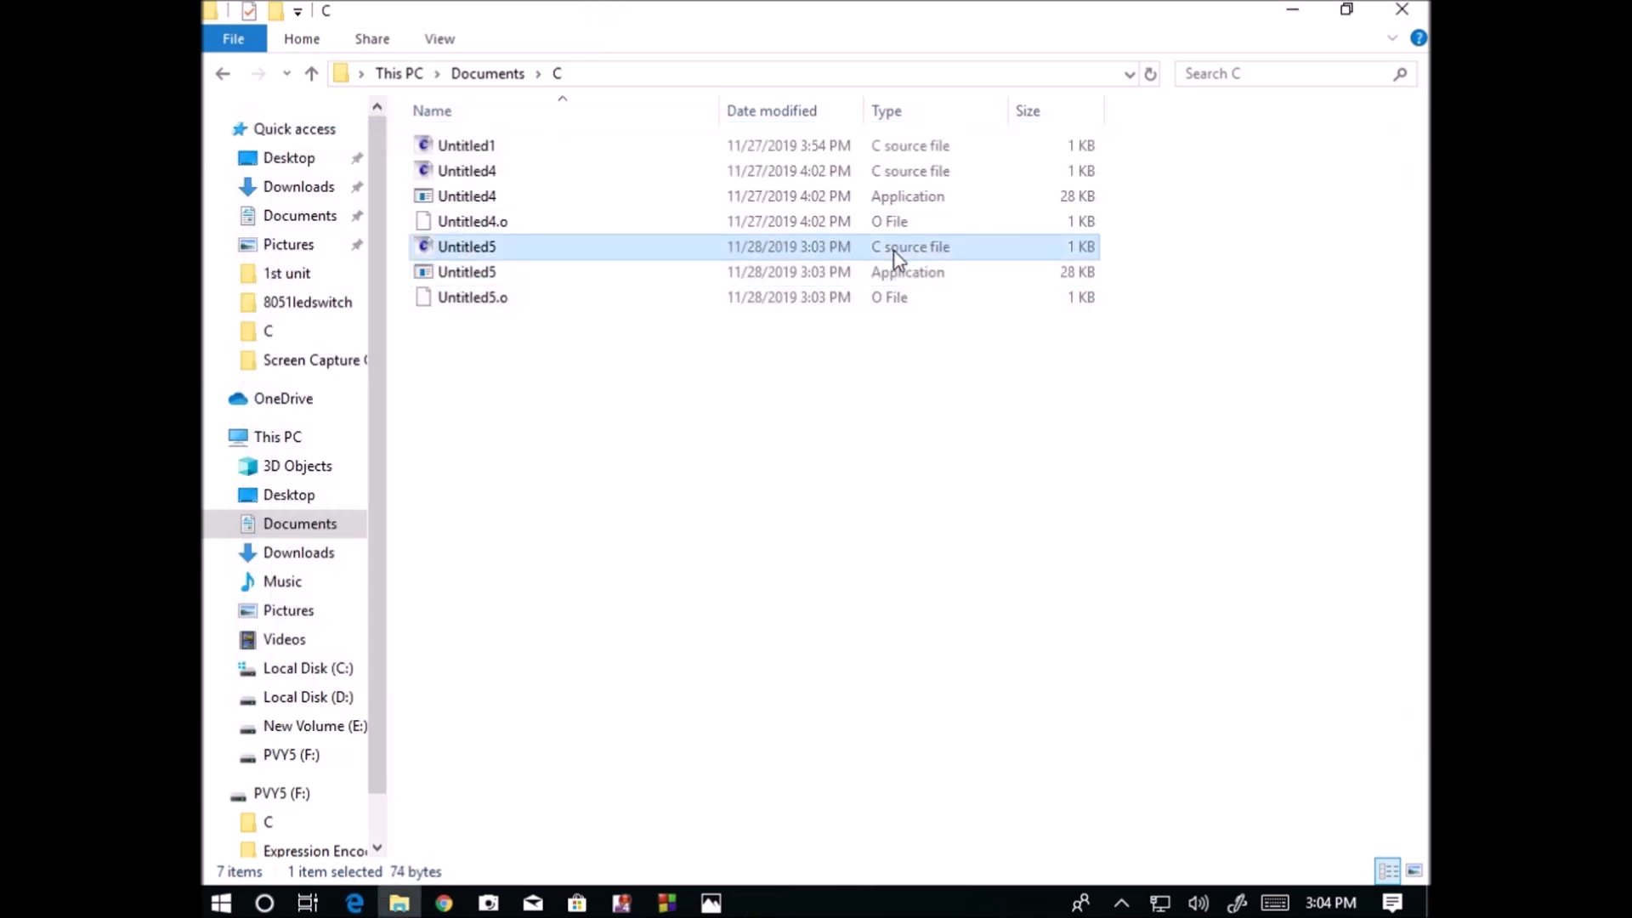
mouse_move(1291, 10)
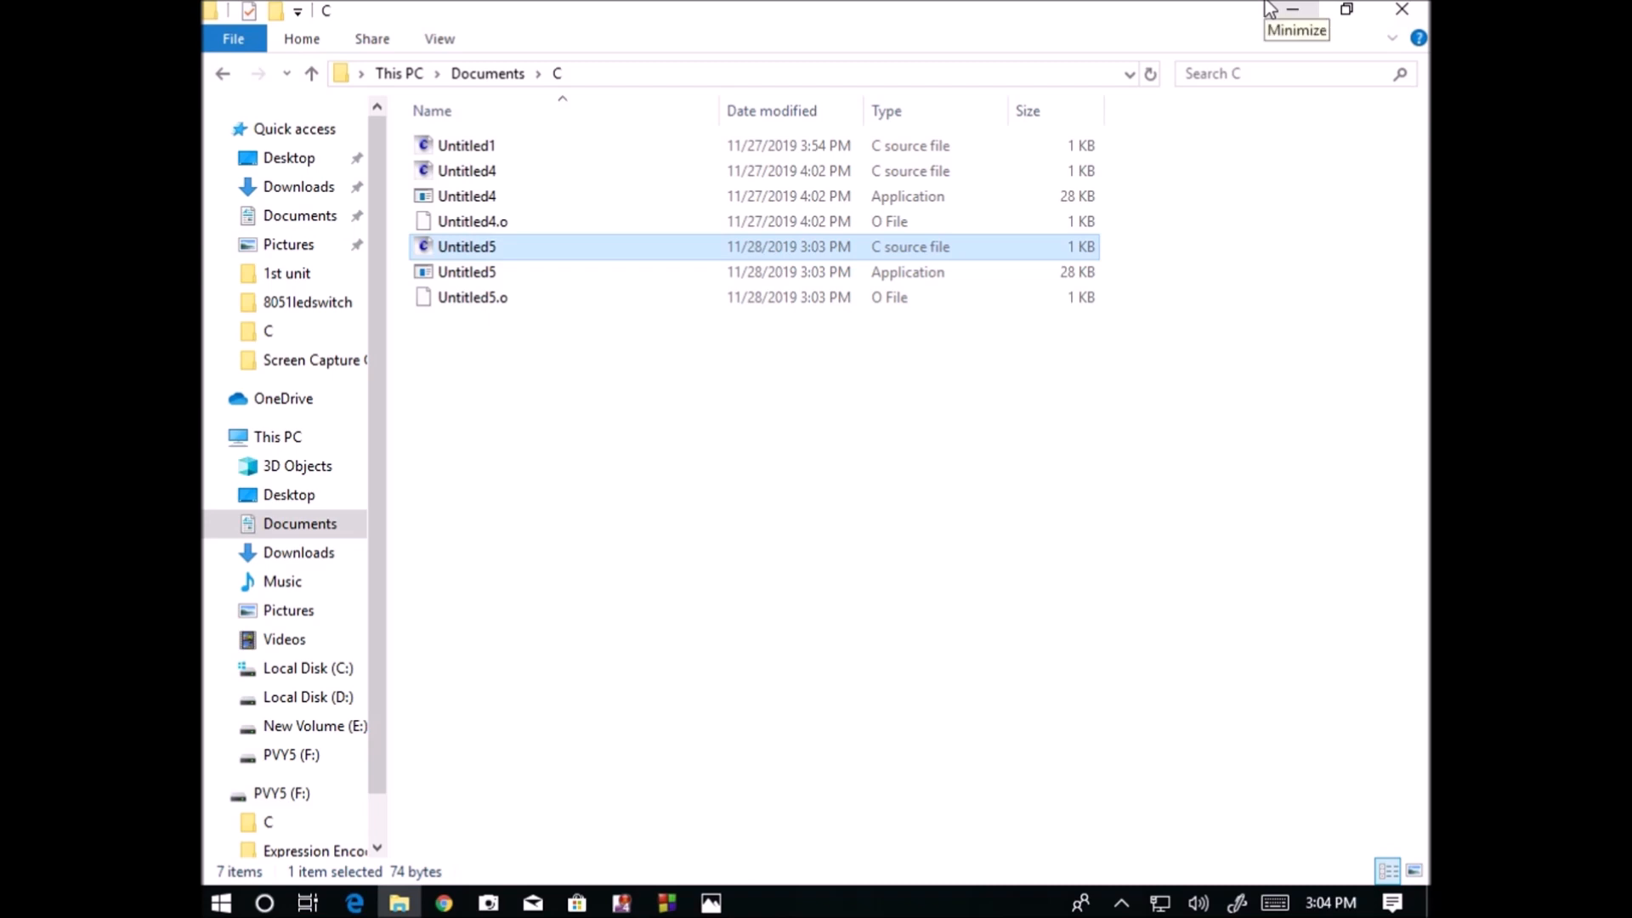
mouse_move(1090, 258)
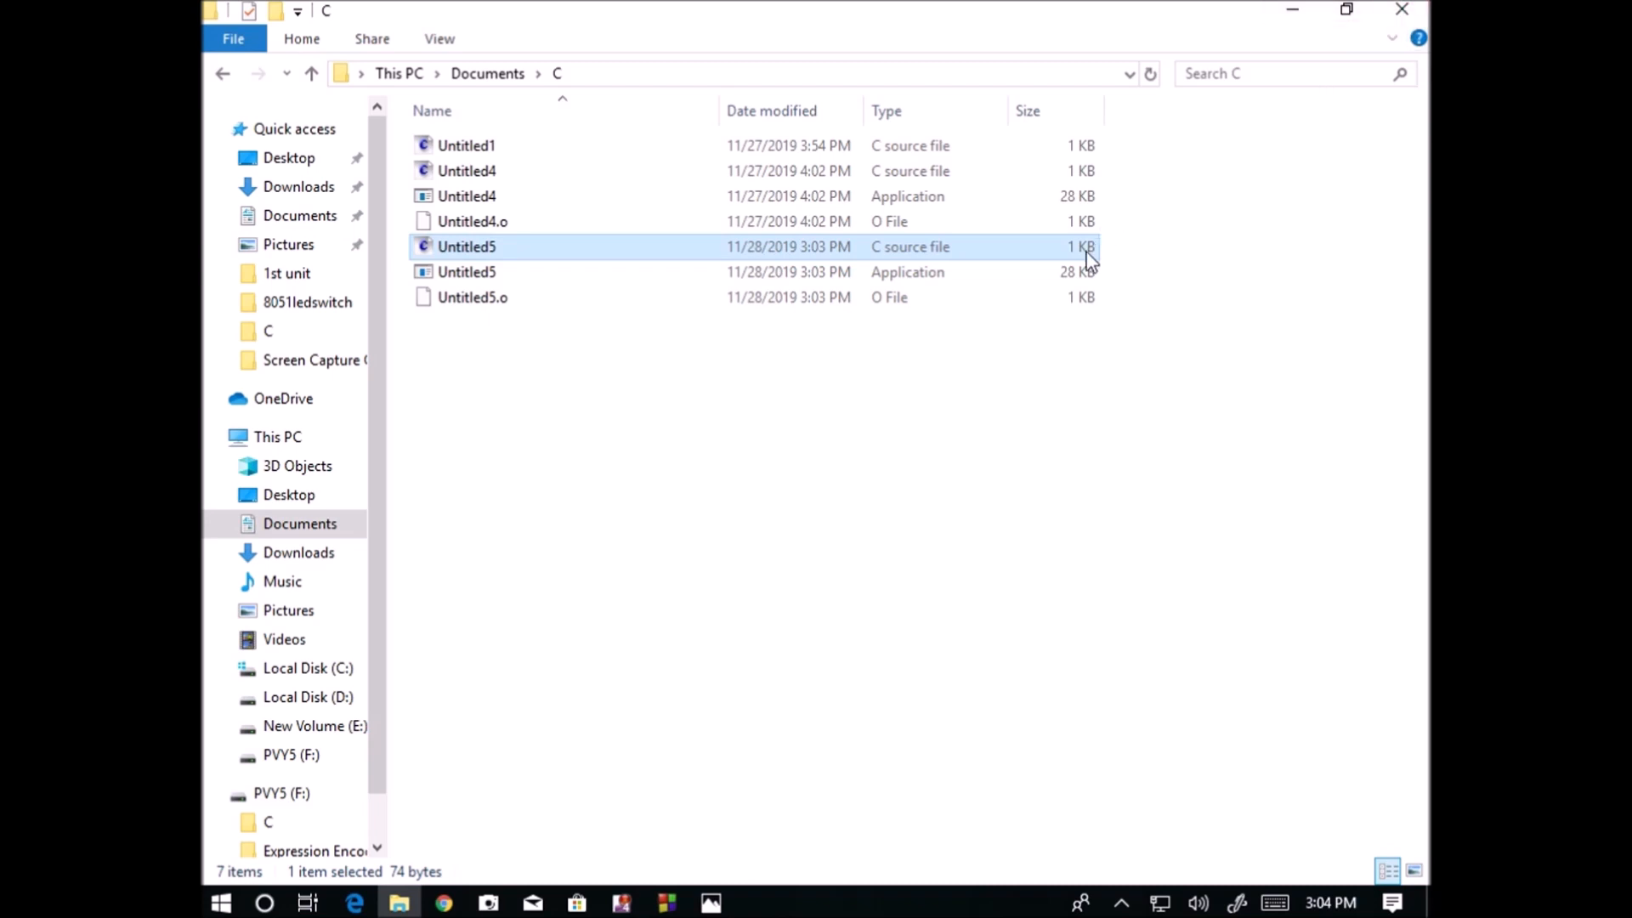
click(472, 297)
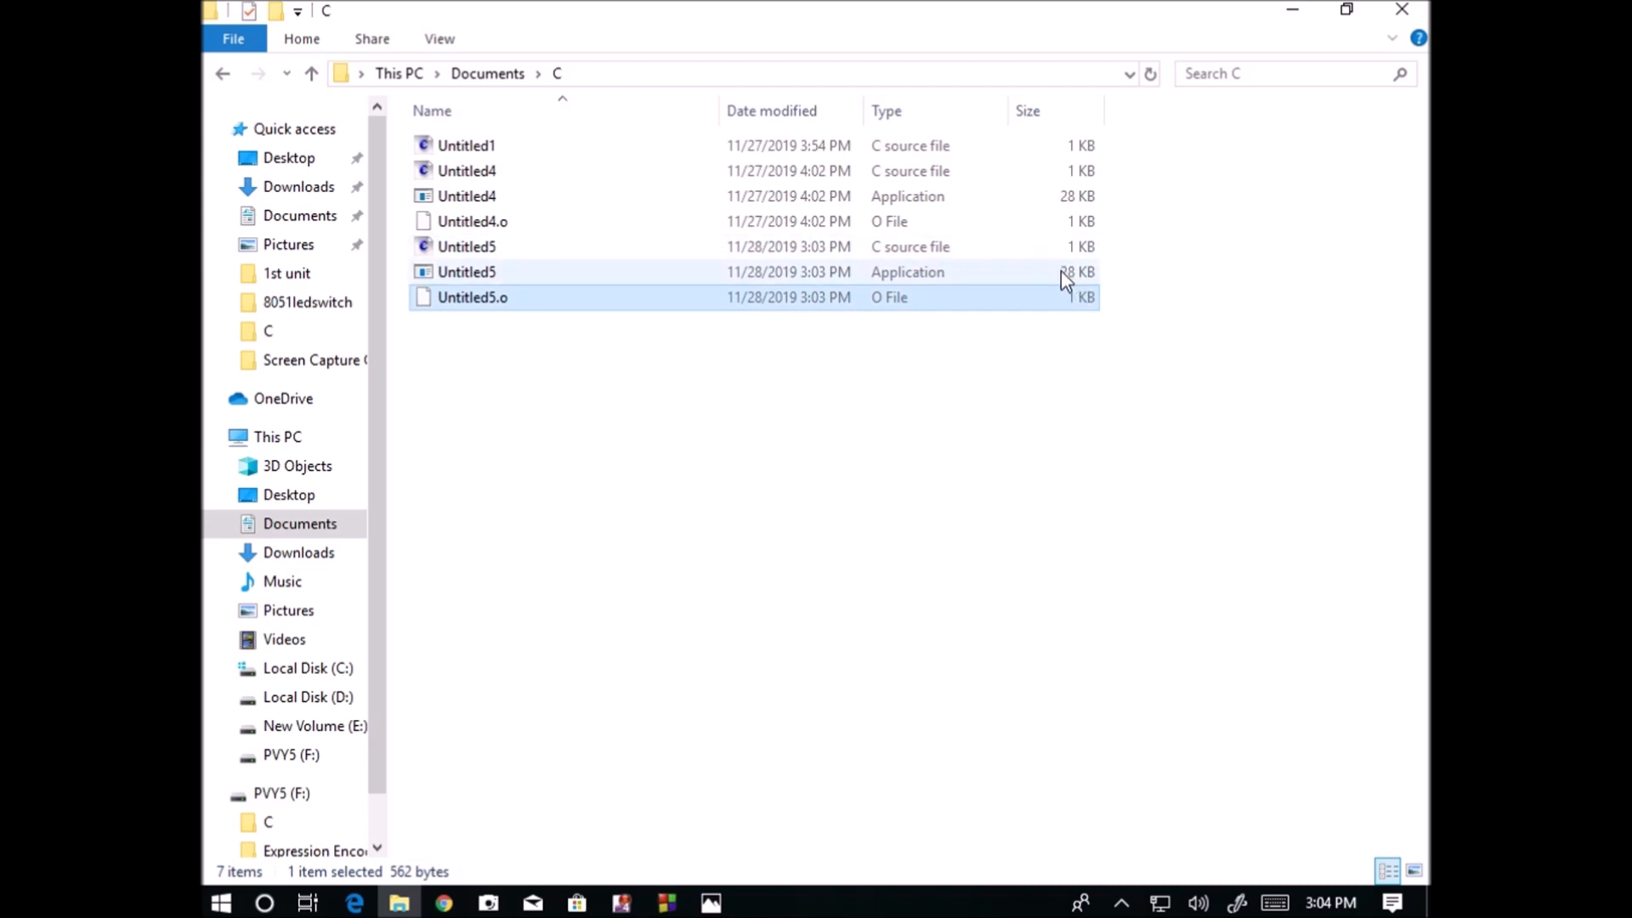
click(467, 272)
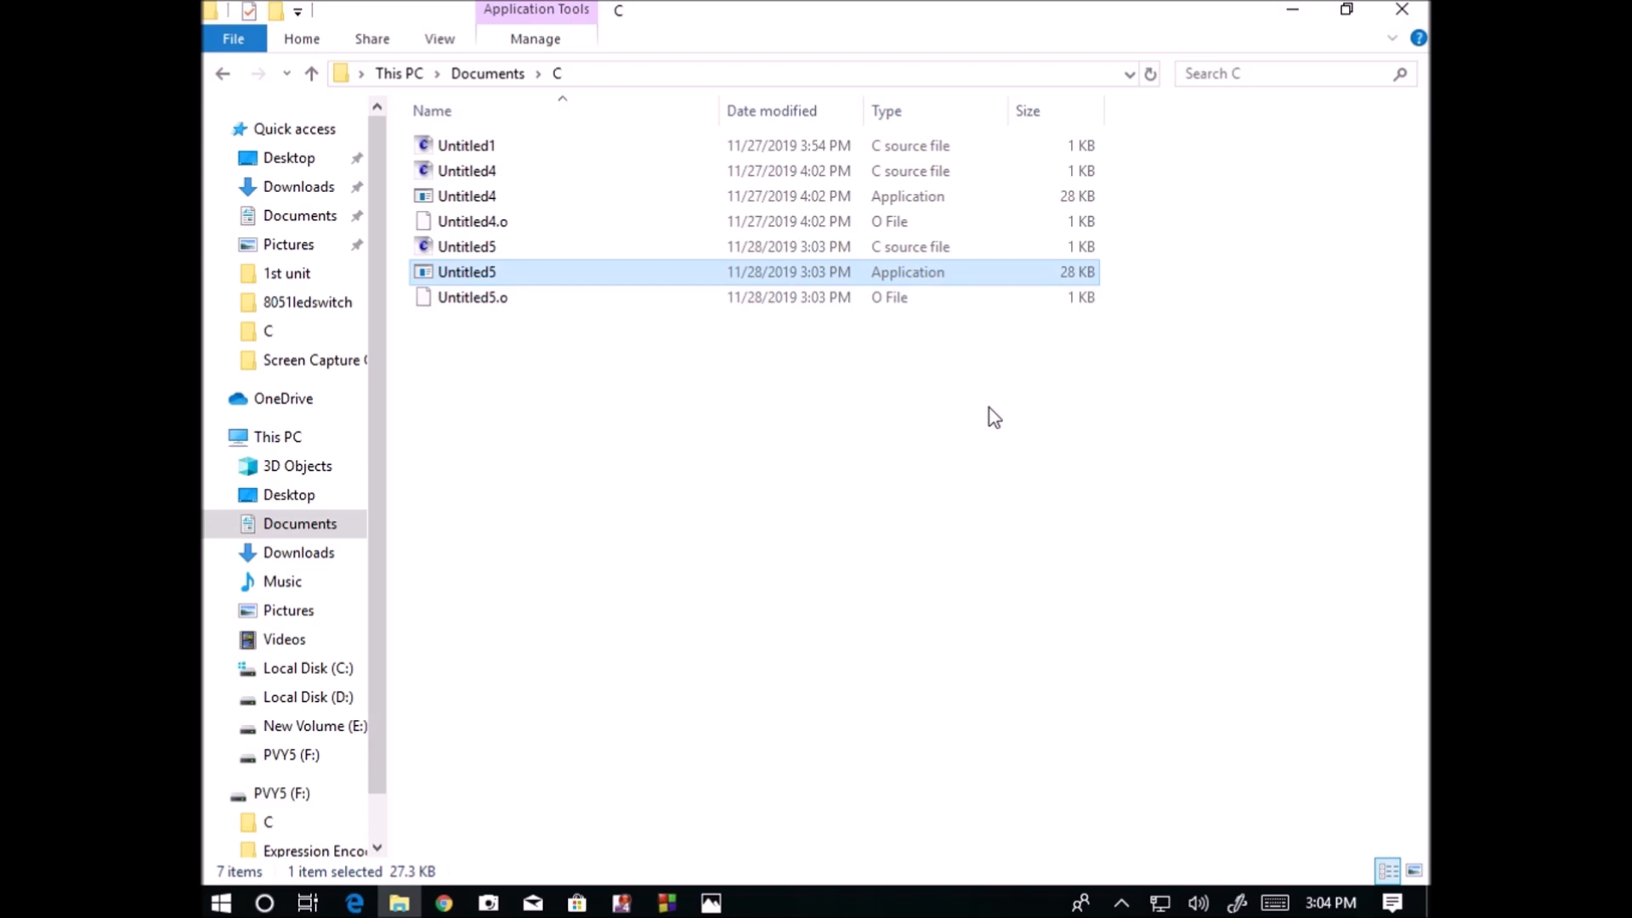
mouse_move(1220, 9)
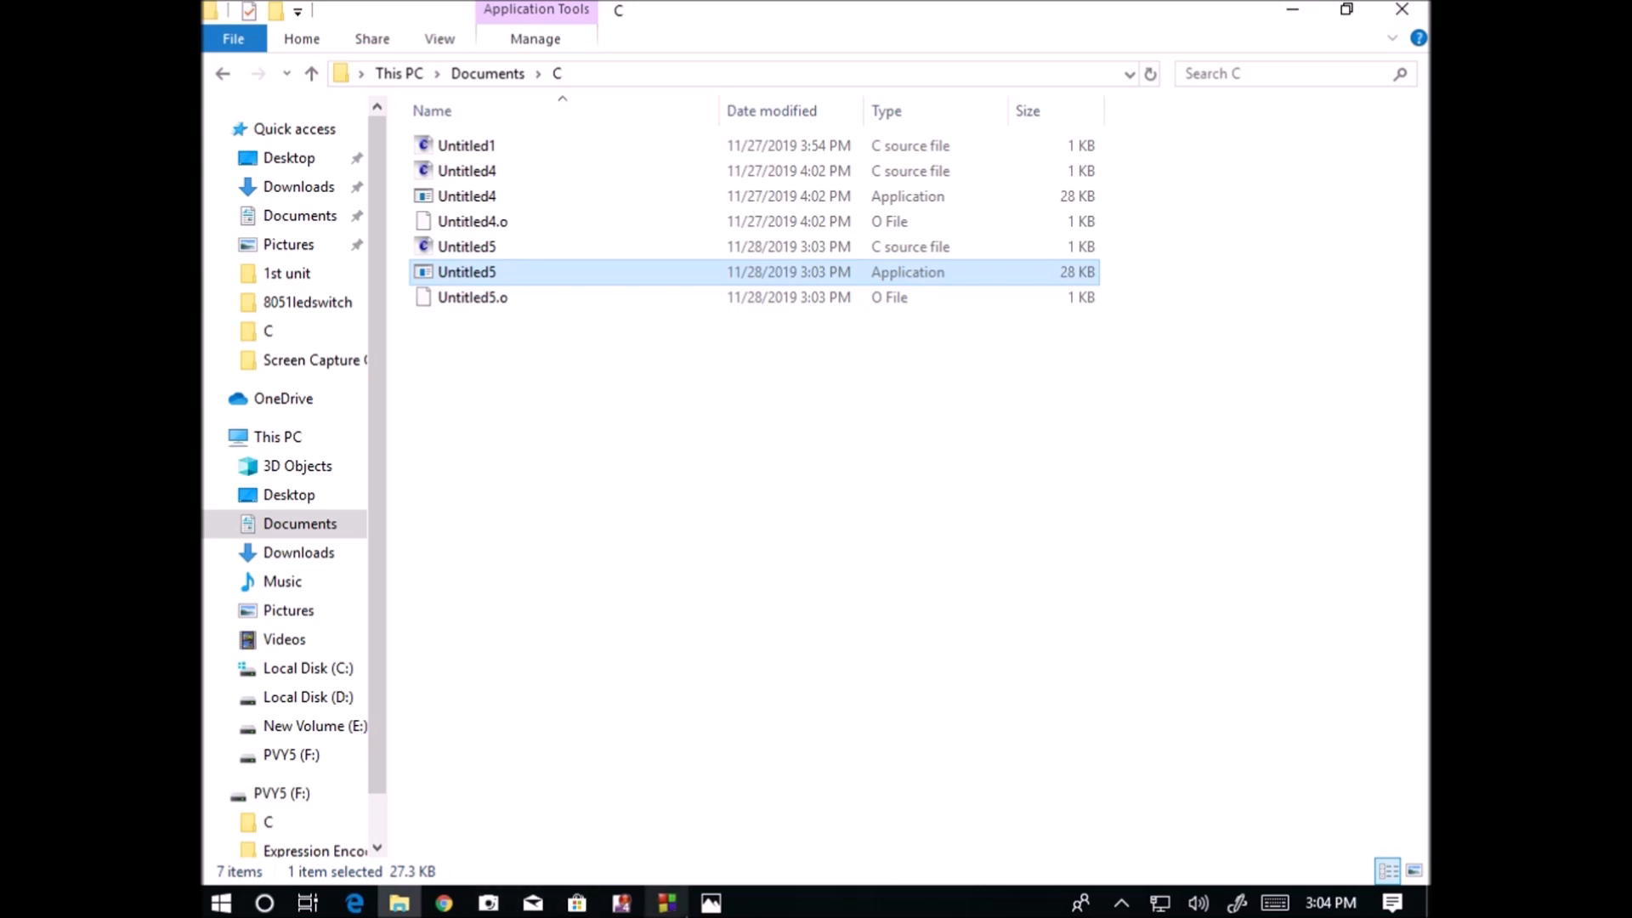
double_click(467, 272)
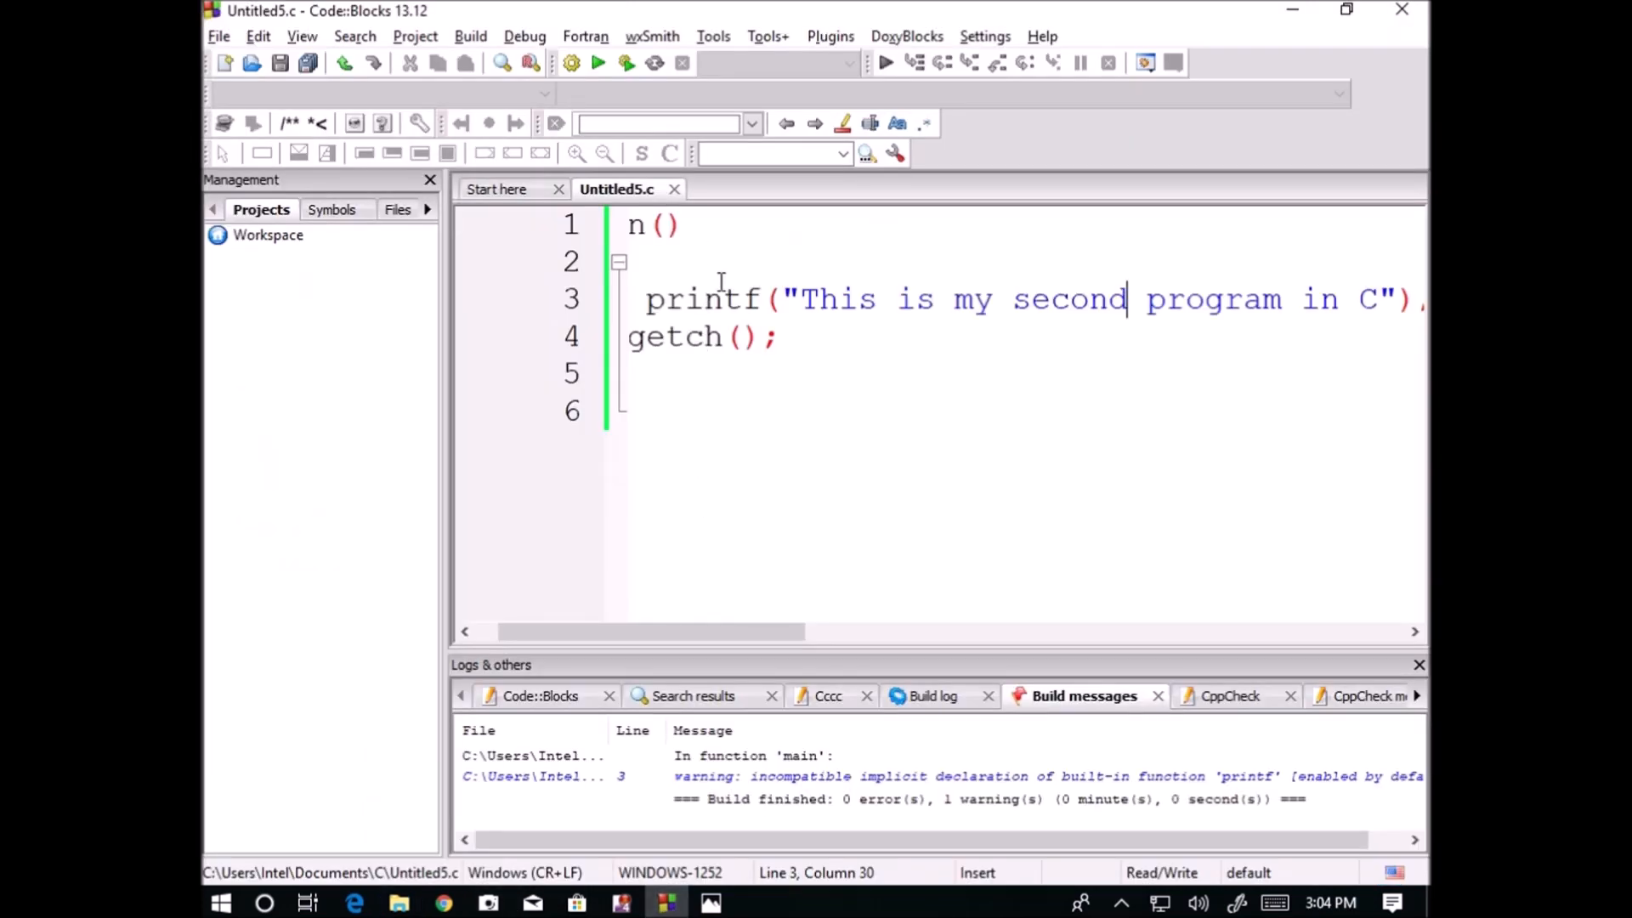